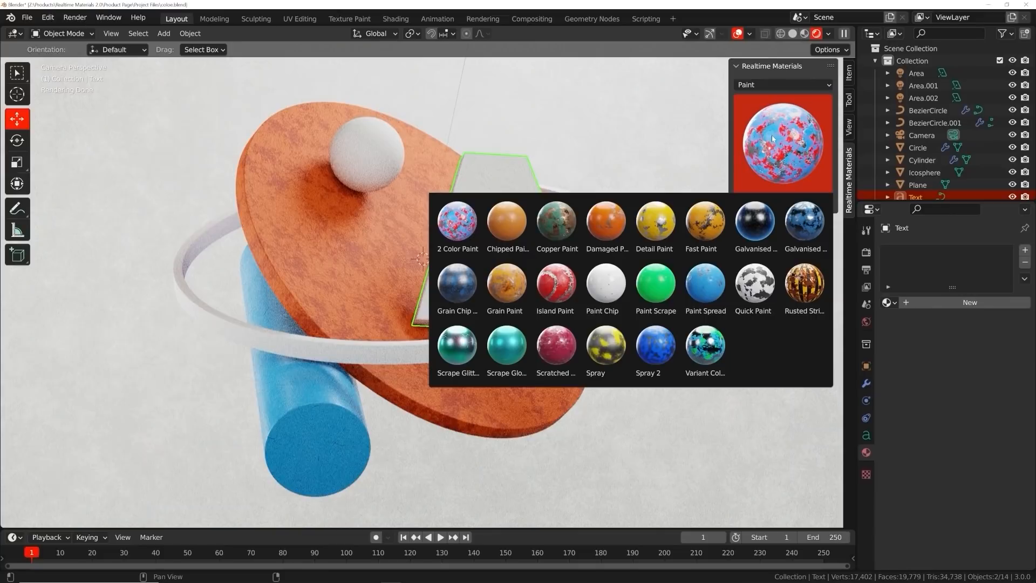
Apply Chipped Paint and other Realtime Materials presets to the text, cylinder, sphere and car parts
click(506, 221)
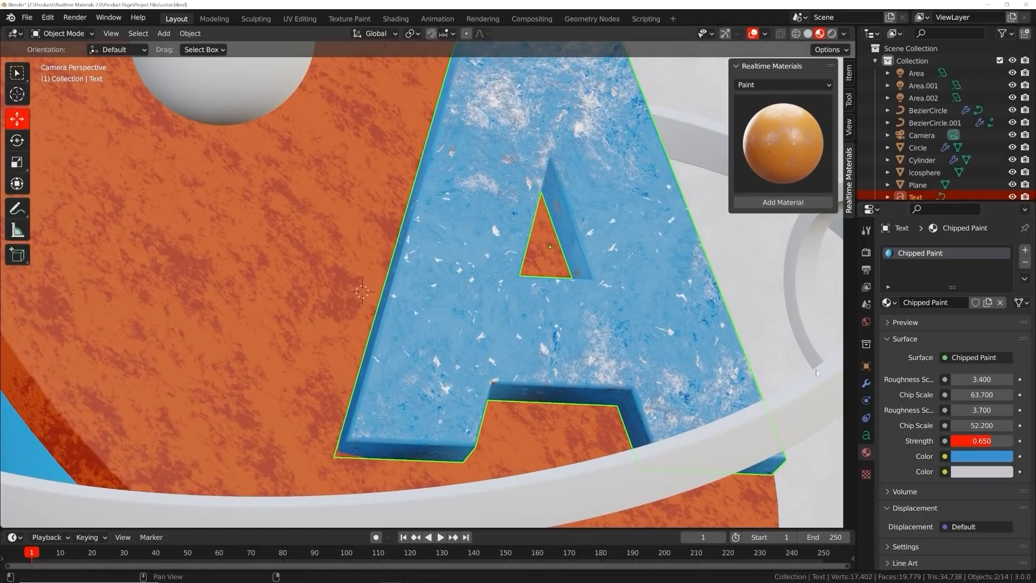
click(928, 110)
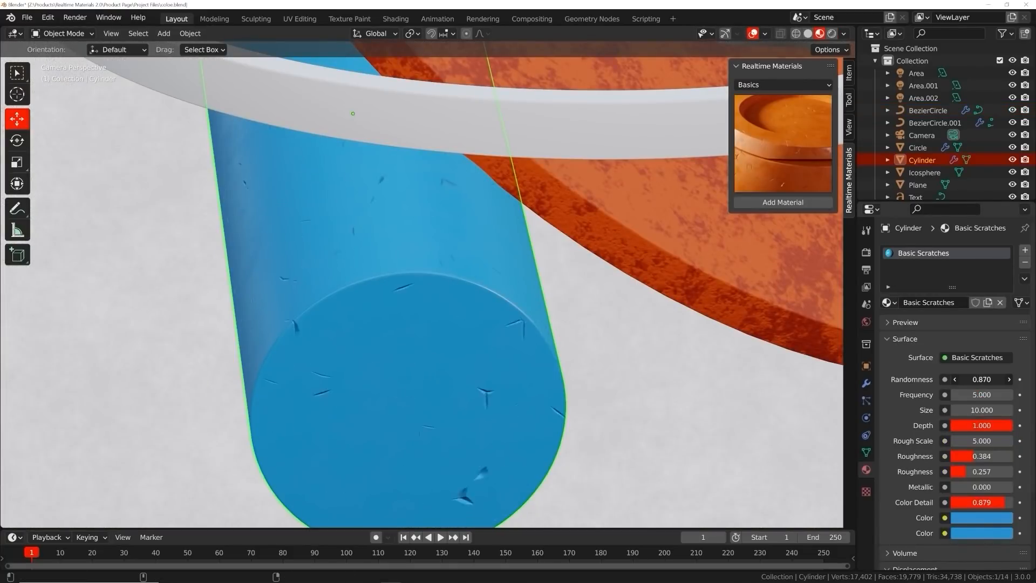
click(782, 84)
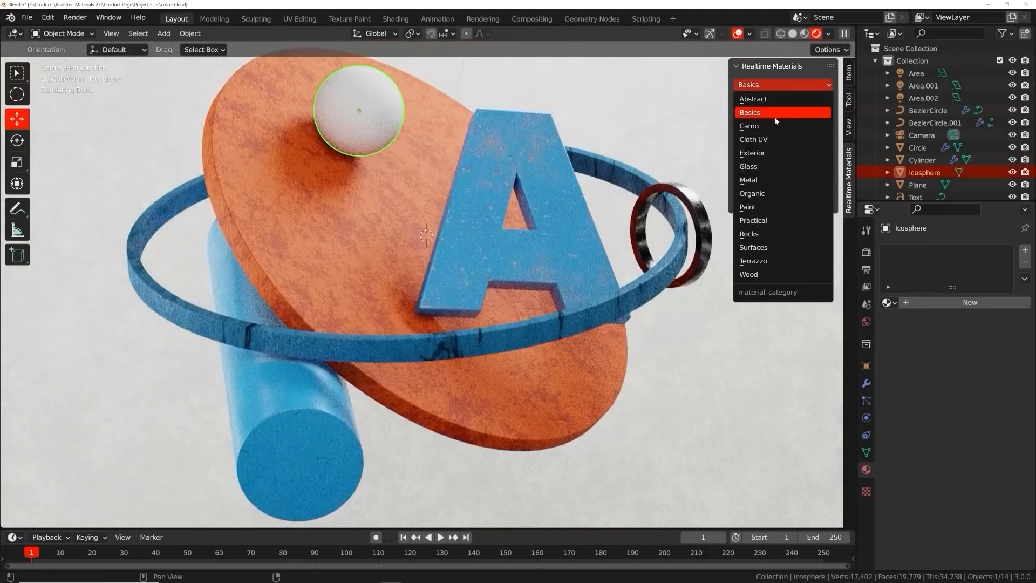
mouse_move(769, 247)
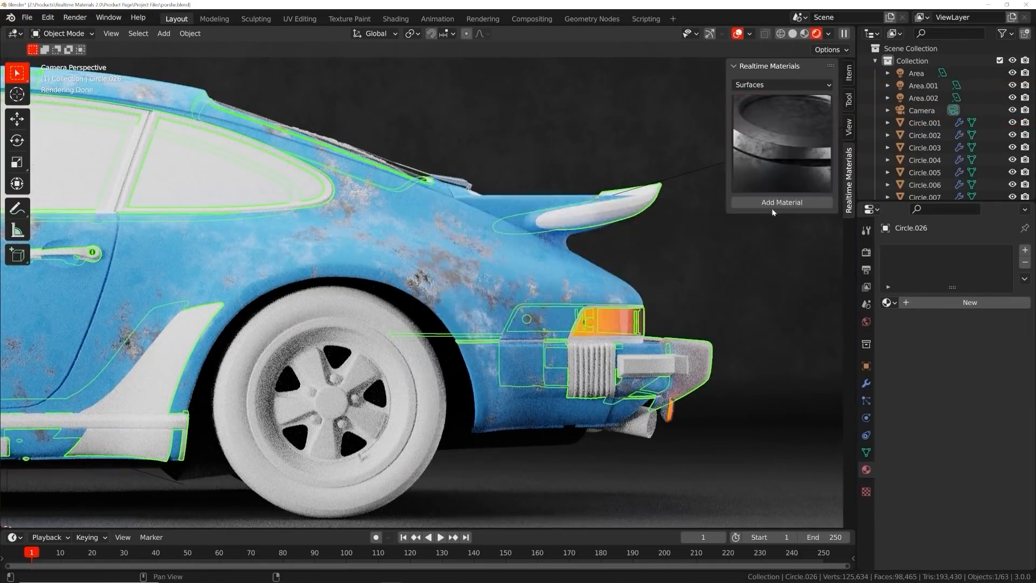
click(782, 202)
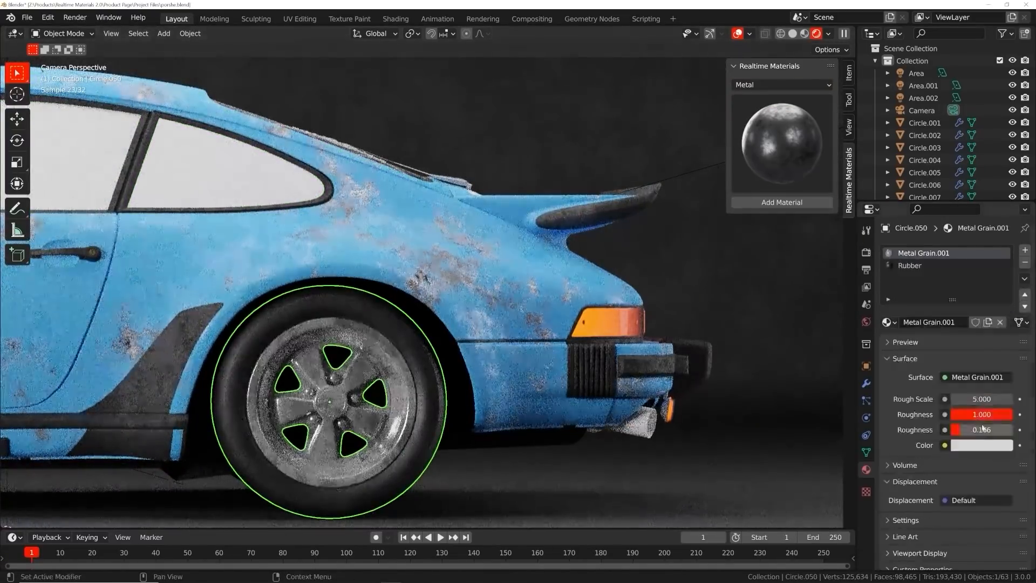
click(782, 85)
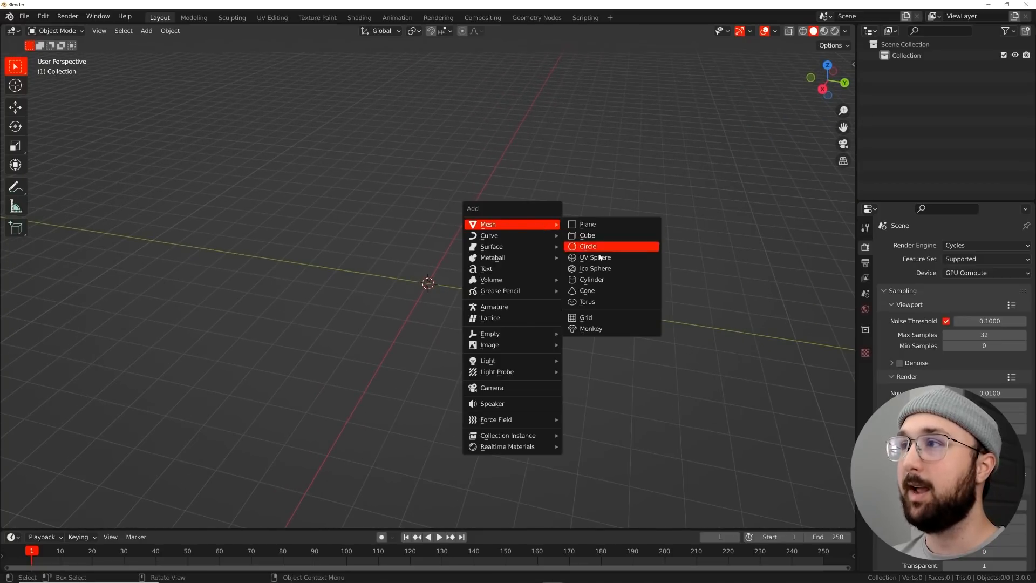
Add a plane mesh and switch to the Geometry Nodes workspace
click(587, 224)
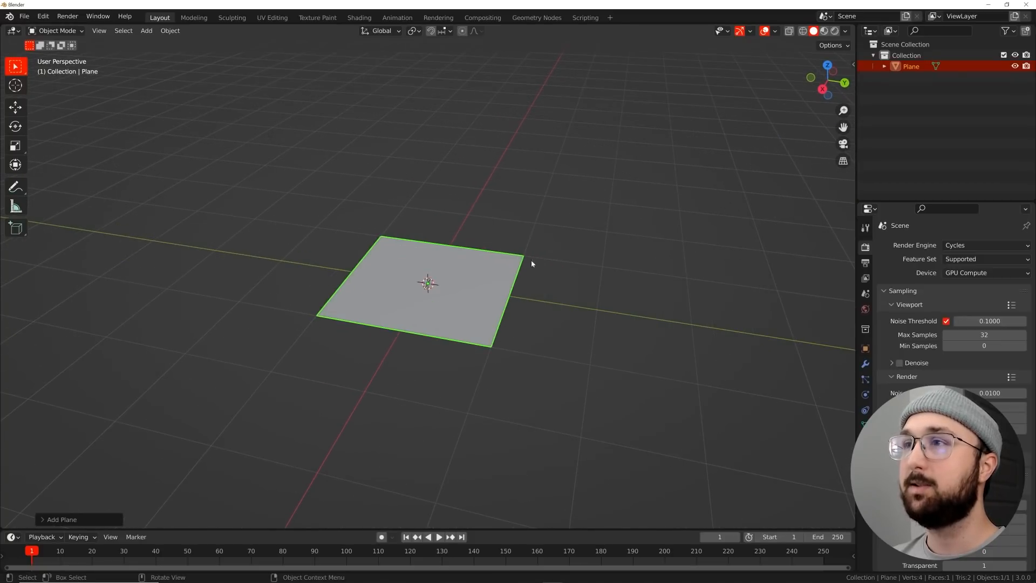
click(537, 17)
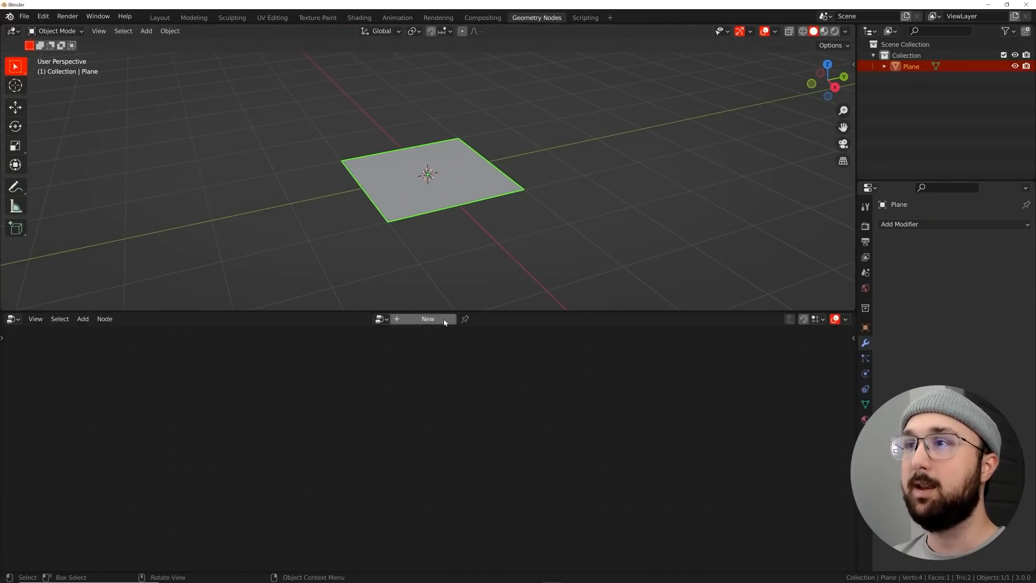
Create a node tree joining three Curve Circles (radii 1, 2.14, 3.33 m) into the Group Output
click(427, 319)
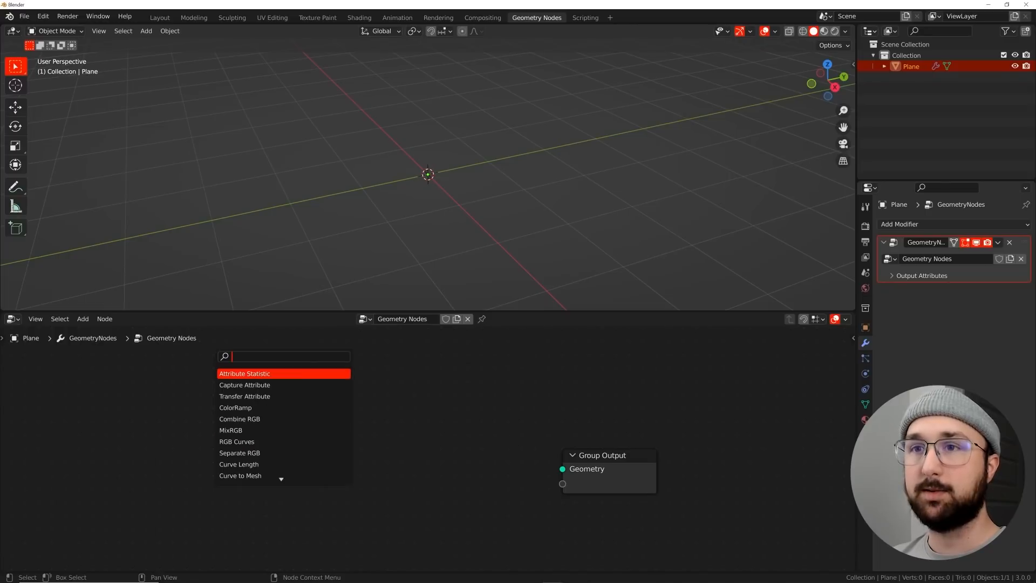
text(circ)
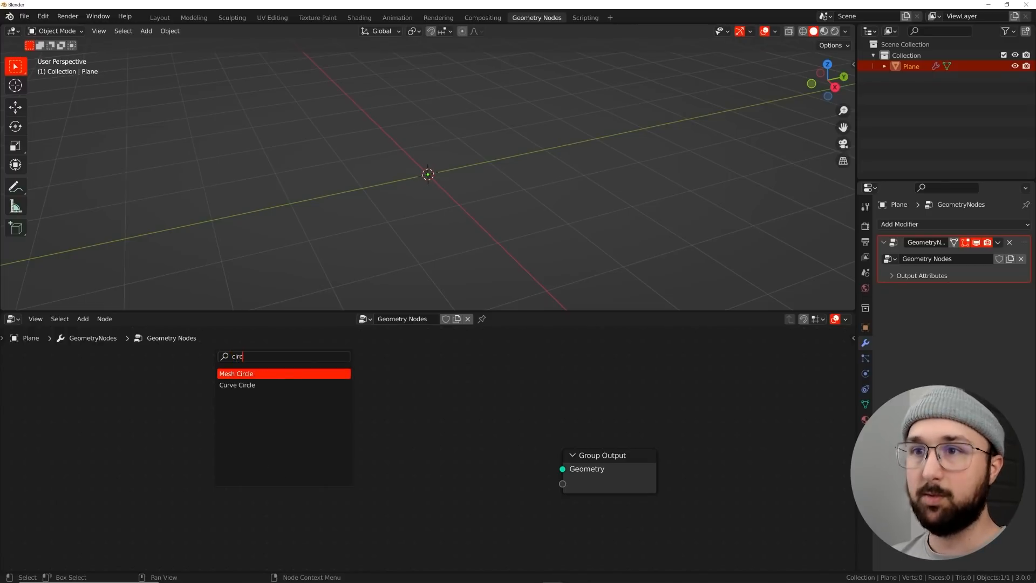
click(237, 384)
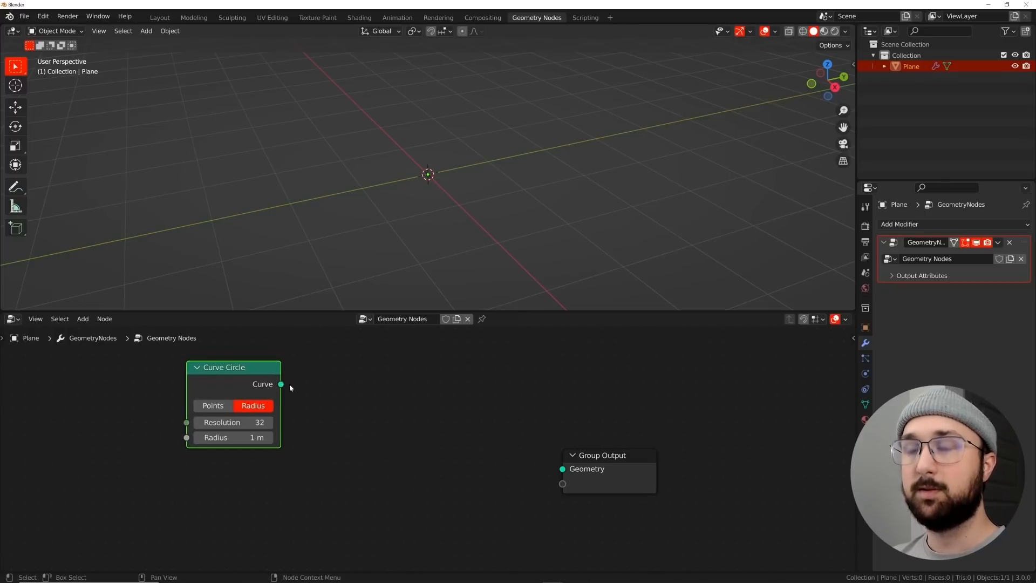
click(426, 395)
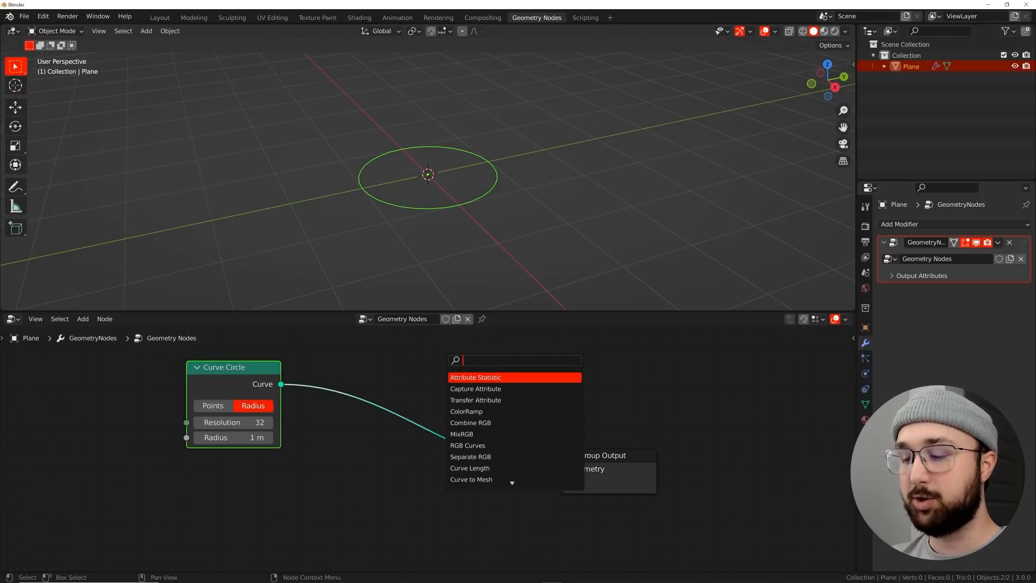
text(join)
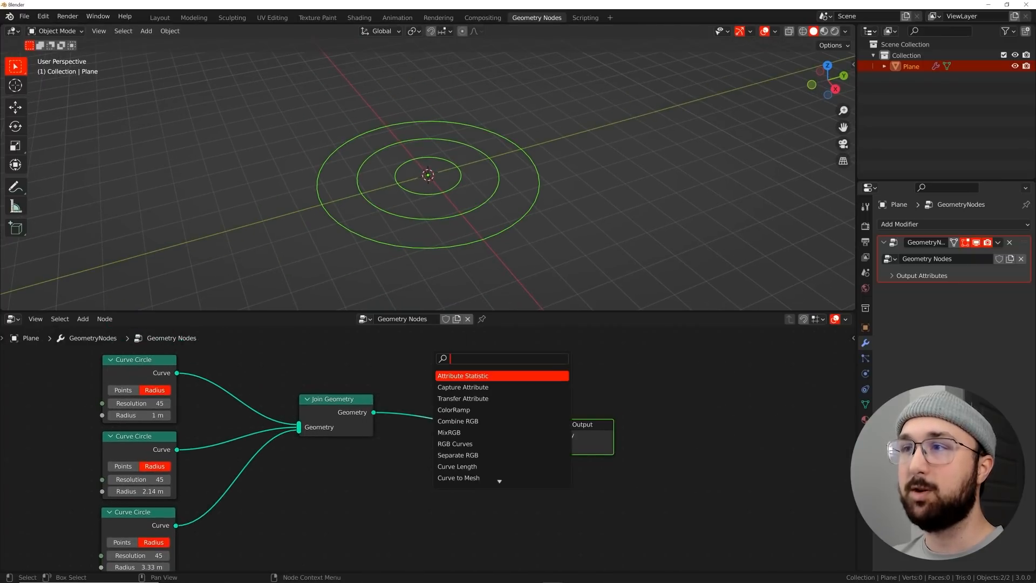
Add a Curve to Mesh node with a 0.43 m profile circle to make the rings into tubes
text(curve t)
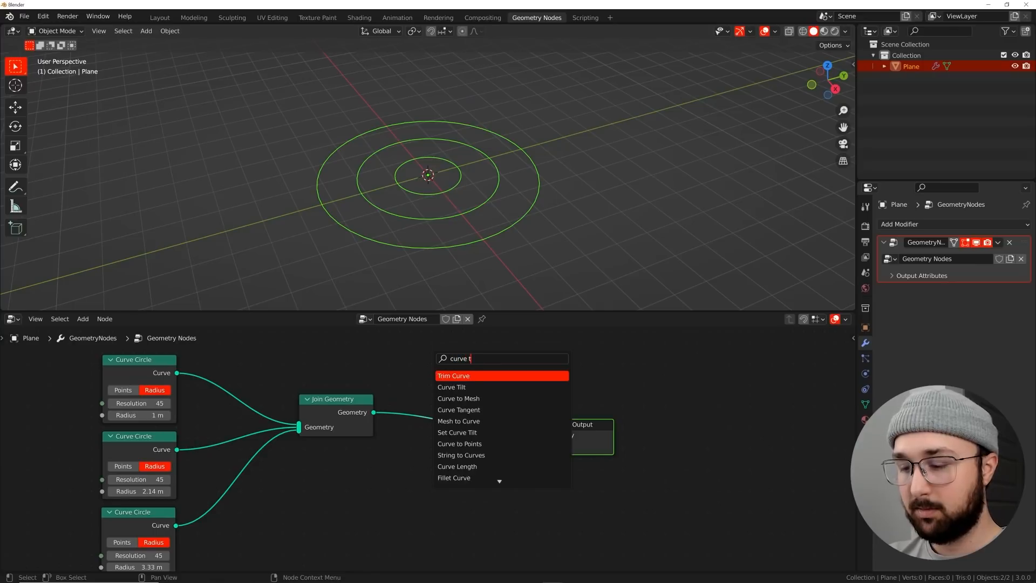
click(457, 398)
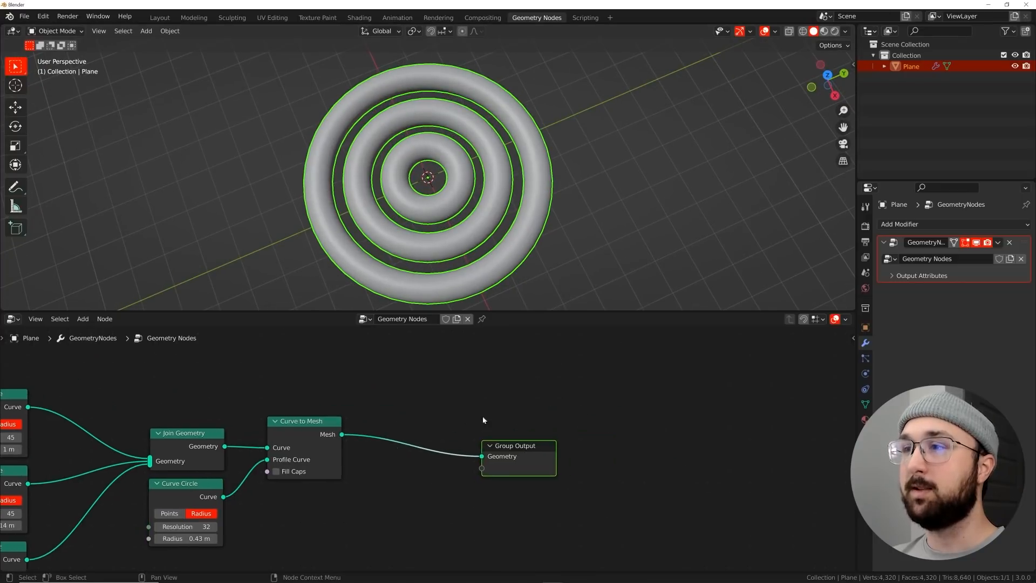
Separate geometry by Face with a boolean Random Value selection at probability 0.256
text(s)
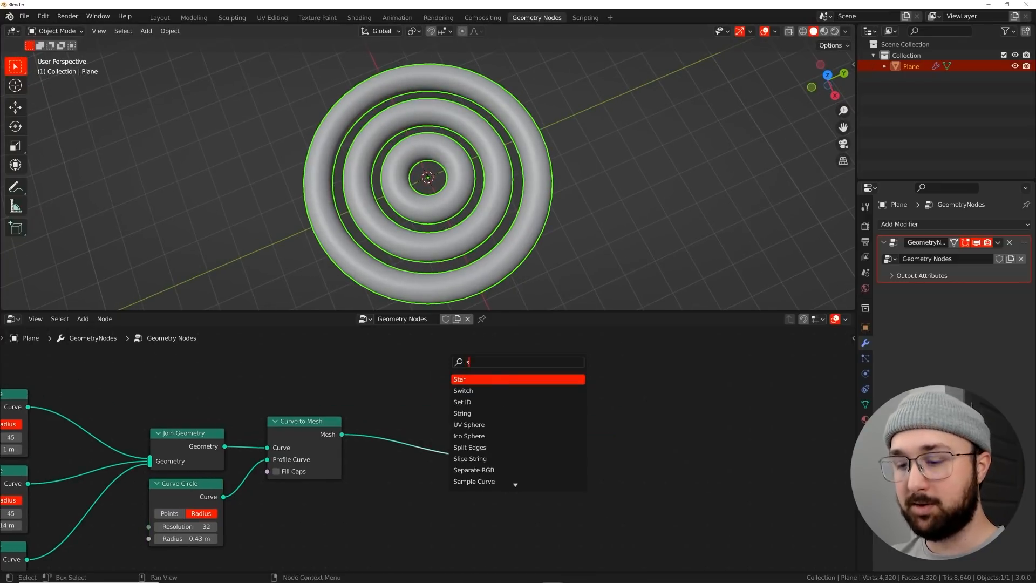
text(ep)
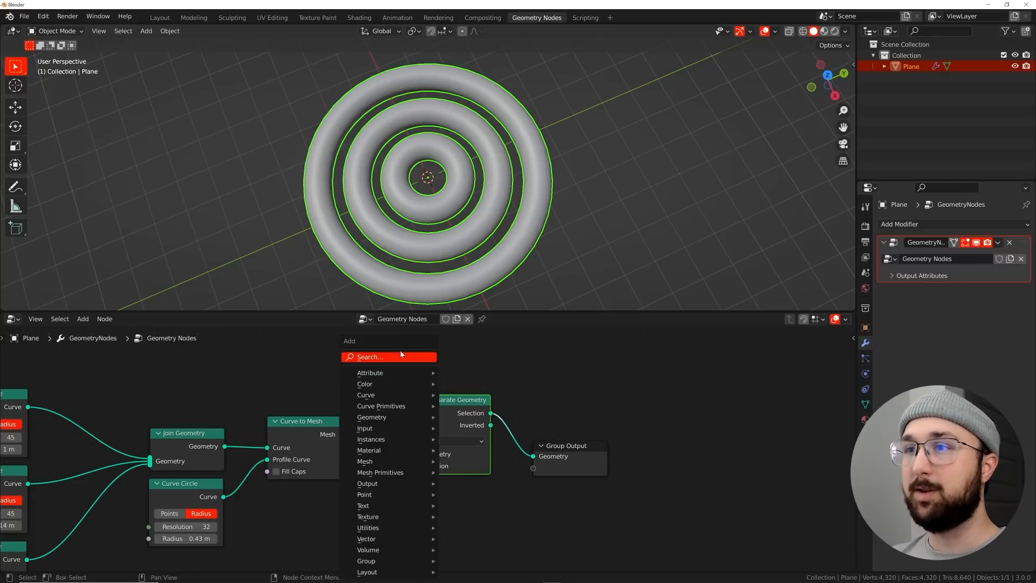
text(ra)
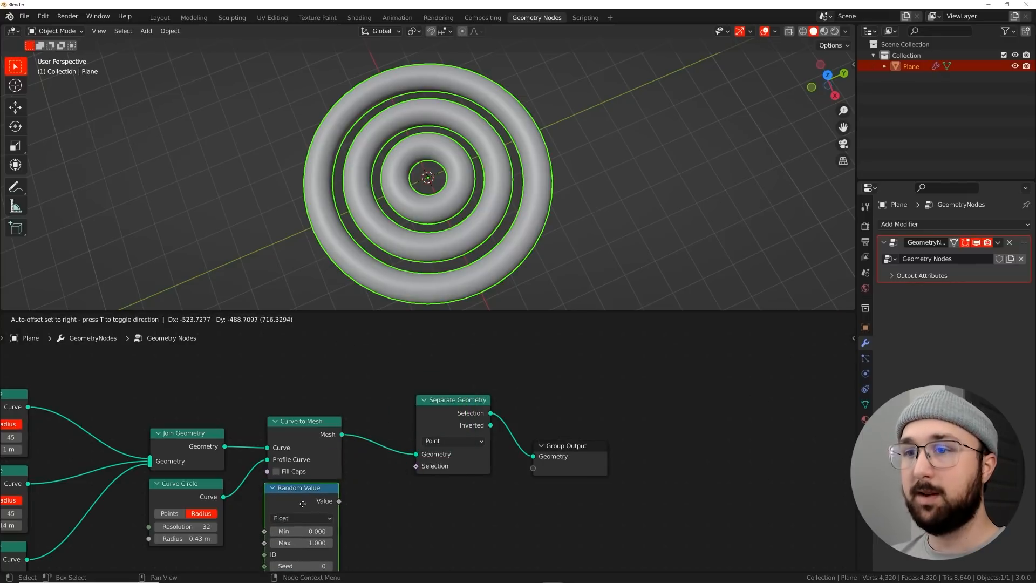
click(464, 440)
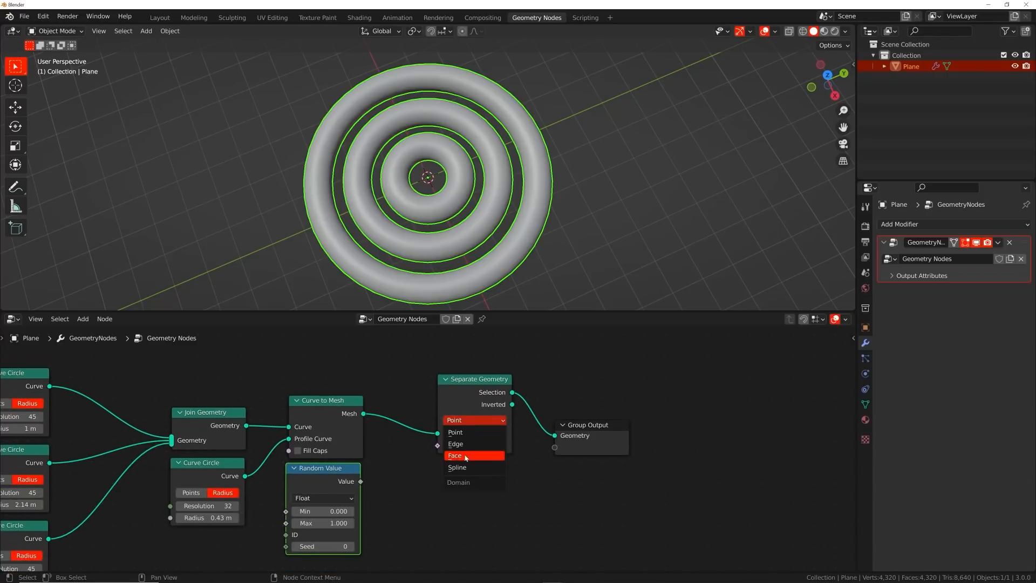
click(455, 455)
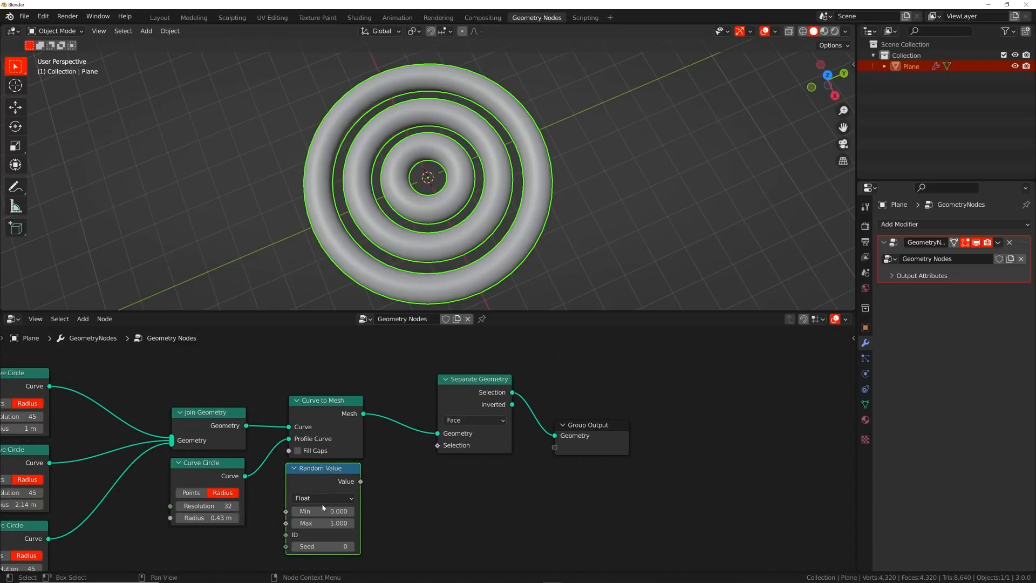
click(323, 497)
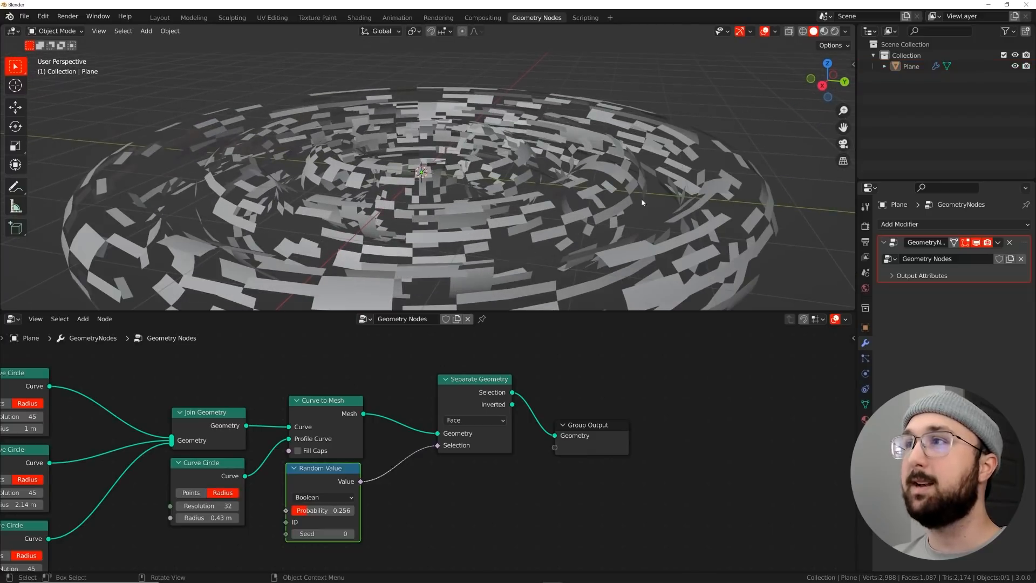
Add a Solidify modifier at 0.065 m thickness and a Bevel modifier to the fragments
click(917, 223)
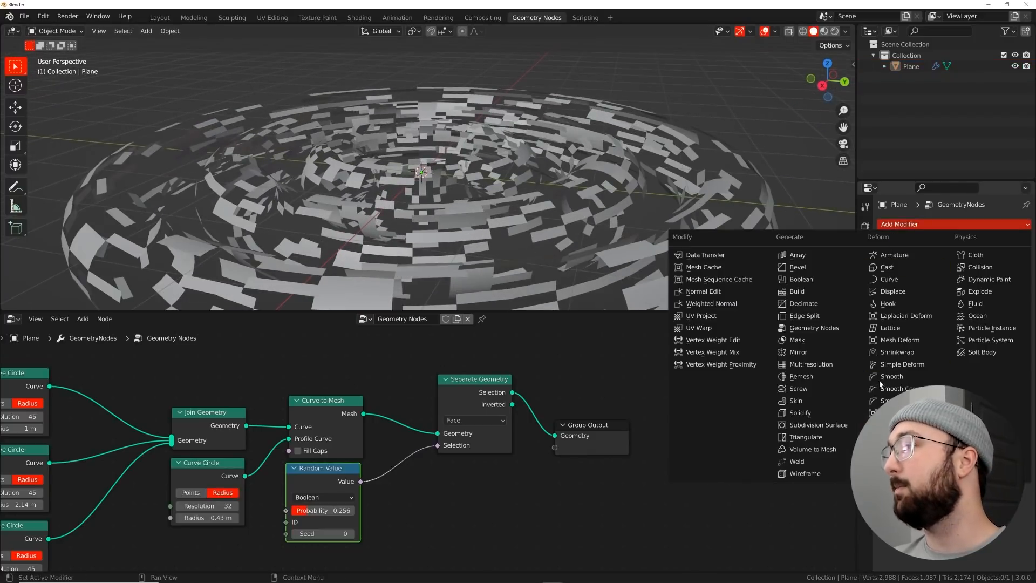
click(799, 412)
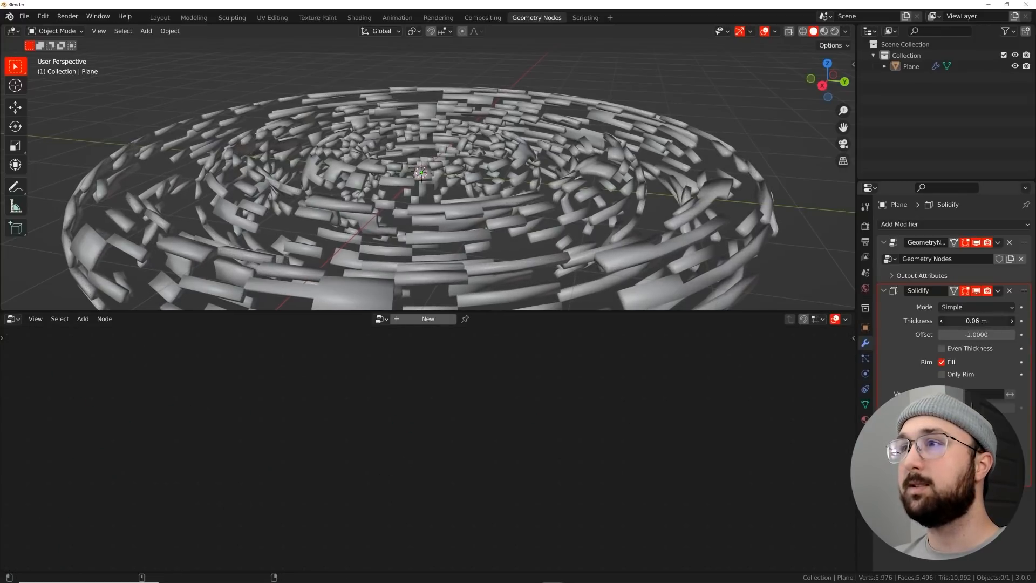
click(899, 225)
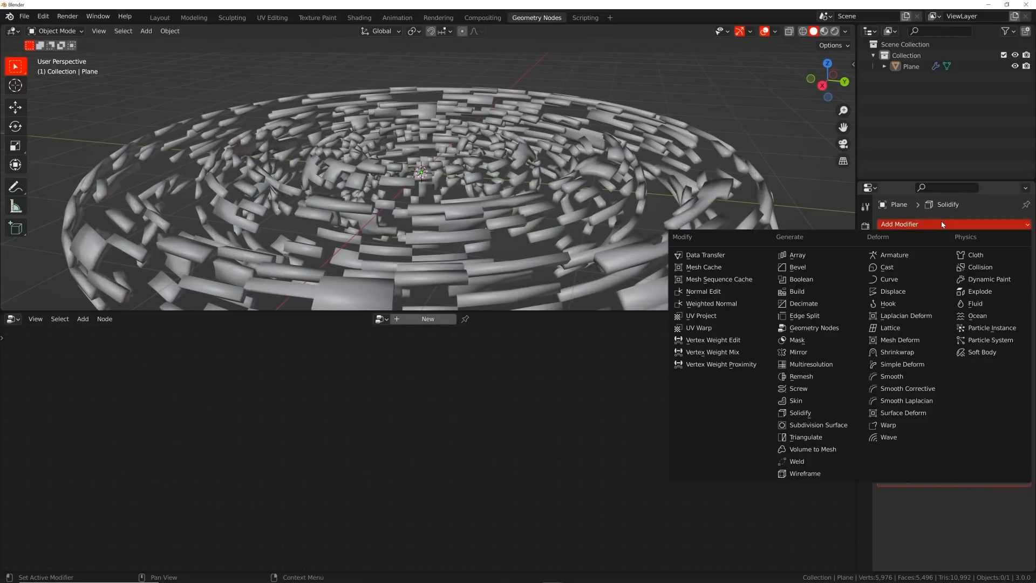
mouse_move(891, 375)
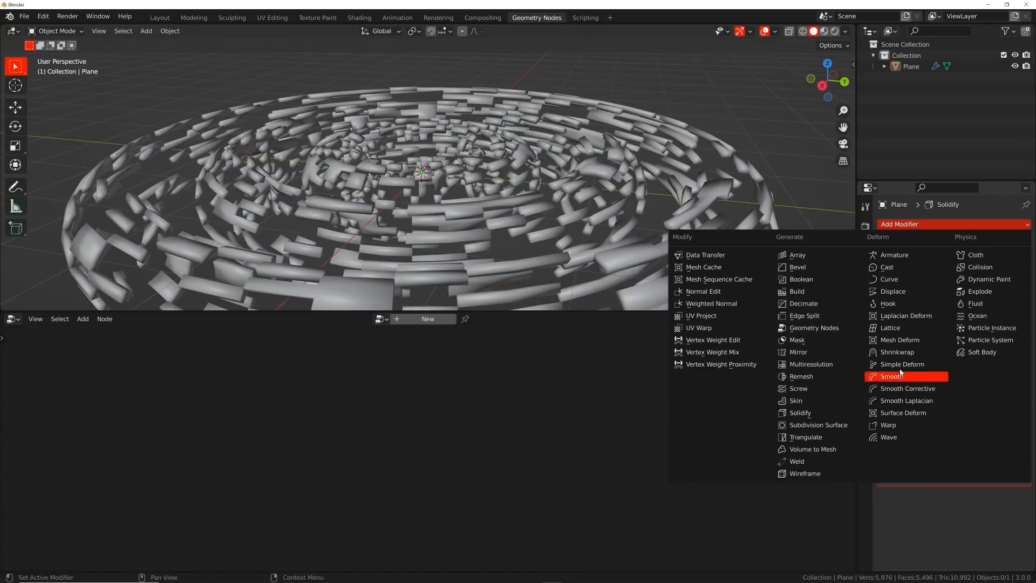
mouse_move(798, 267)
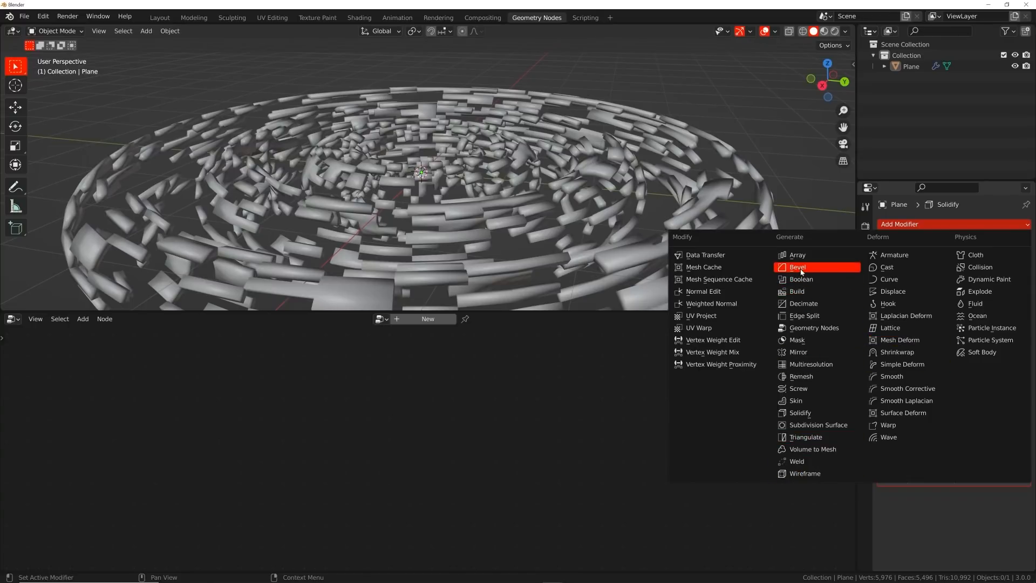
click(798, 266)
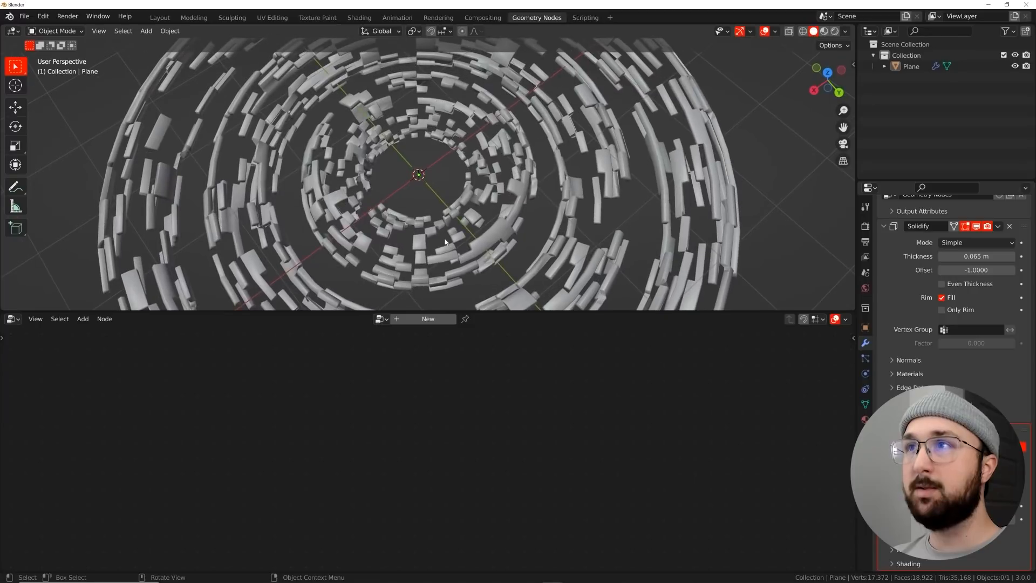
Add a camera and a Bezier circle curve to serve as its path
click(146, 30)
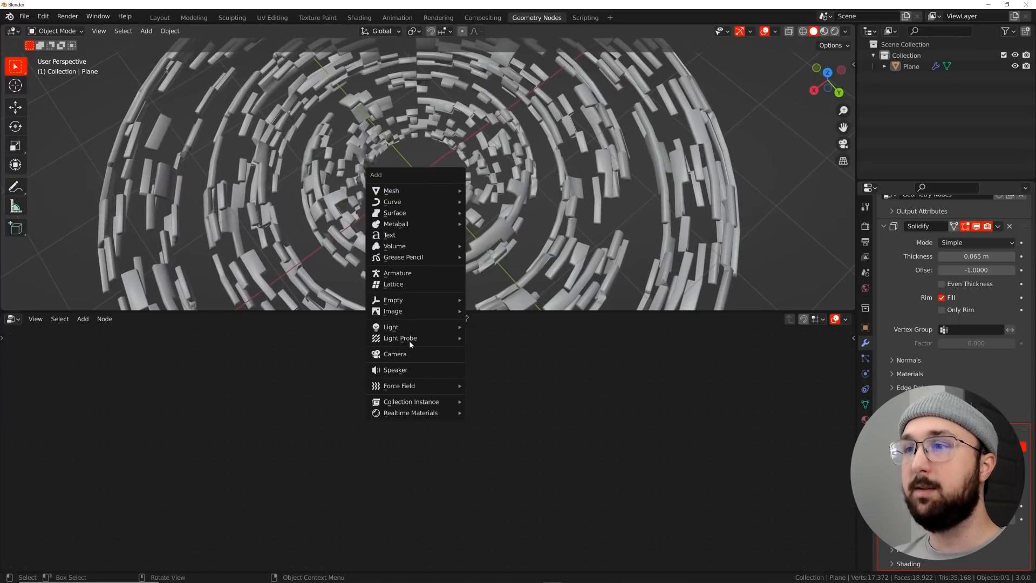
click(395, 354)
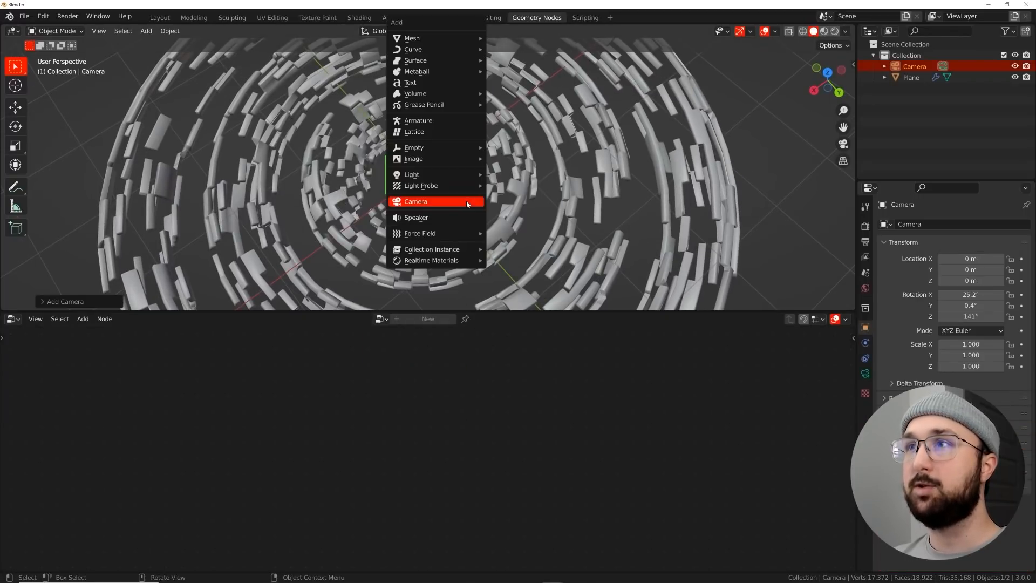
mouse_move(413, 48)
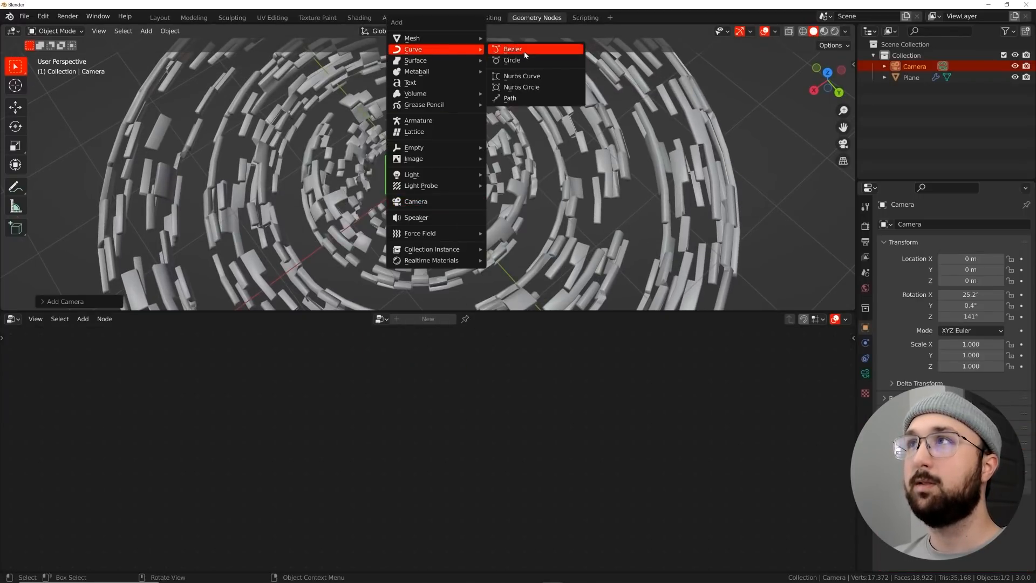
click(511, 60)
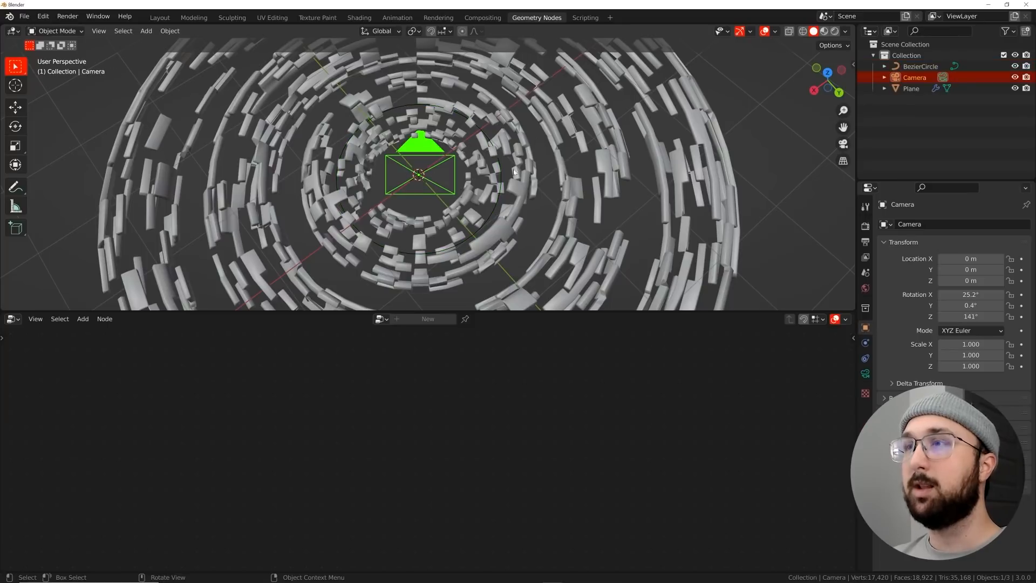
click(865, 357)
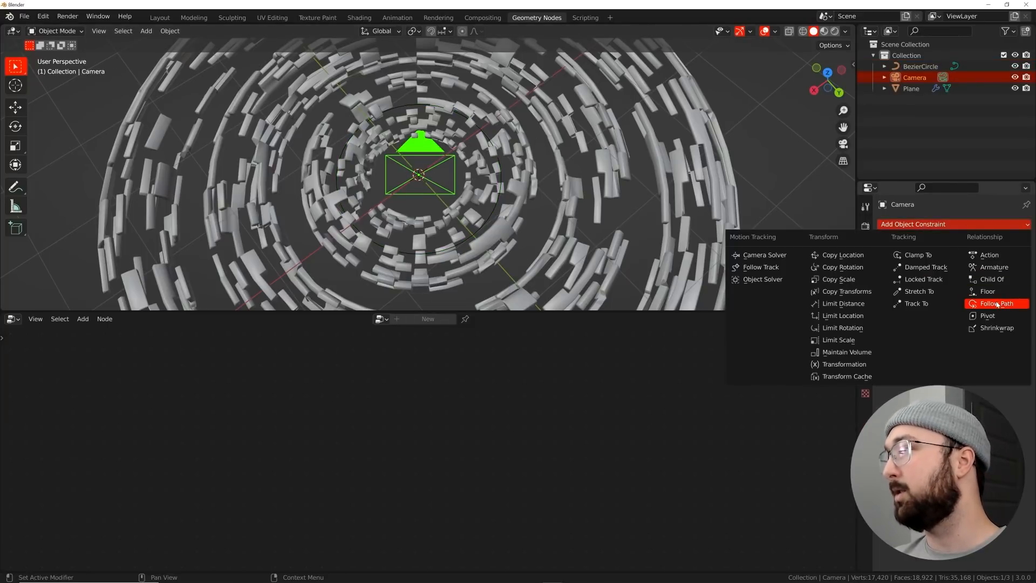
Constrain the camera with Follow Path targeting BezierCircle, then scale the circle up
click(996, 303)
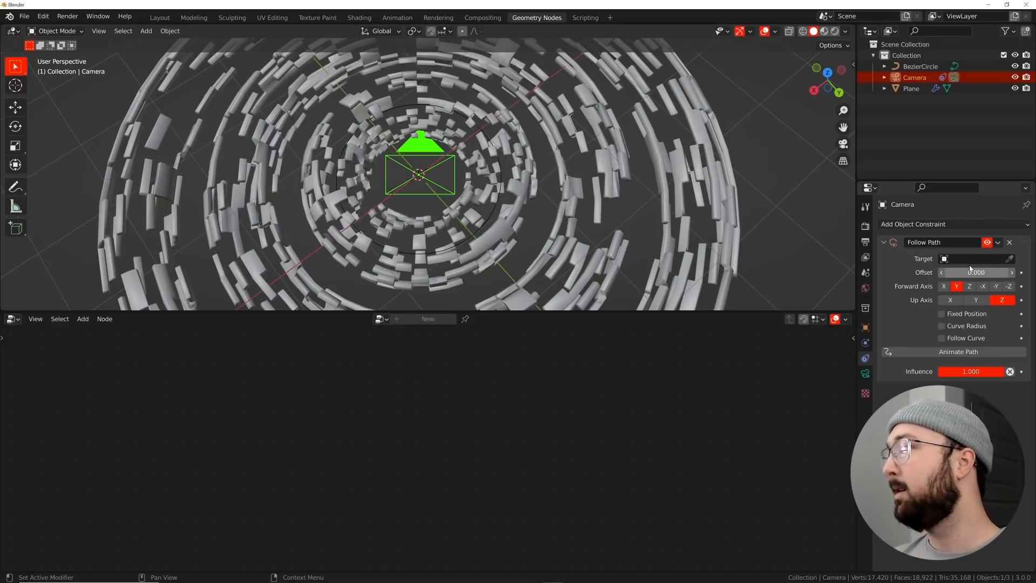
click(975, 258)
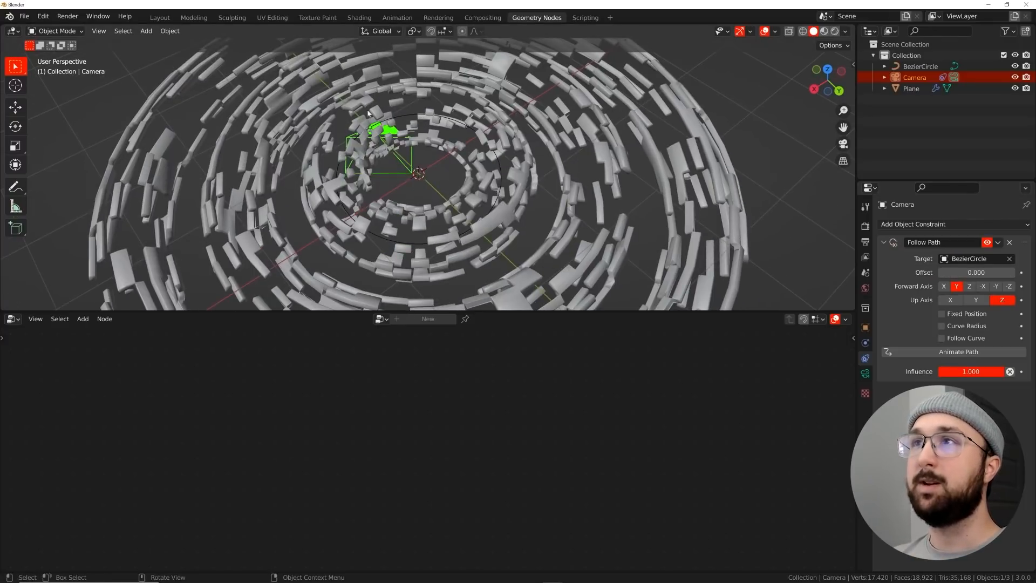
click(920, 66)
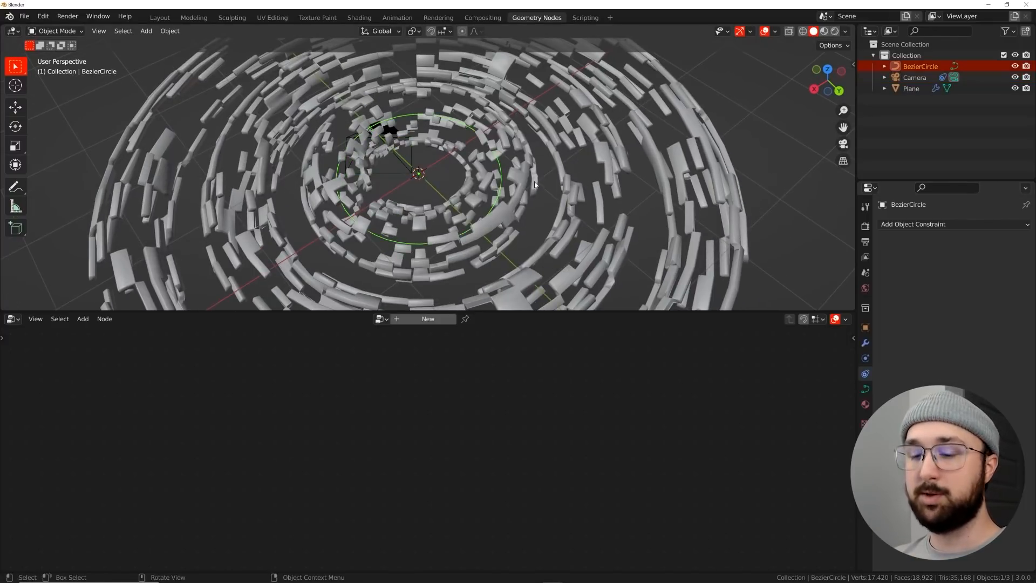
key(s)
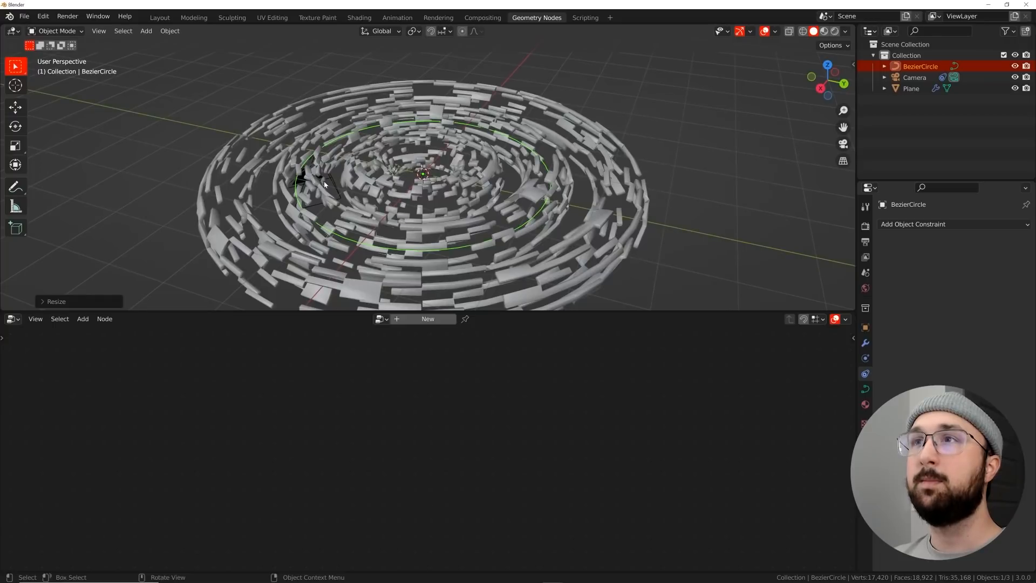
Enable Follow Curve on the camera and set its focal length to 6.6 mm
click(914, 77)
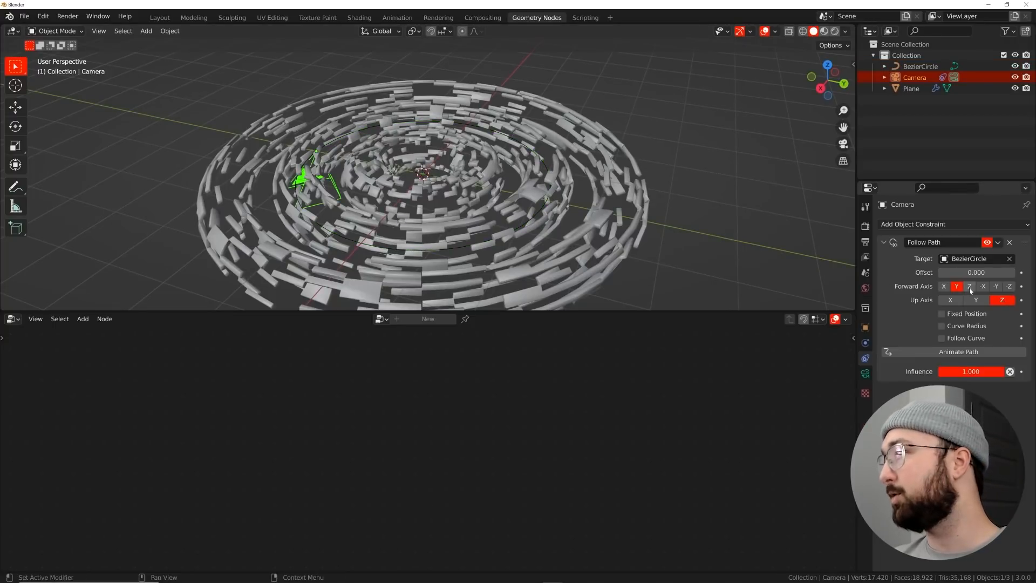
click(941, 338)
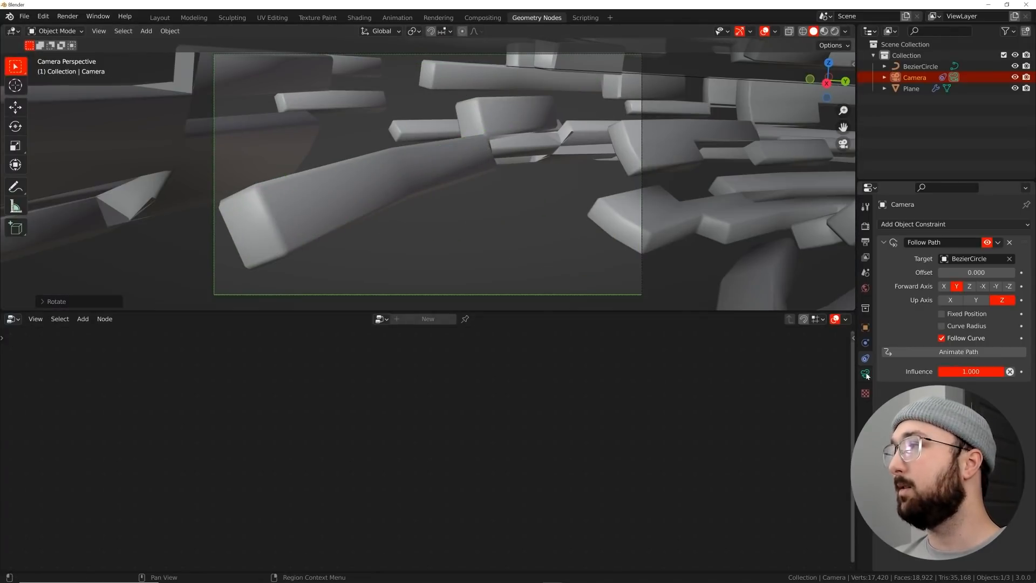
click(865, 358)
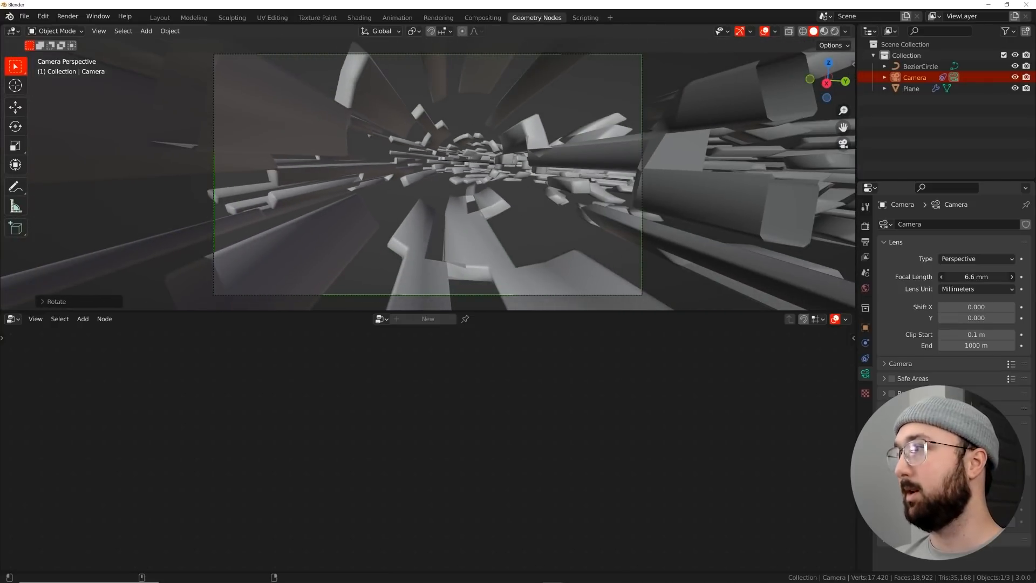
key(r)
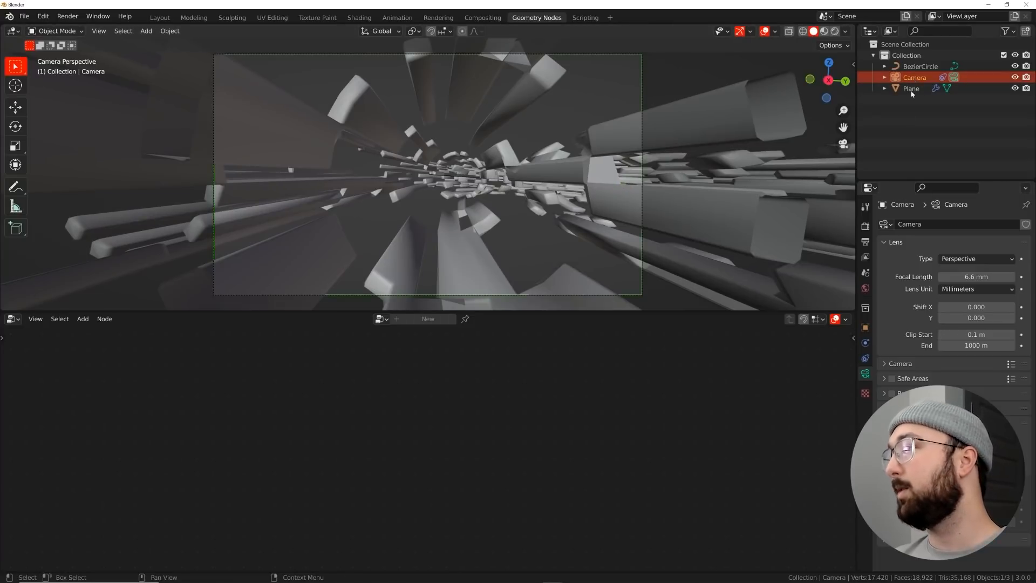
click(865, 343)
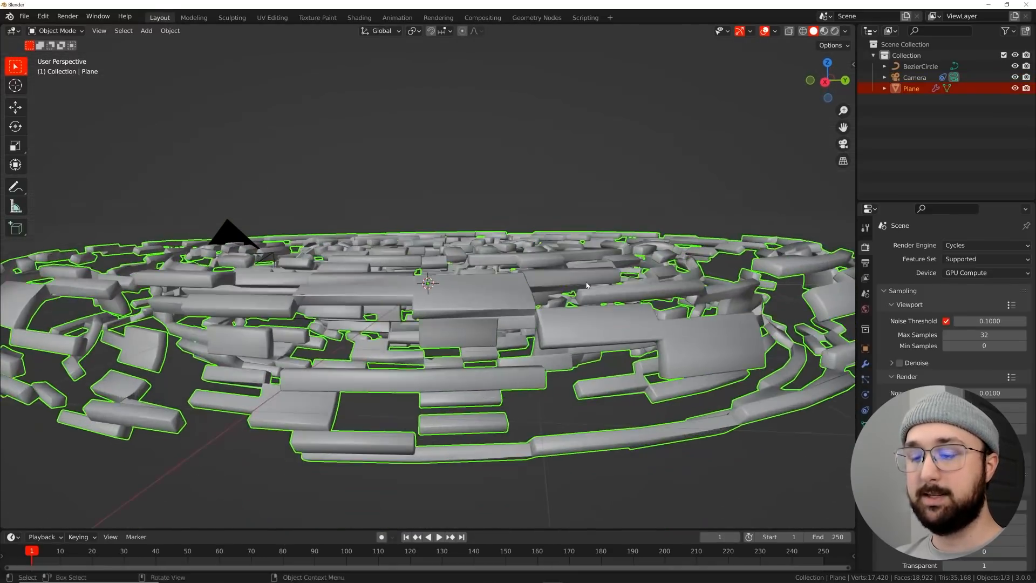
Make two linked duplicates of the fragment plane along the tunnel and set path offset to -72.4
key(alt+d)
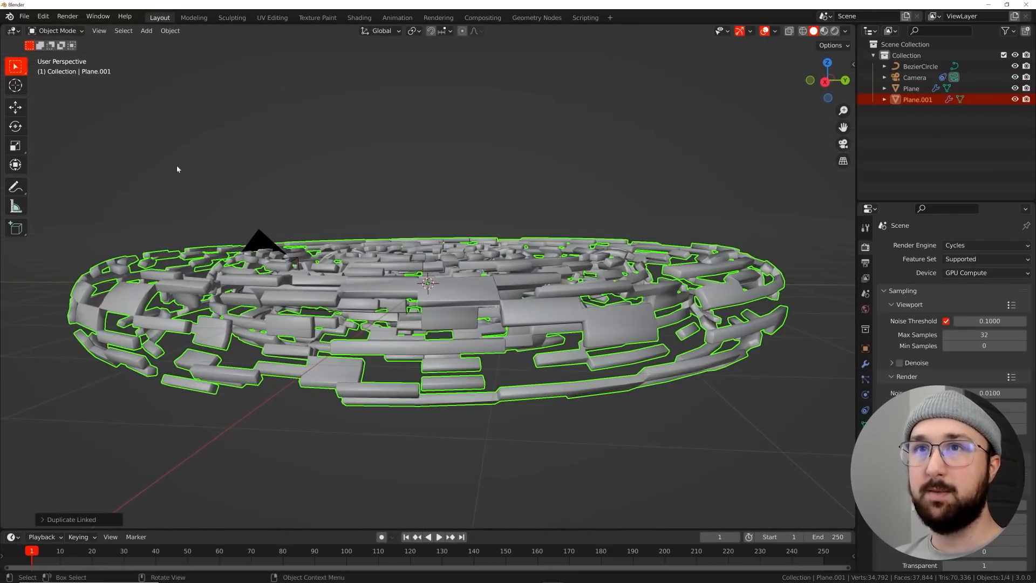
click(15, 107)
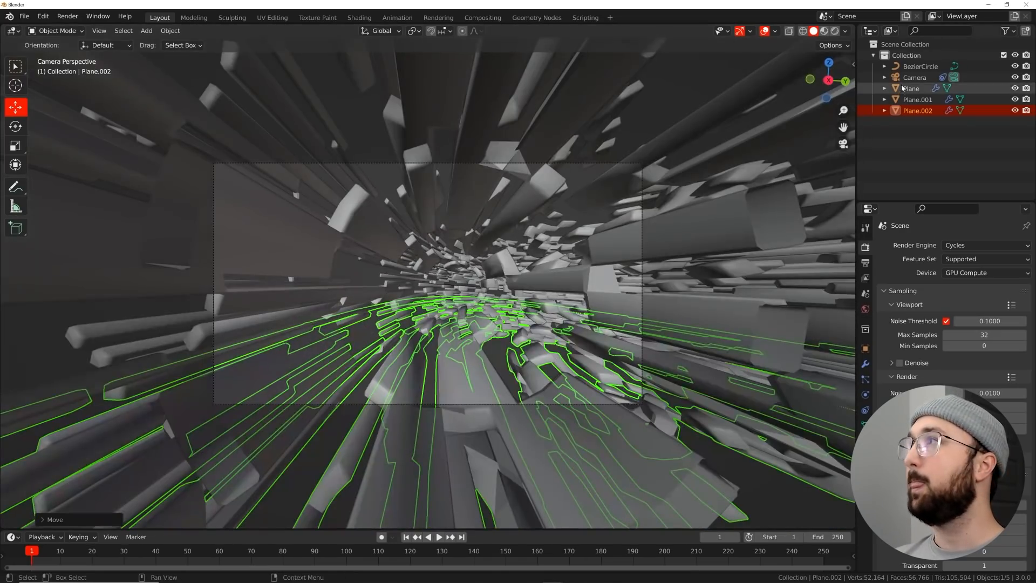
click(914, 78)
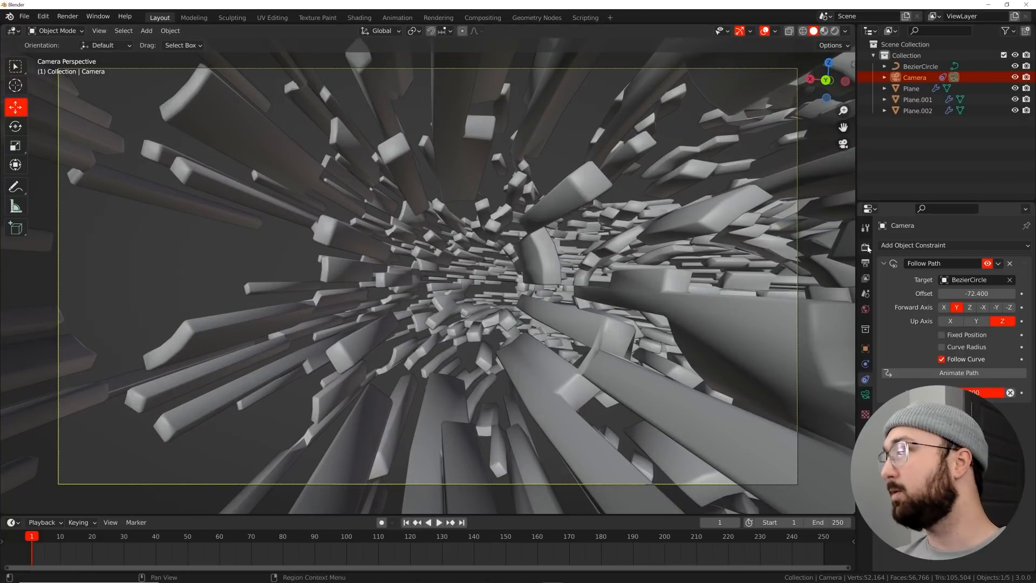
Turn on Motion Blur in Render Properties with shutter 0.29
click(865, 247)
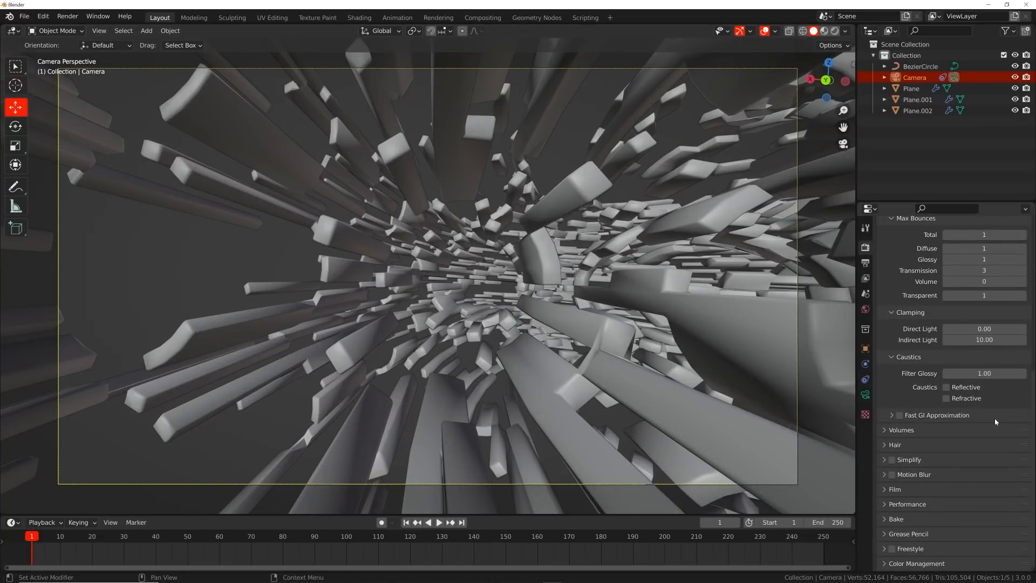
click(891, 475)
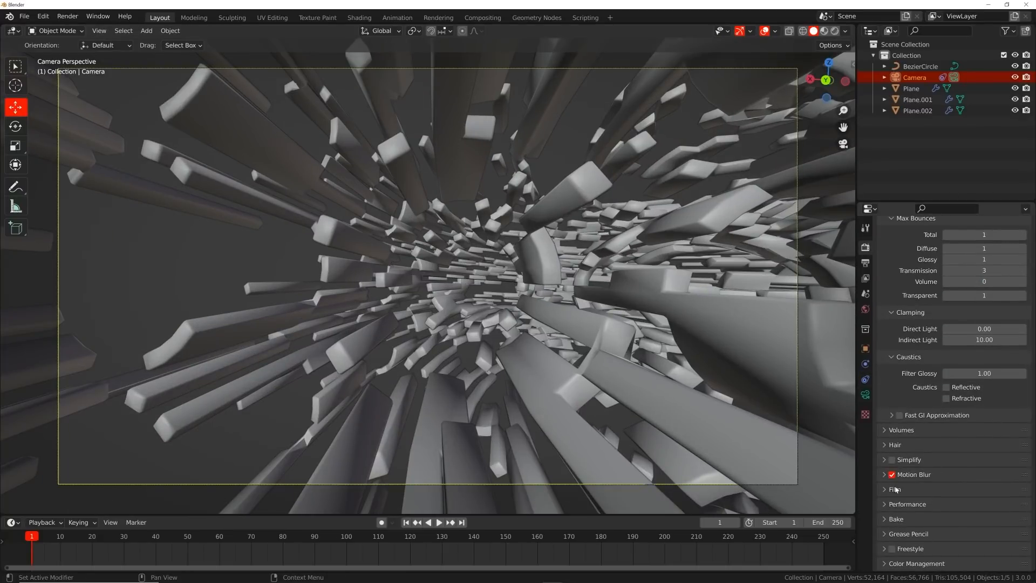
click(914, 475)
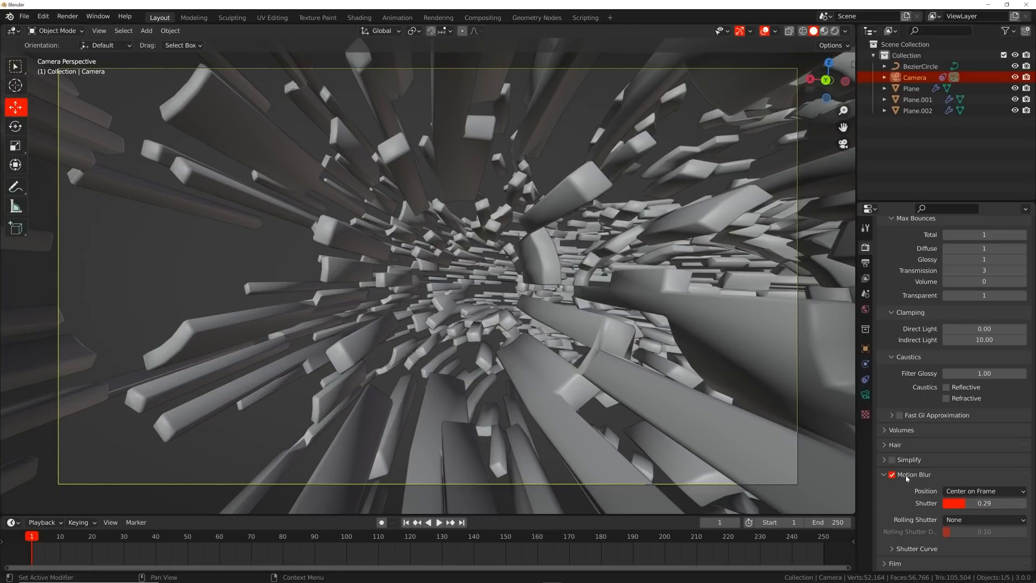
click(885, 475)
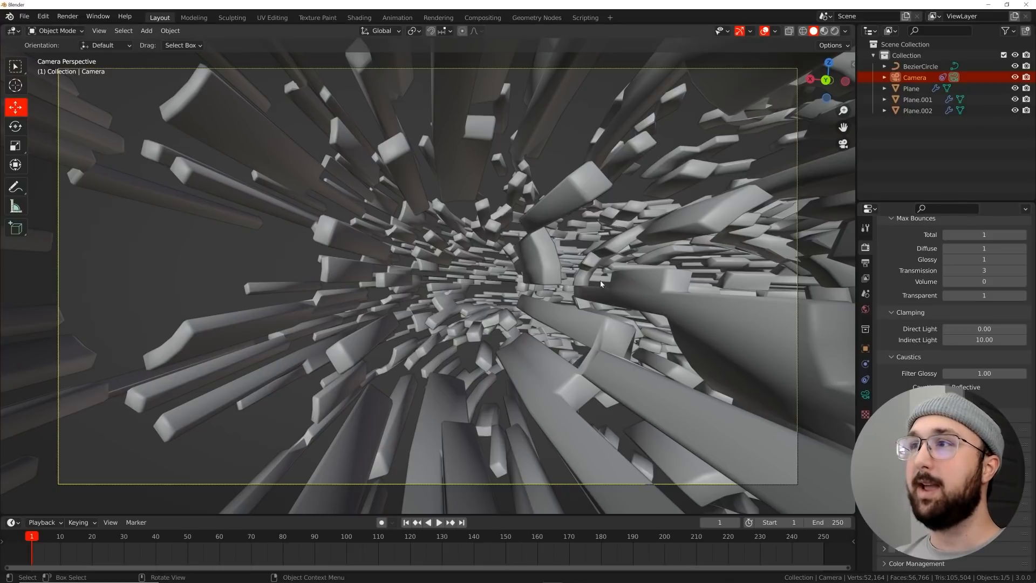
Set Cycles render max samples to 300 and transmission bounces to 1
scroll(up, 3)
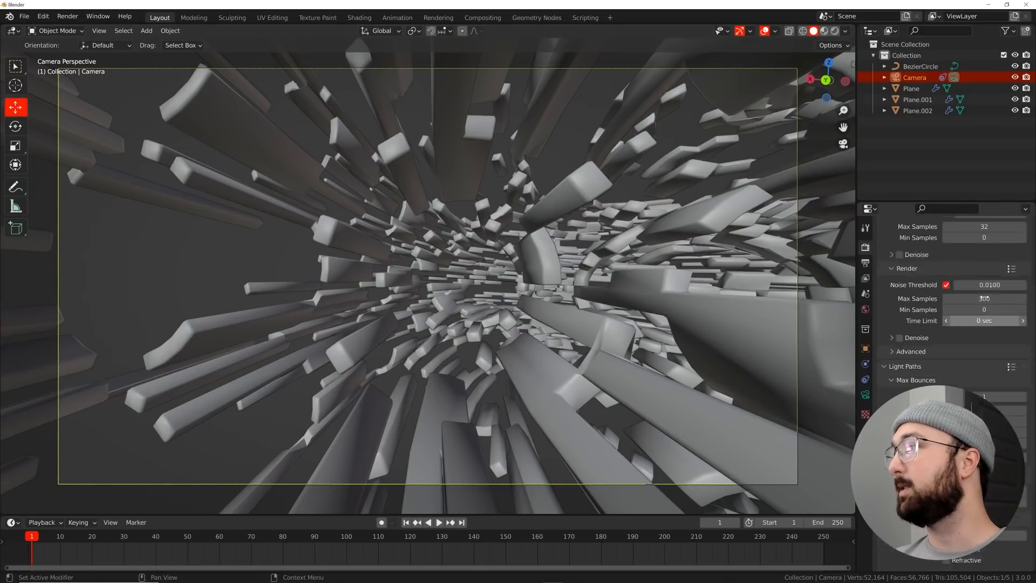
scroll(up, 3)
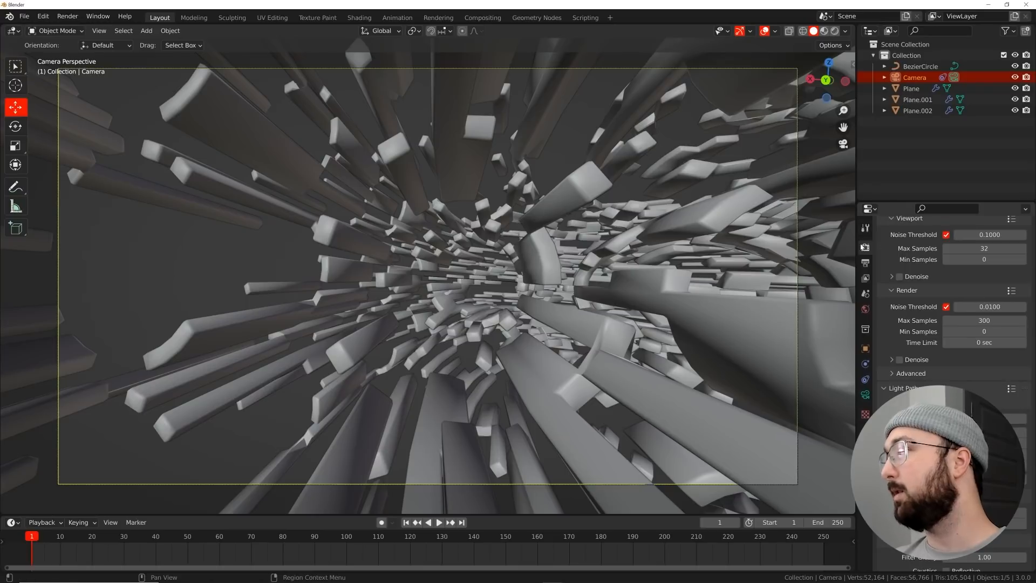
scroll(down, 3)
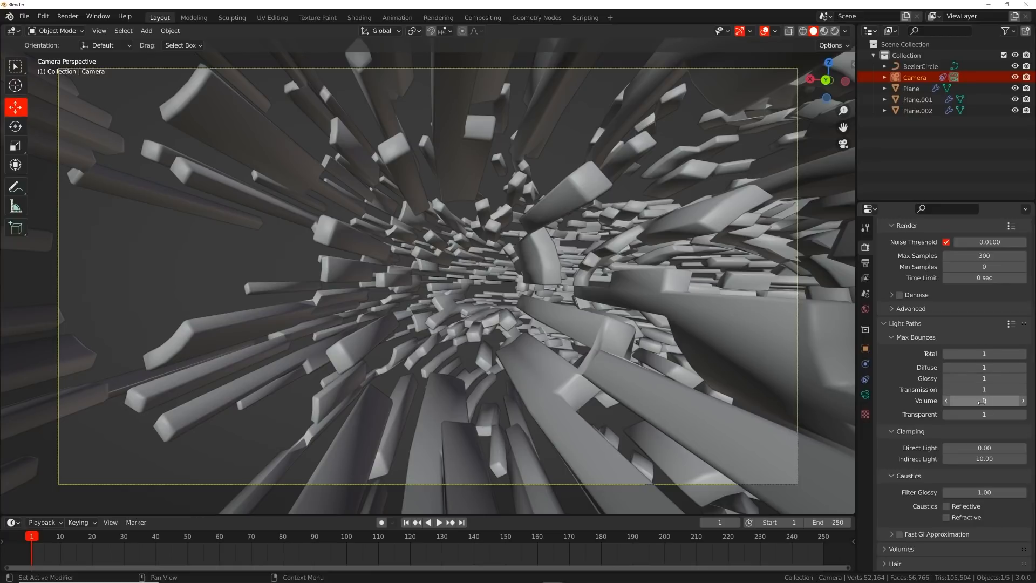
click(946, 400)
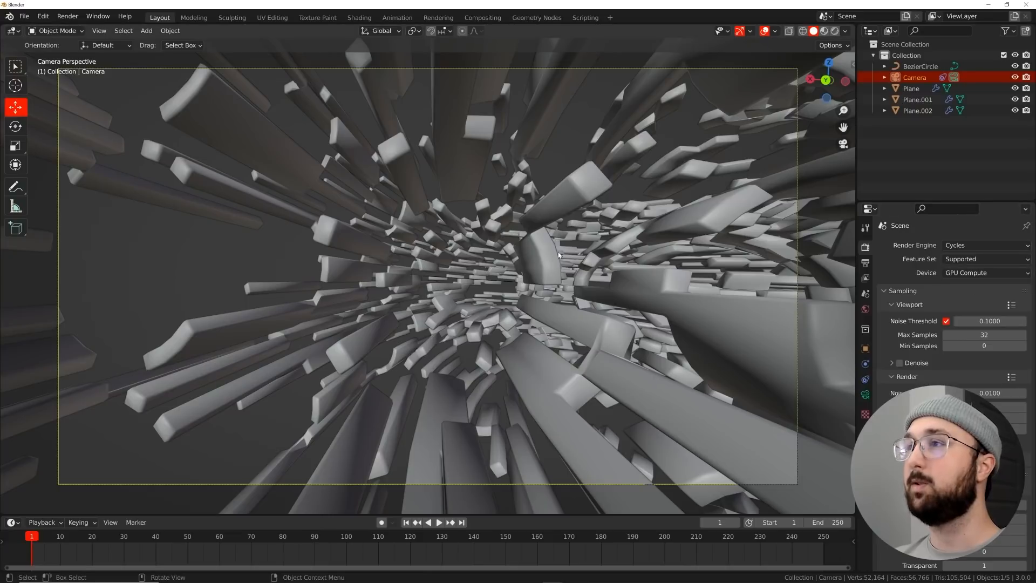
mouse_move(984, 335)
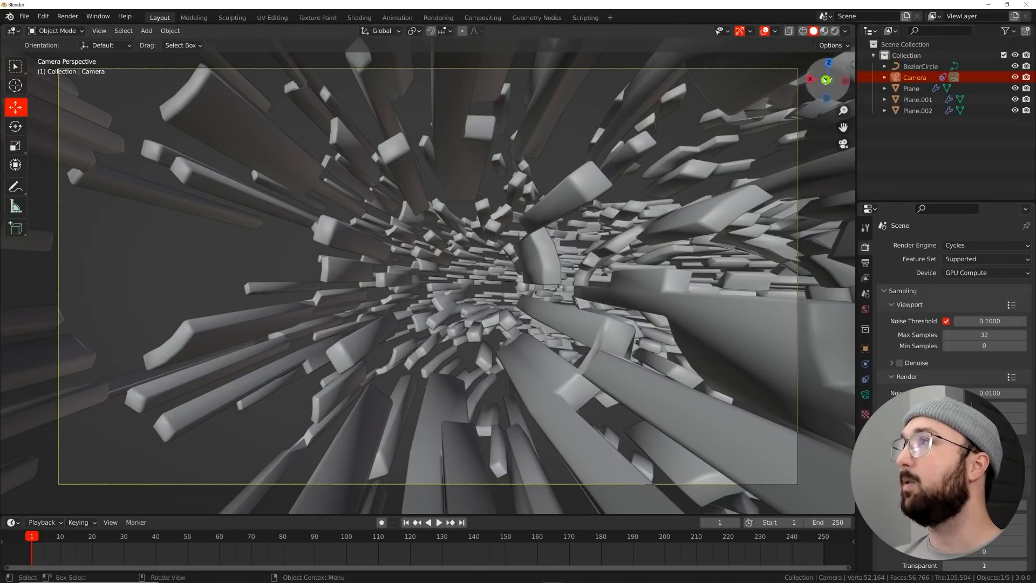
mouse_move(450, 275)
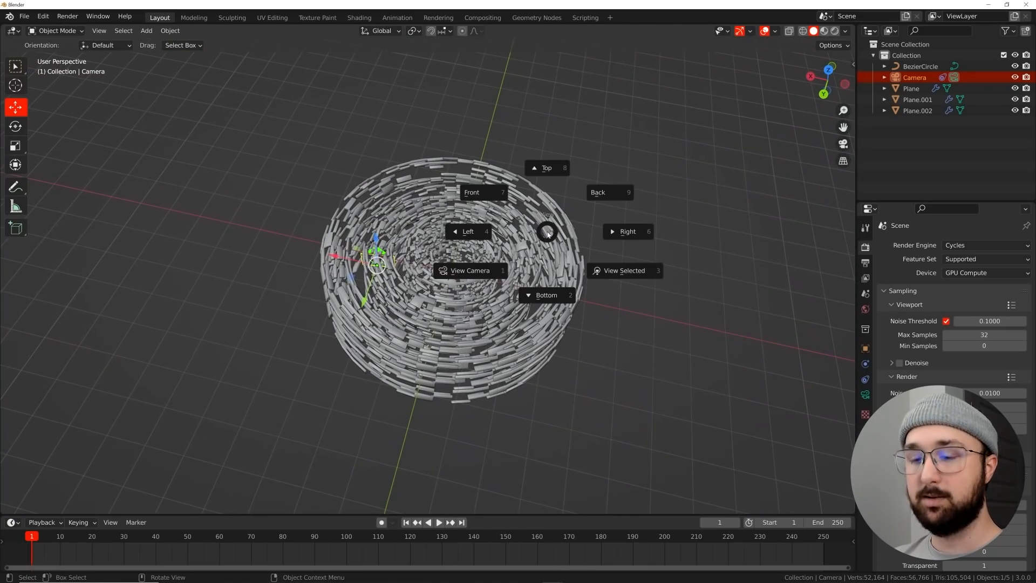
From Top view add point lights Point and Point.001 in the tunnel and add the camera to the selection
click(546, 167)
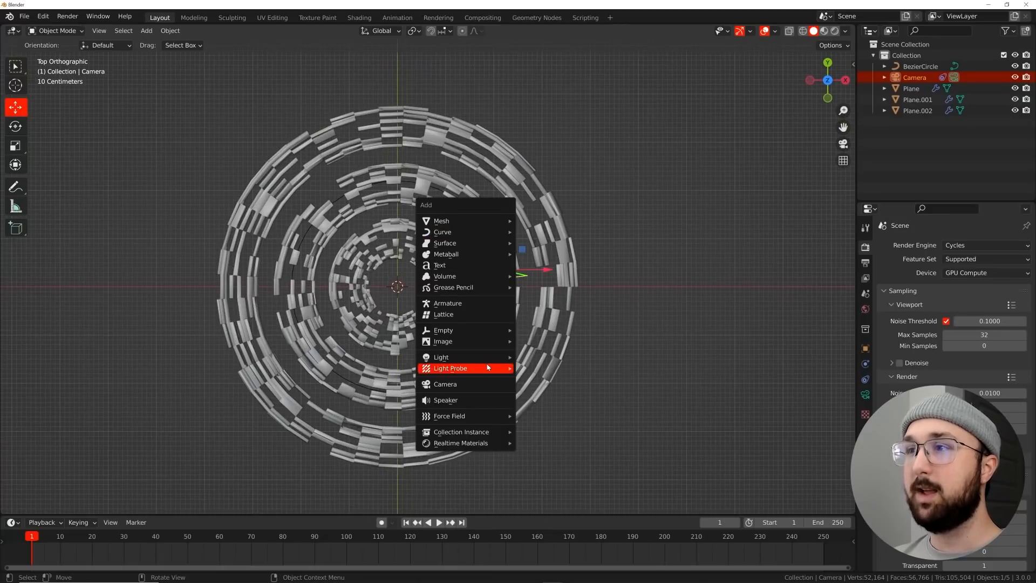
click(440, 357)
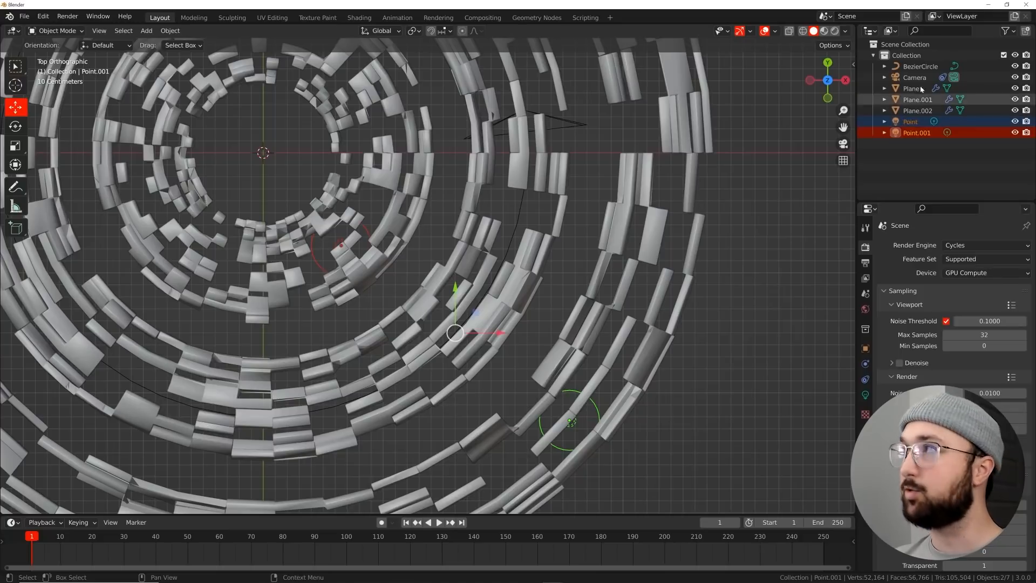
click(915, 77)
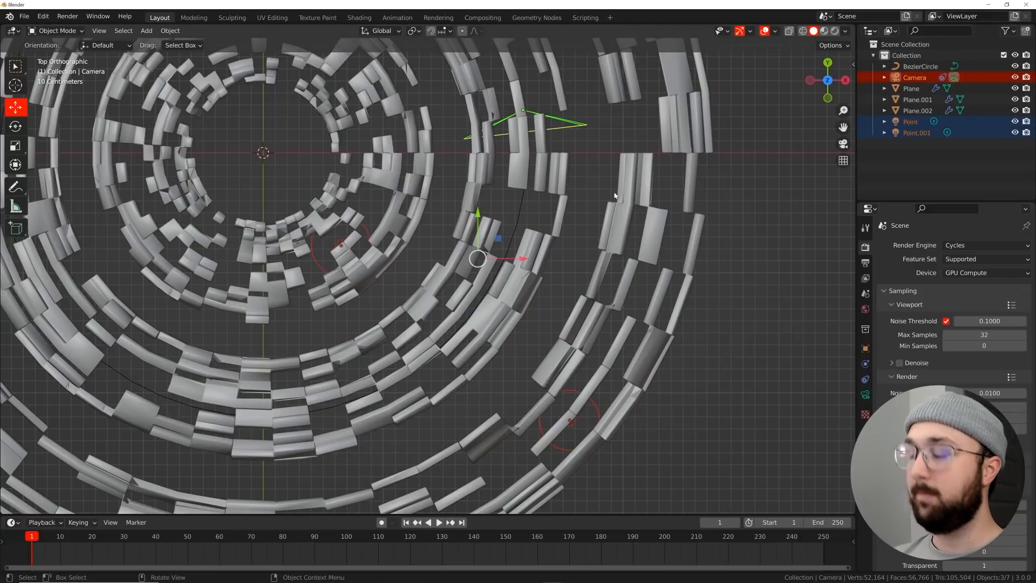
Make the camera the parent of both point lights via Ctrl+P > Object, then select only the camera
key(ctrl+p)
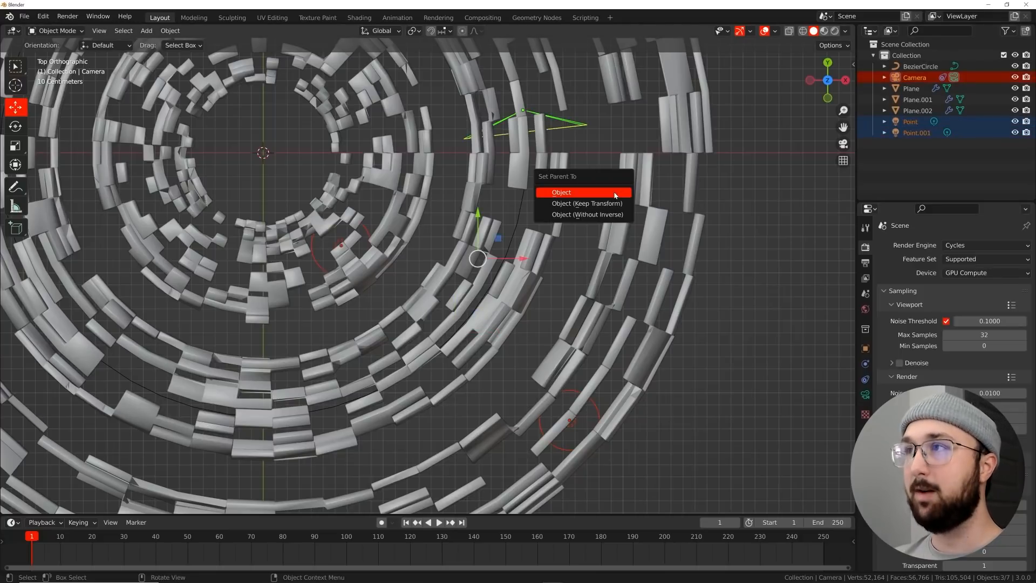
click(561, 192)
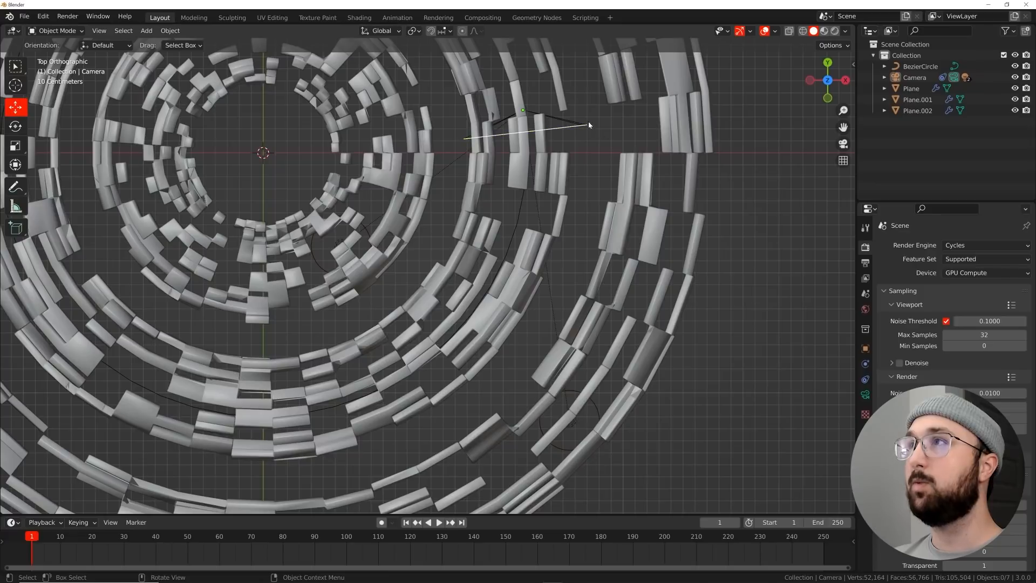
click(522, 110)
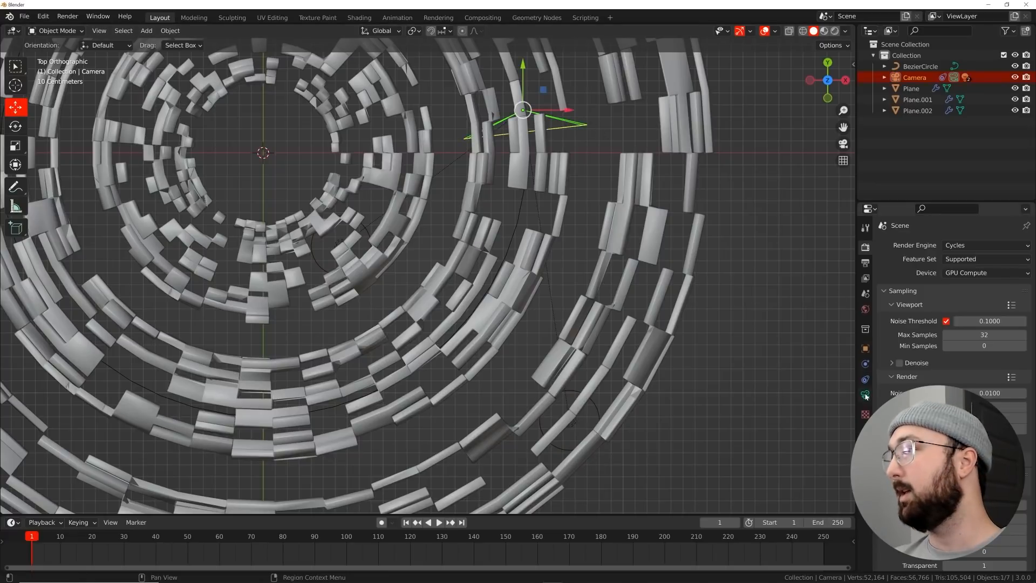
click(865, 395)
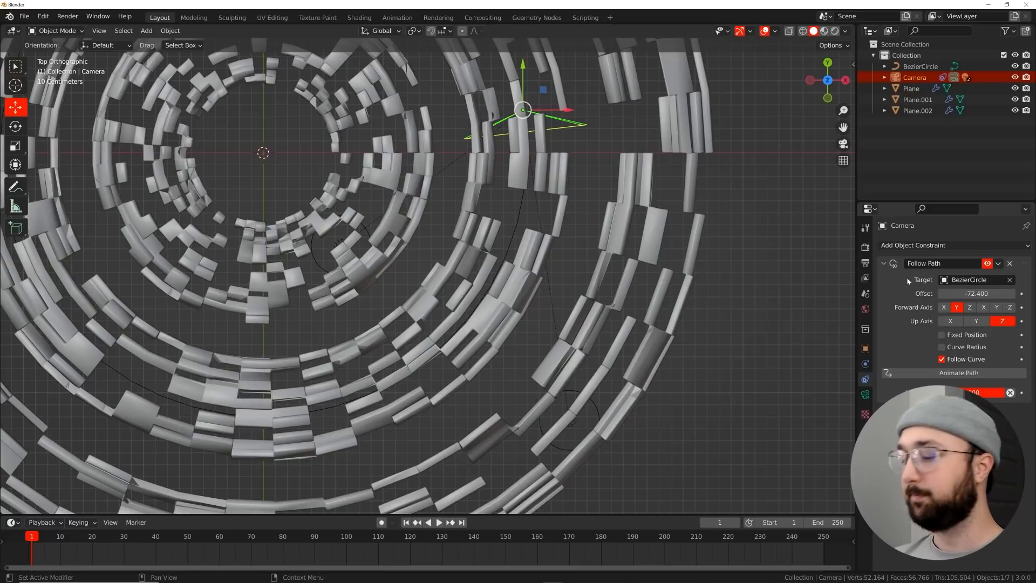
mouse_move(368, 78)
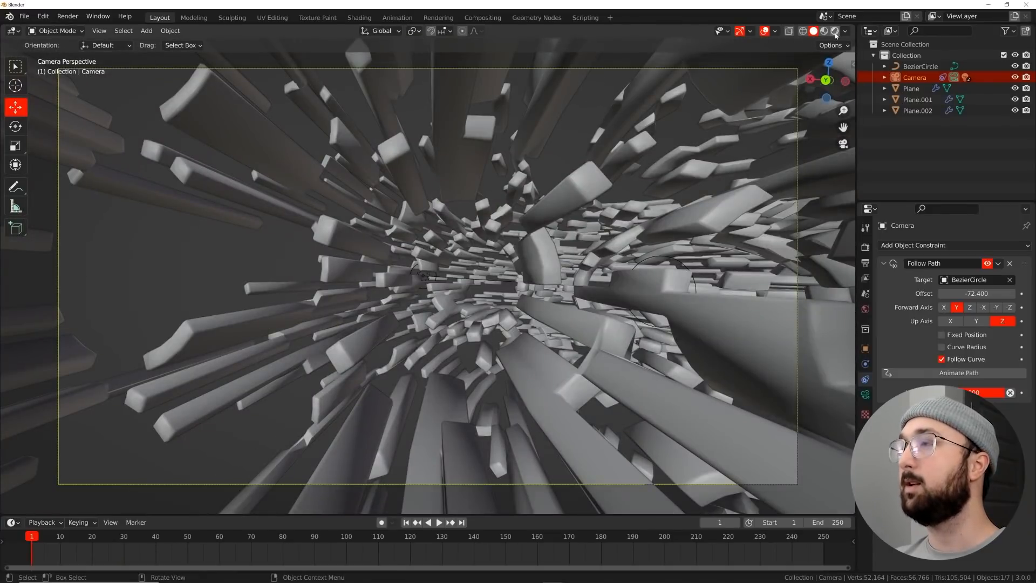
Give Point 500 W and Point.001 a red colour at 500 W, previewed in rendered then solid shading
click(824, 30)
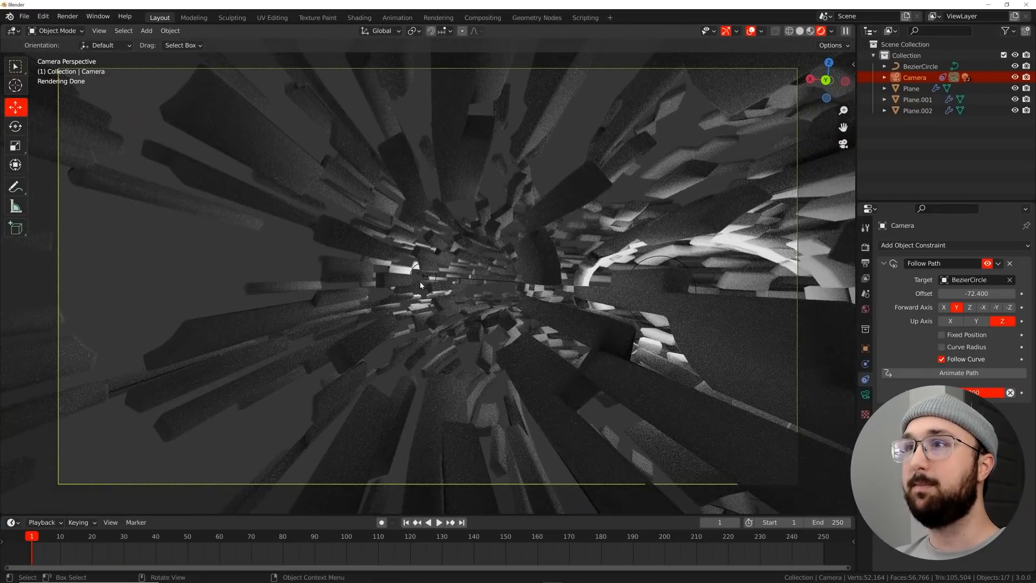
click(660, 291)
text(500)
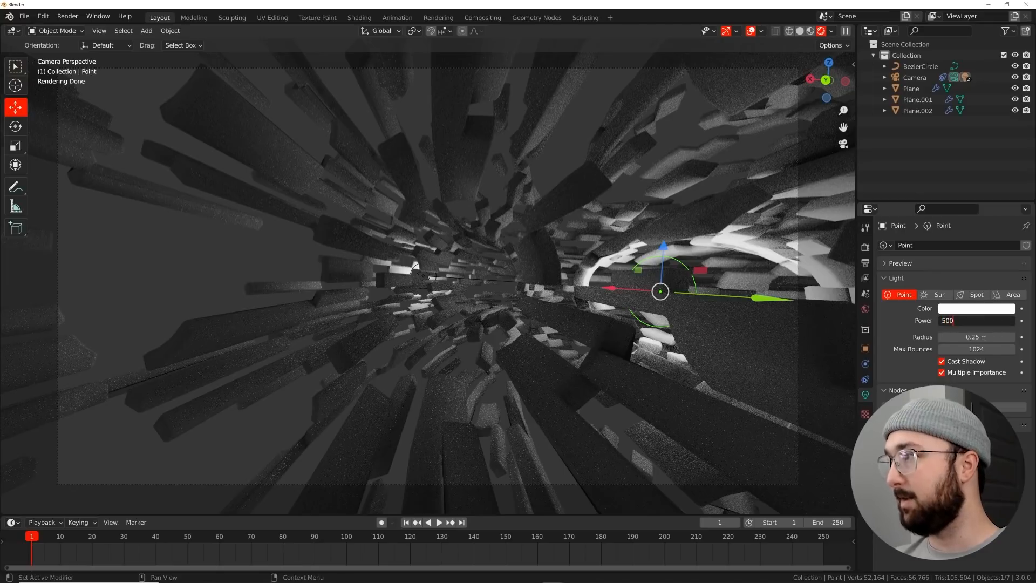
click(975, 307)
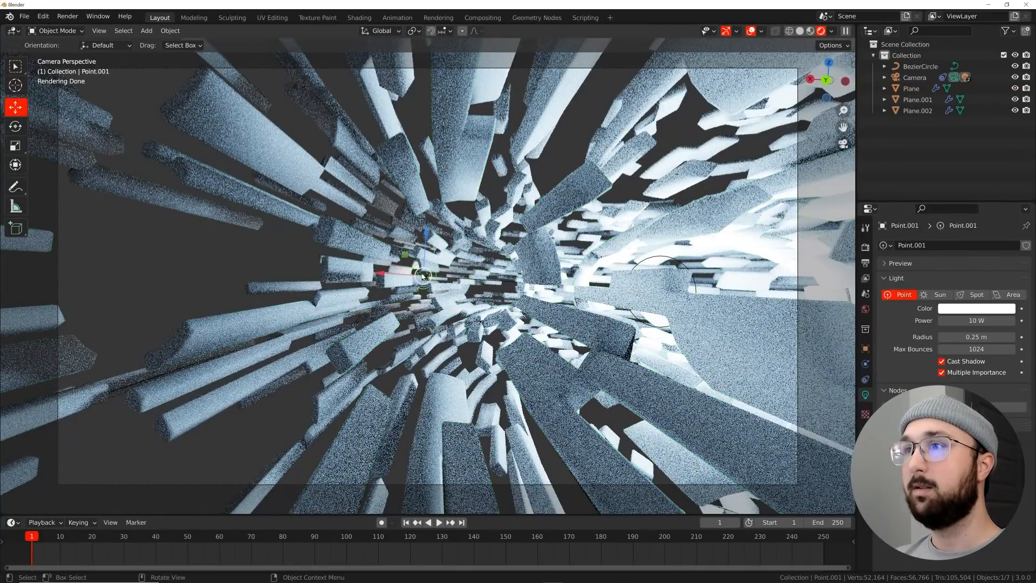
click(976, 307)
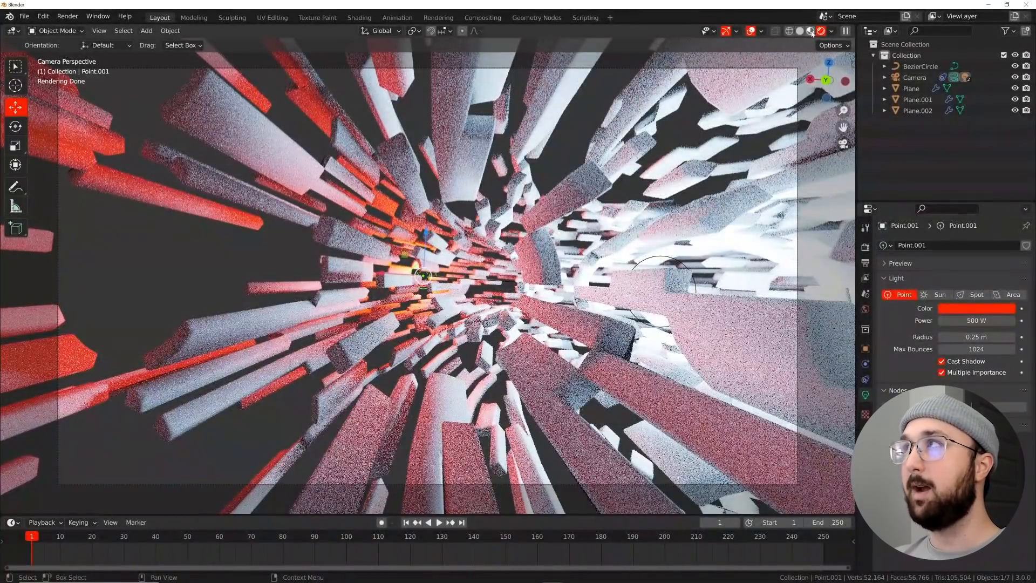
click(801, 31)
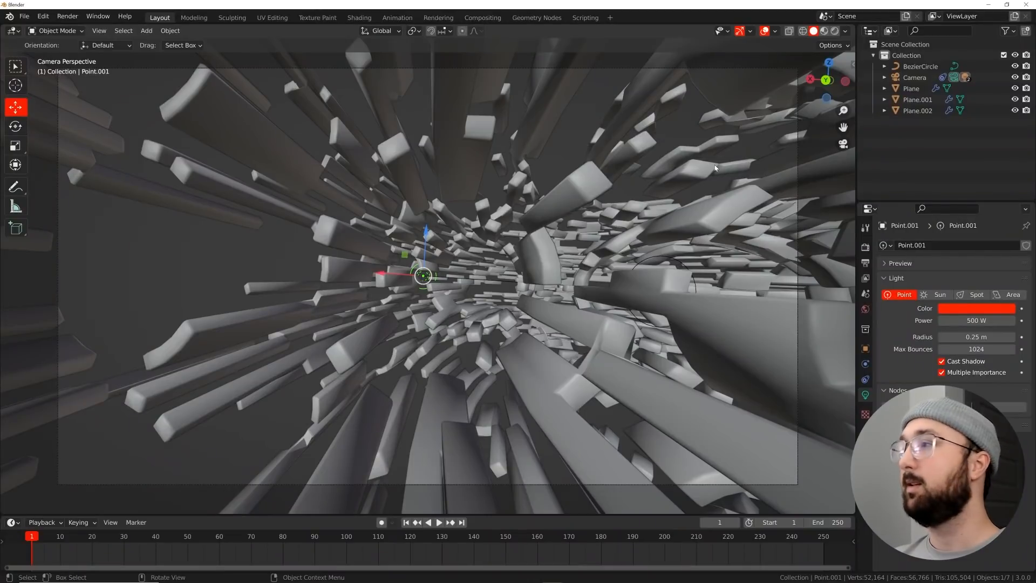
mouse_move(712, 89)
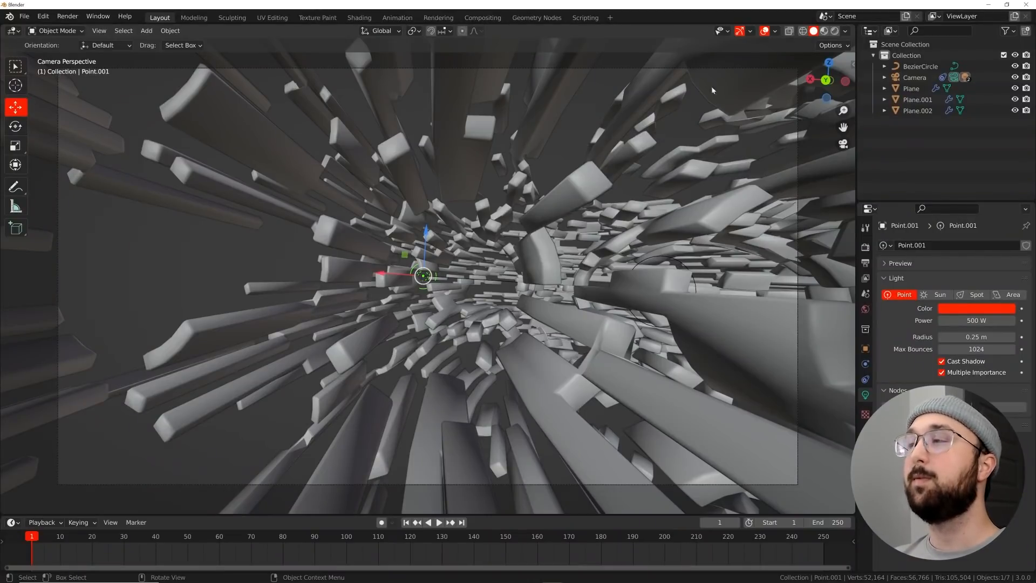
click(911, 87)
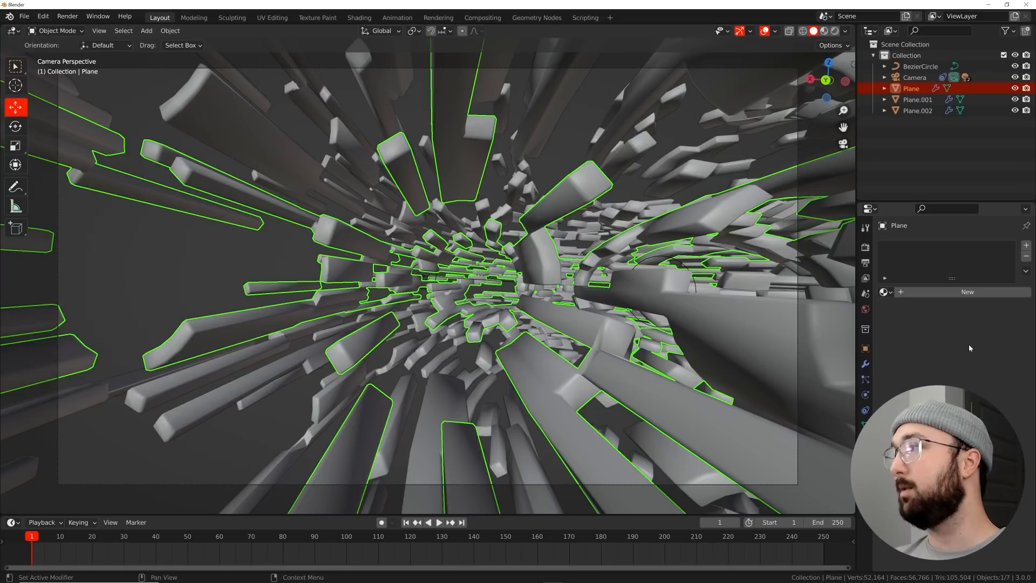
Insert a Set Material node before Group Output assigning Material.001 to the fragments
click(967, 291)
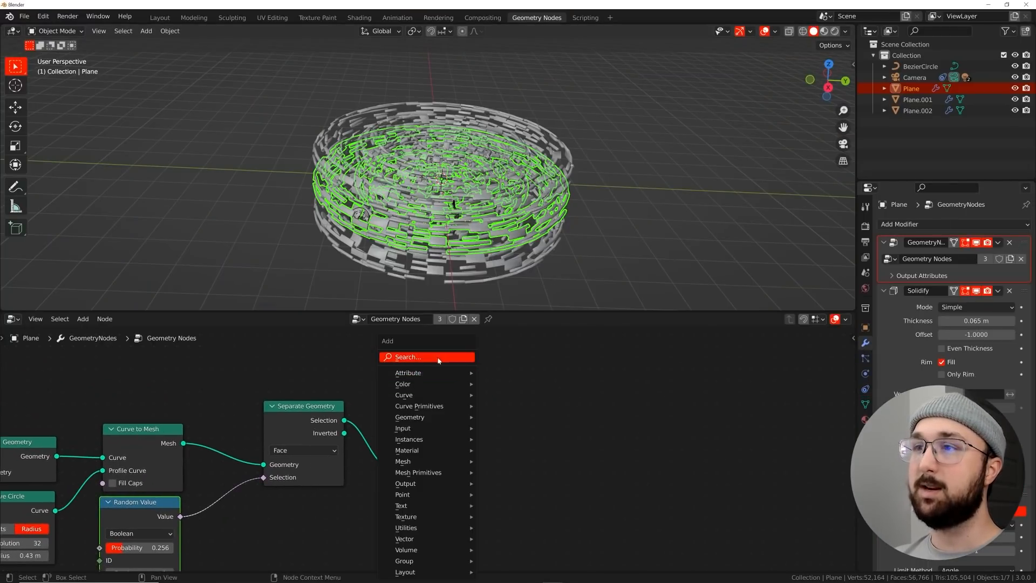
text(set)
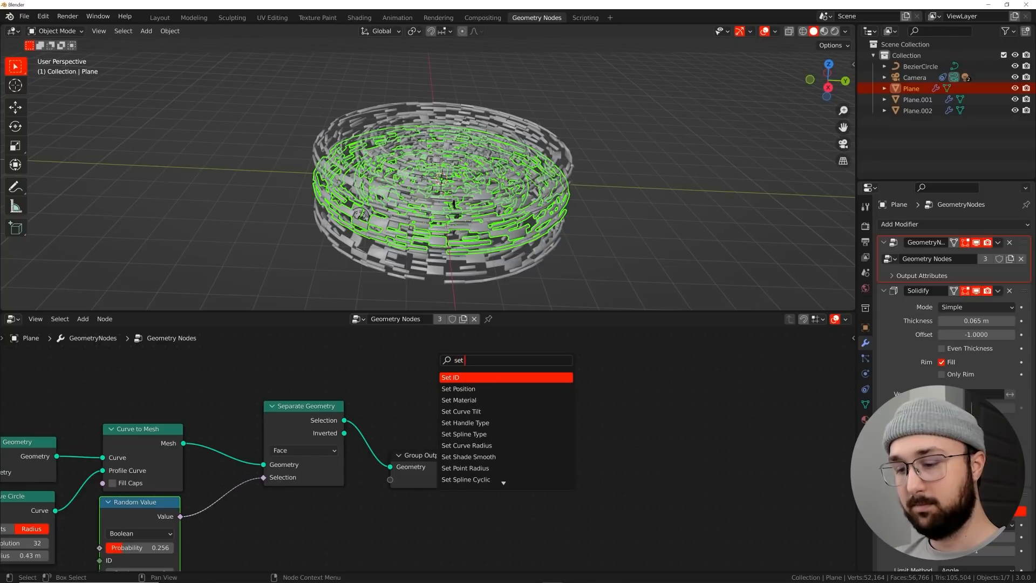
click(459, 399)
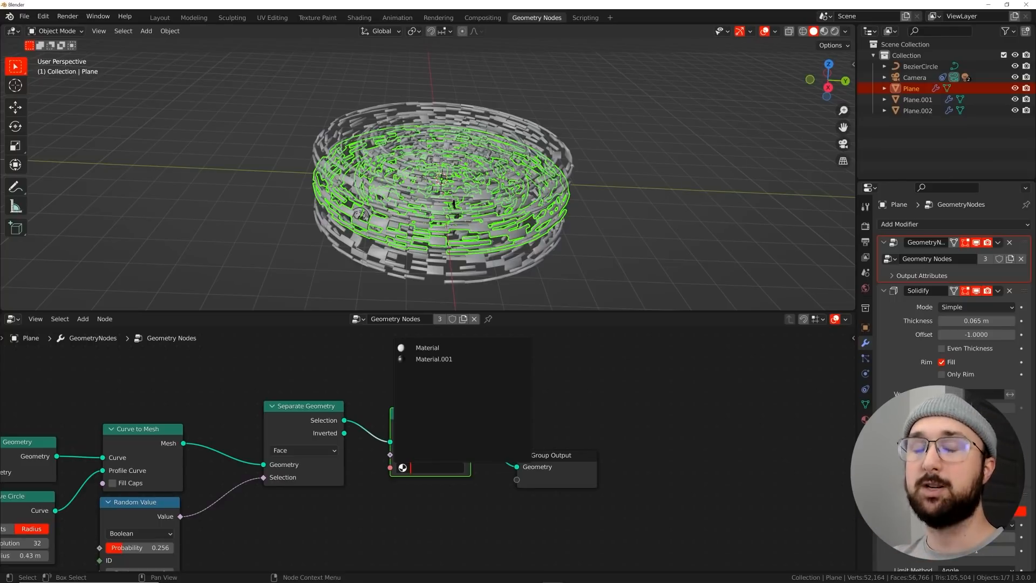
click(434, 359)
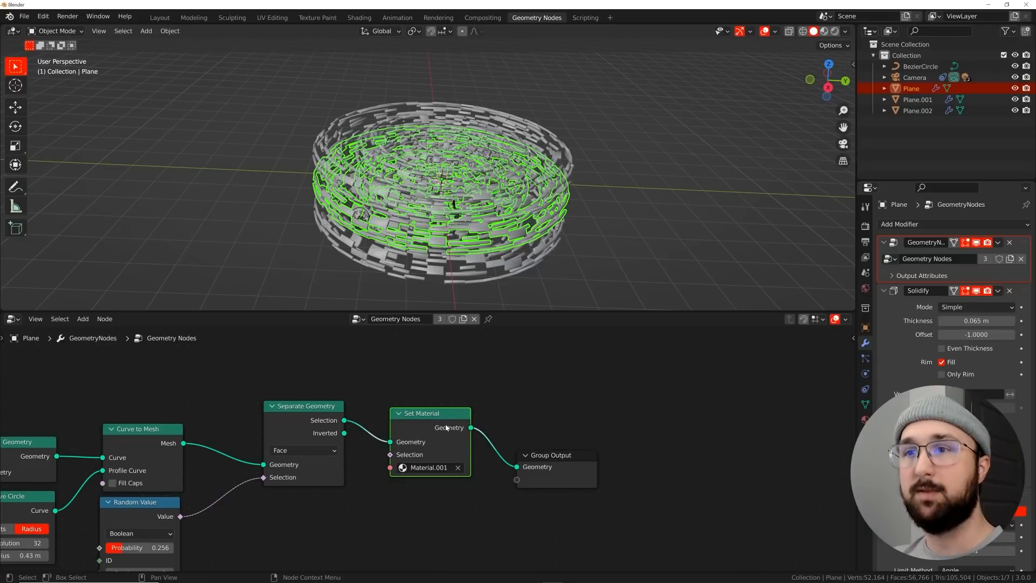
mouse_move(359, 84)
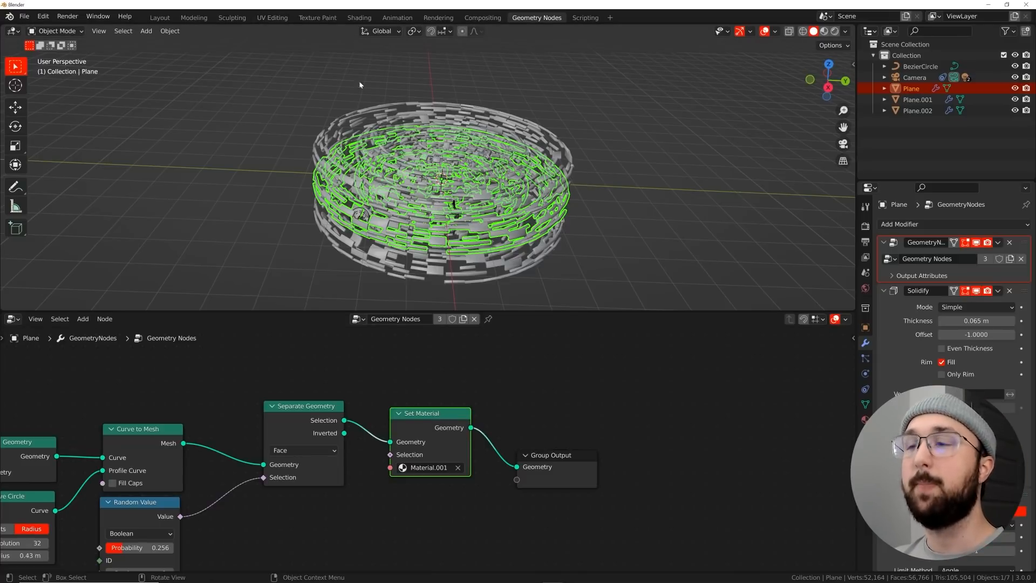
click(358, 17)
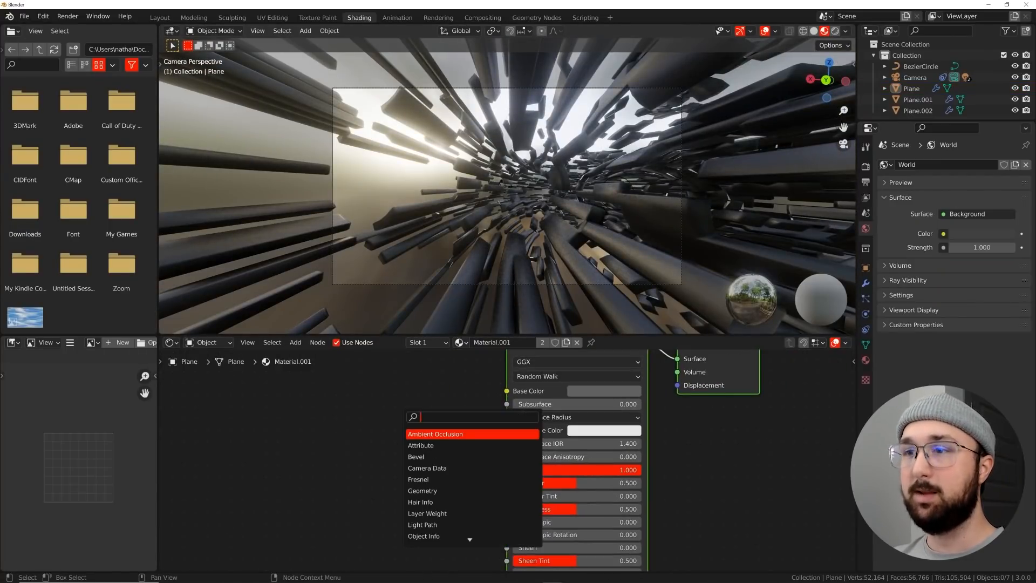
Drive Material.001 roughness with a Noise Texture fed through a ColorRamp, then return to Layout
text(co)
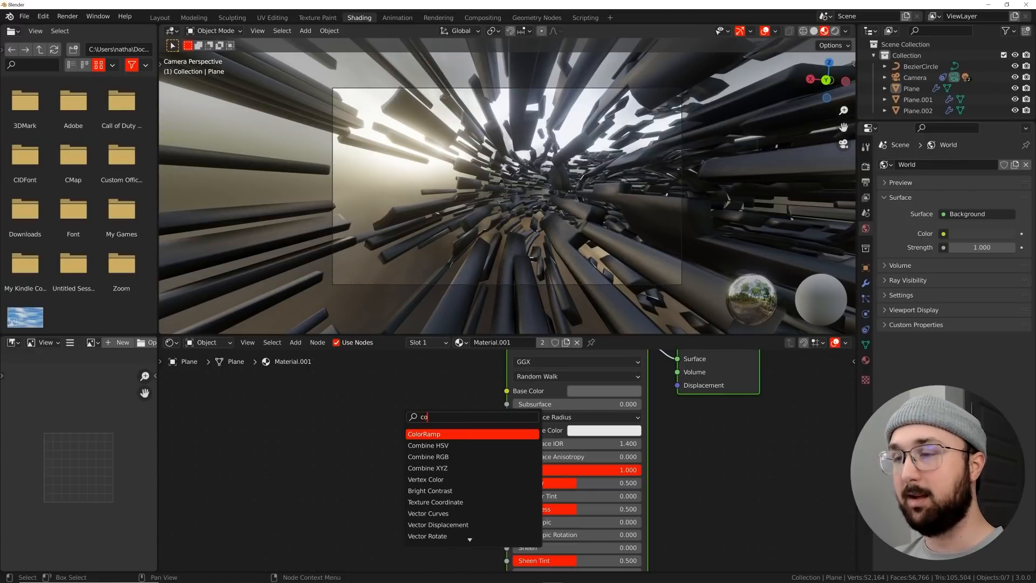
click(425, 434)
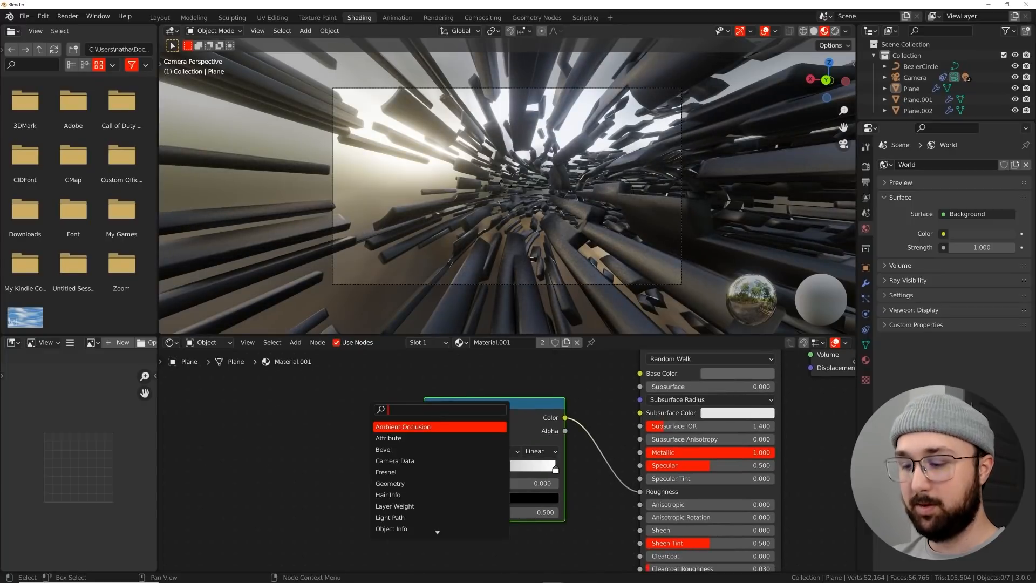
text(noi)
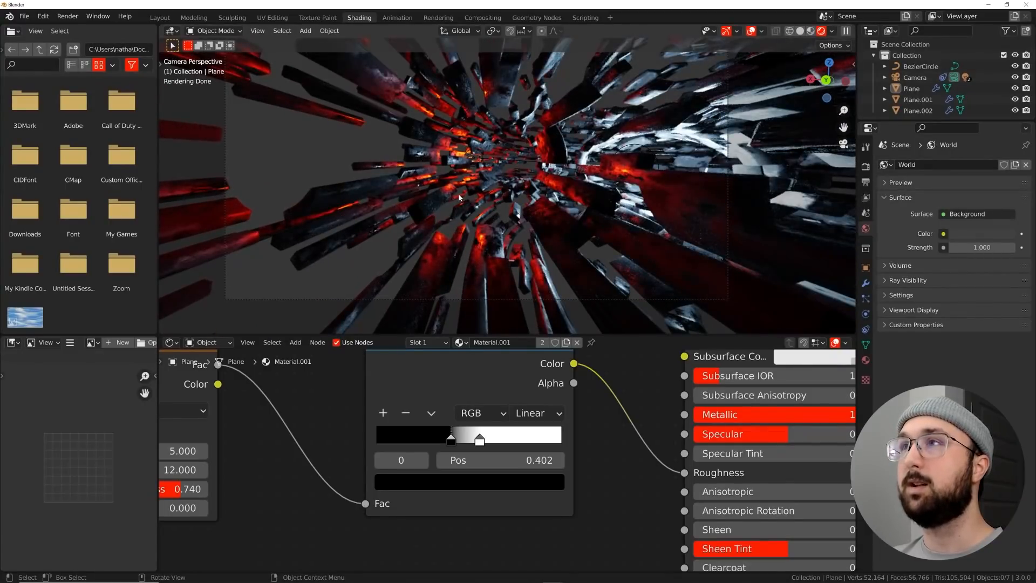
click(159, 17)
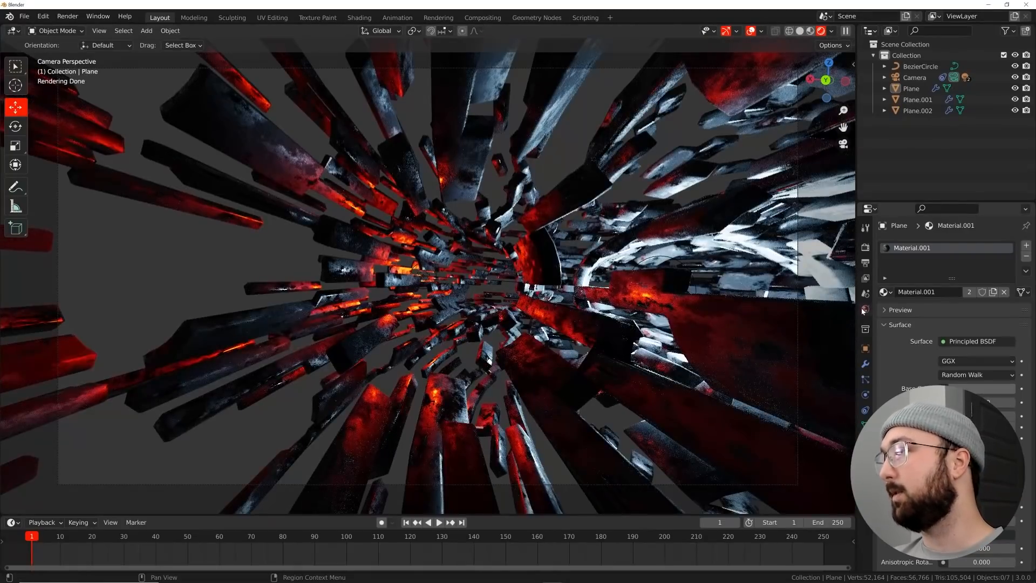
Set the World volume to Principled Volume at density 1.0 for foggy tunnel renders
click(864, 309)
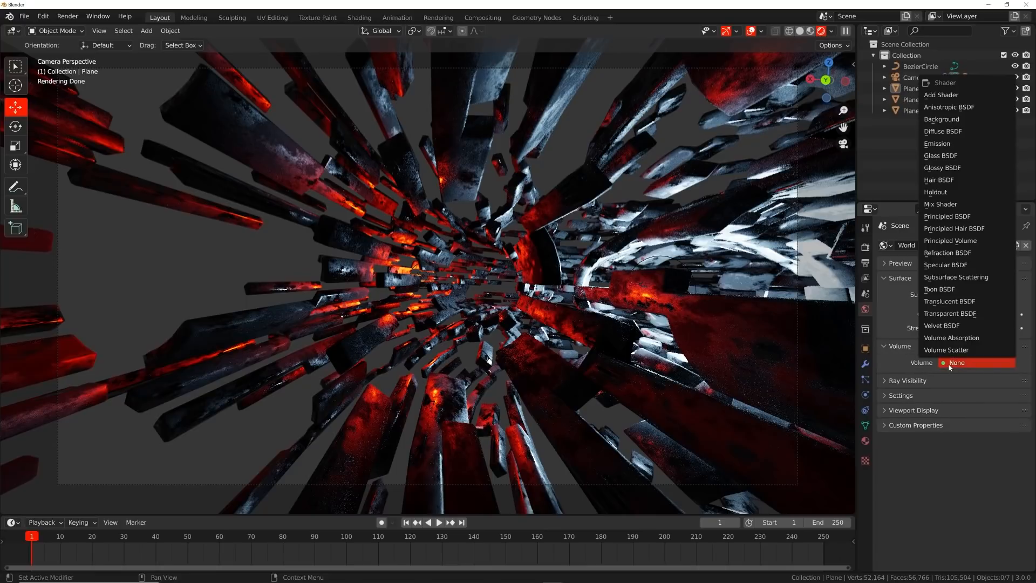
mouse_move(941, 167)
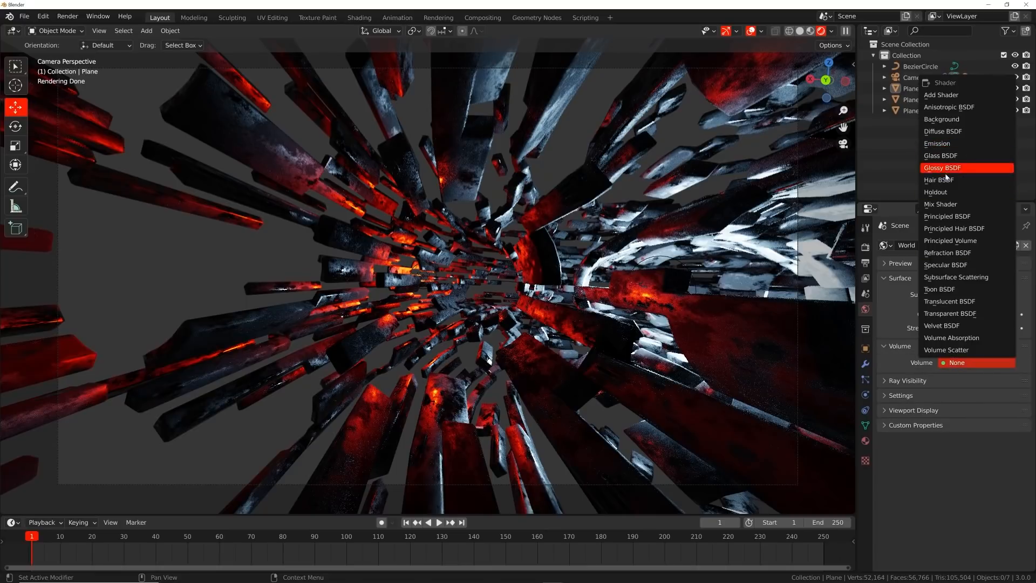
click(950, 239)
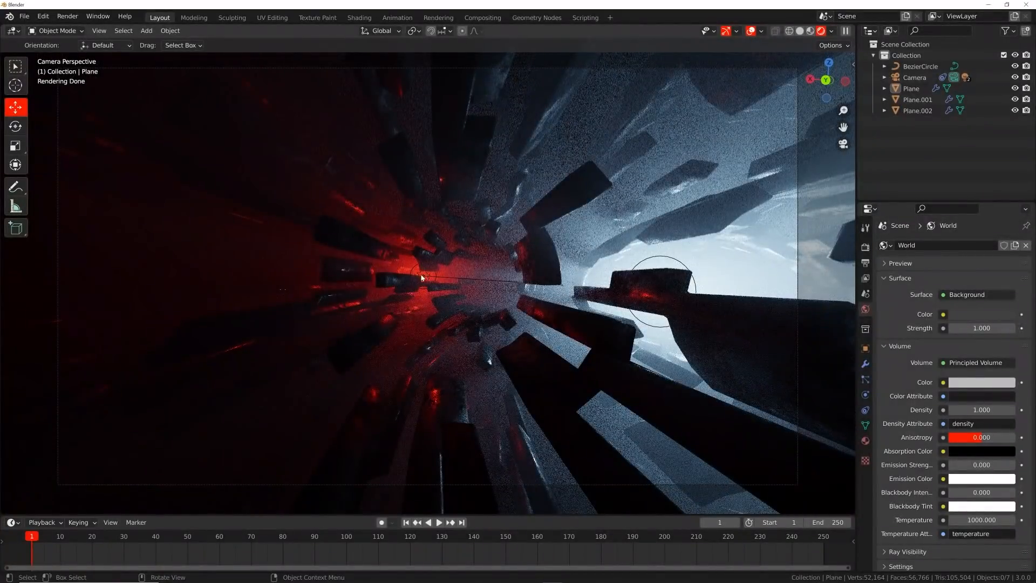
click(800, 30)
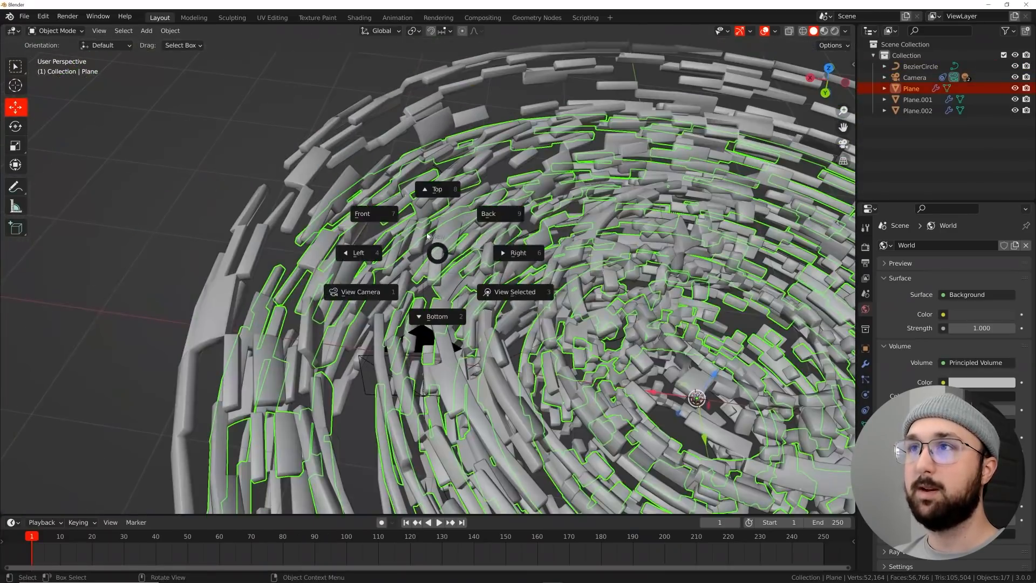
Grab Point.001 in Top view and move it to a new spot in the tunnel, then preview rendered
click(436, 189)
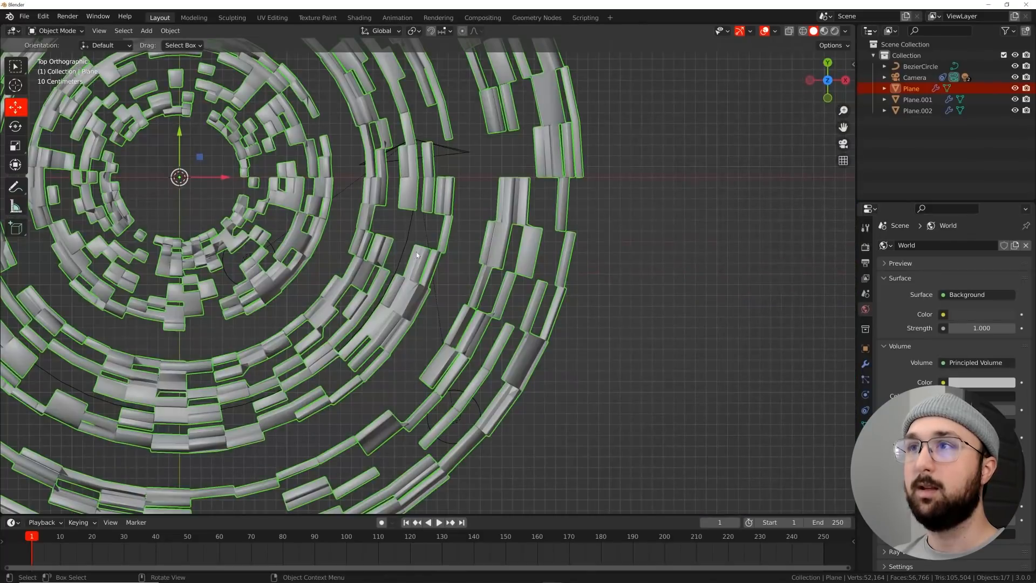
click(454, 416)
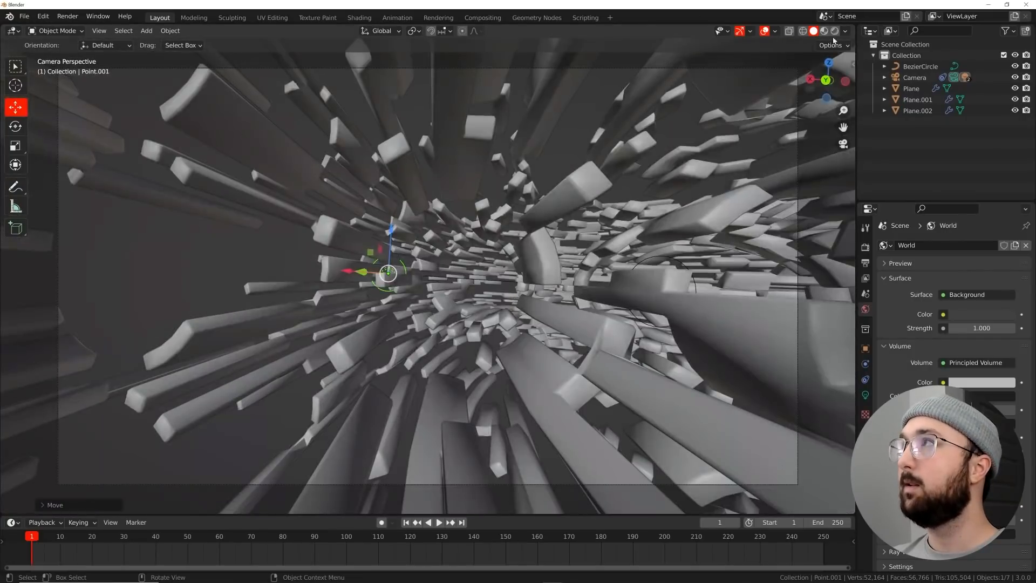
click(821, 32)
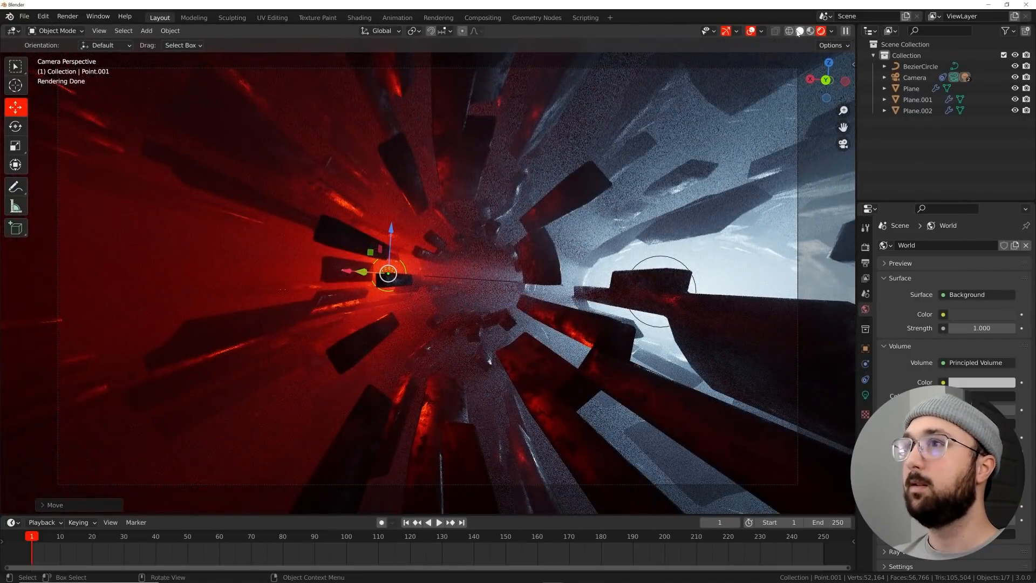
Return the viewport to Solid shading after checking the red glow
click(789, 31)
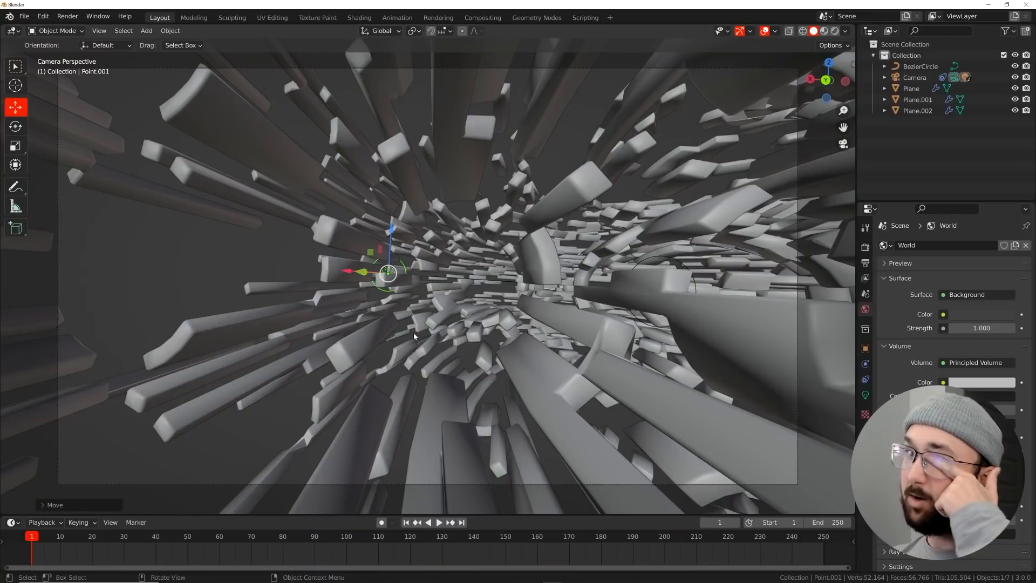
mouse_move(414, 503)
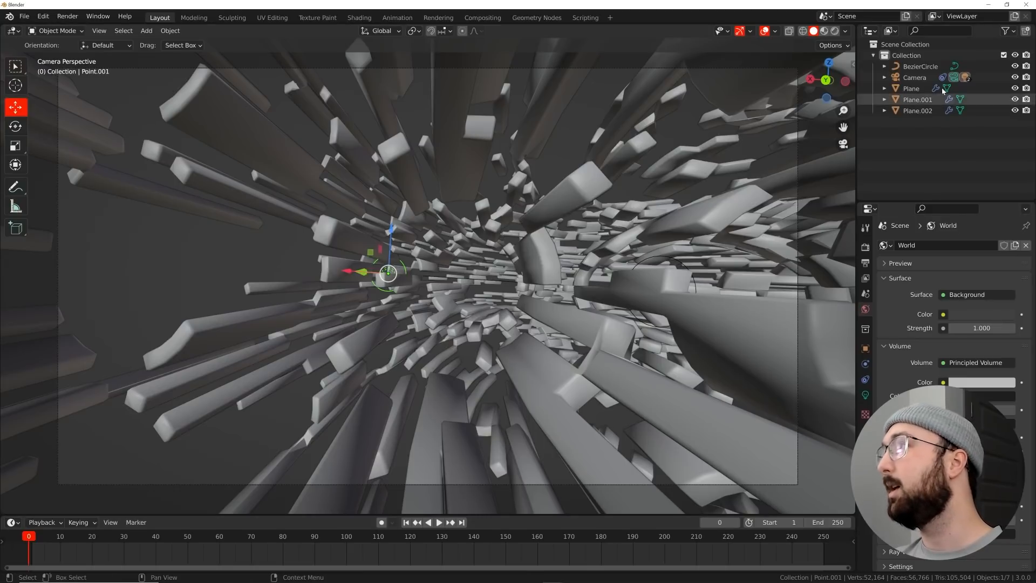
Keyframe the camera's Follow Path Offset at 0 on frame 0 and 100 on frame 250
click(914, 77)
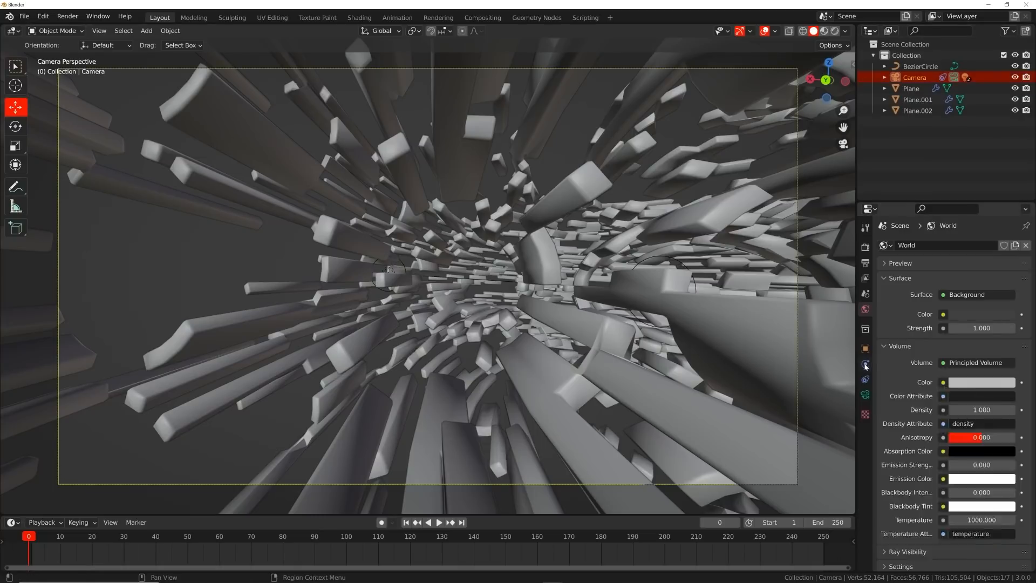
click(864, 379)
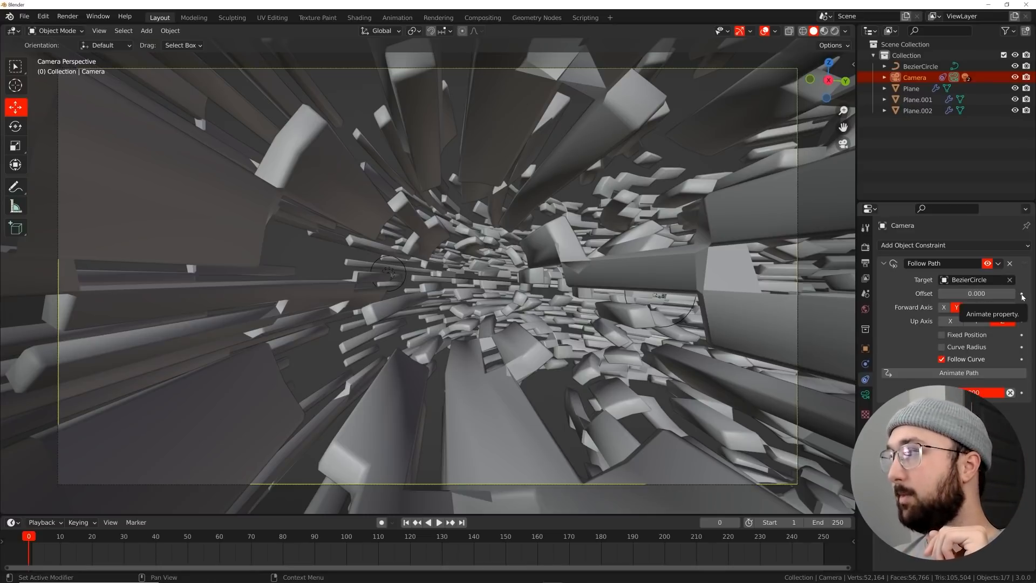
click(1021, 293)
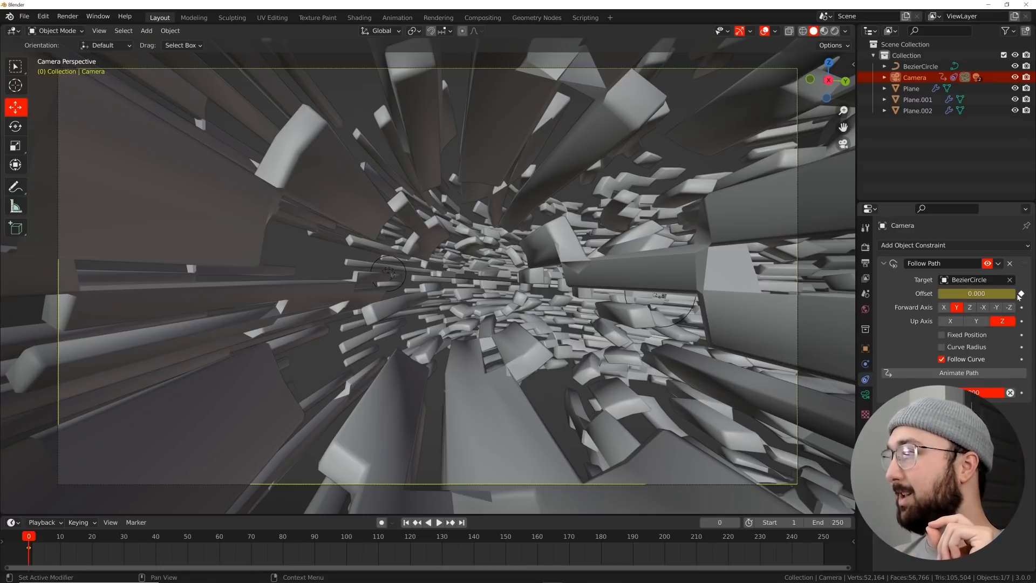
click(461, 523)
text(100.000)
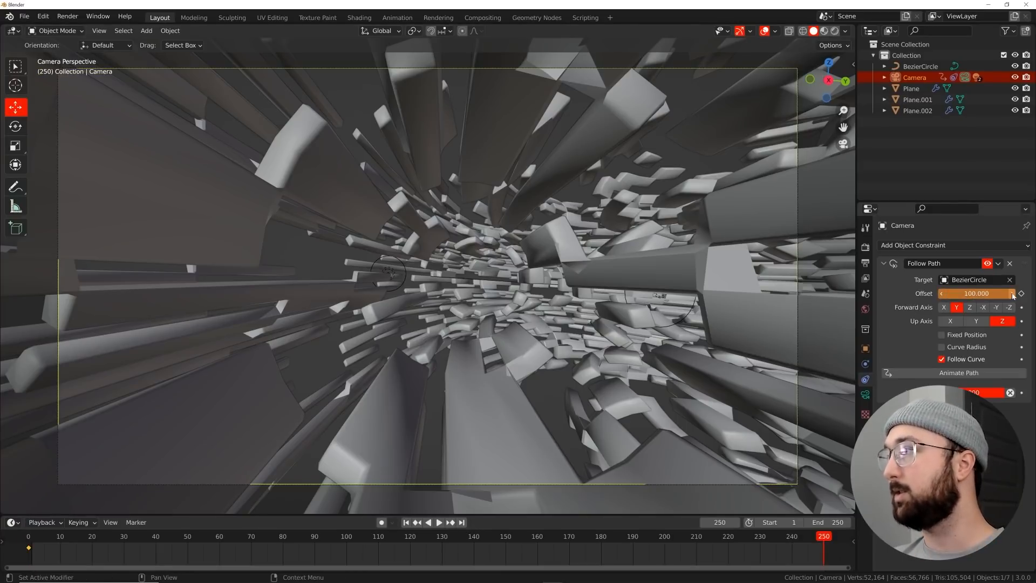
click(439, 523)
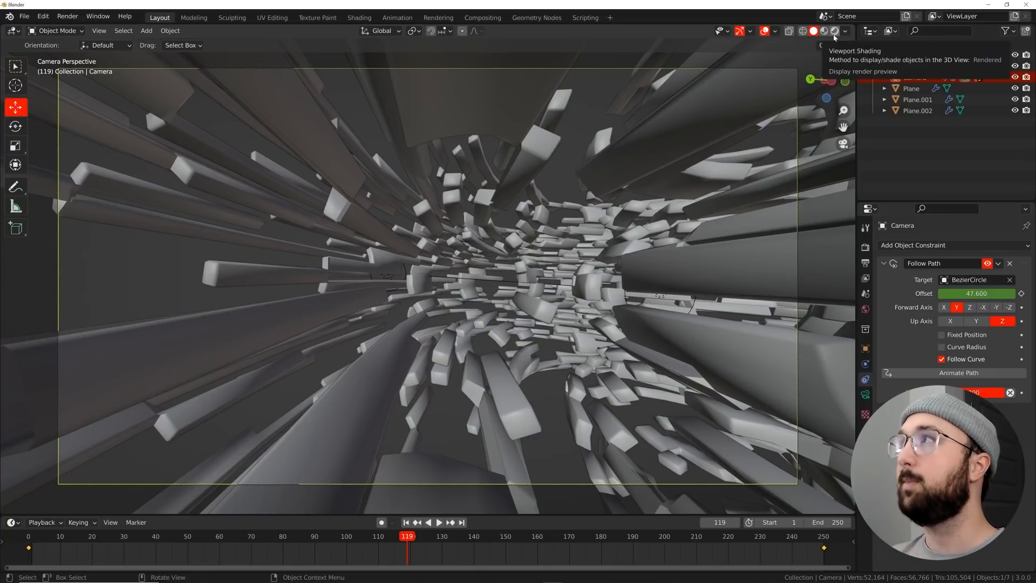
Render the current frame (144) via the Render menu to preview the foggy red tunnel
click(834, 32)
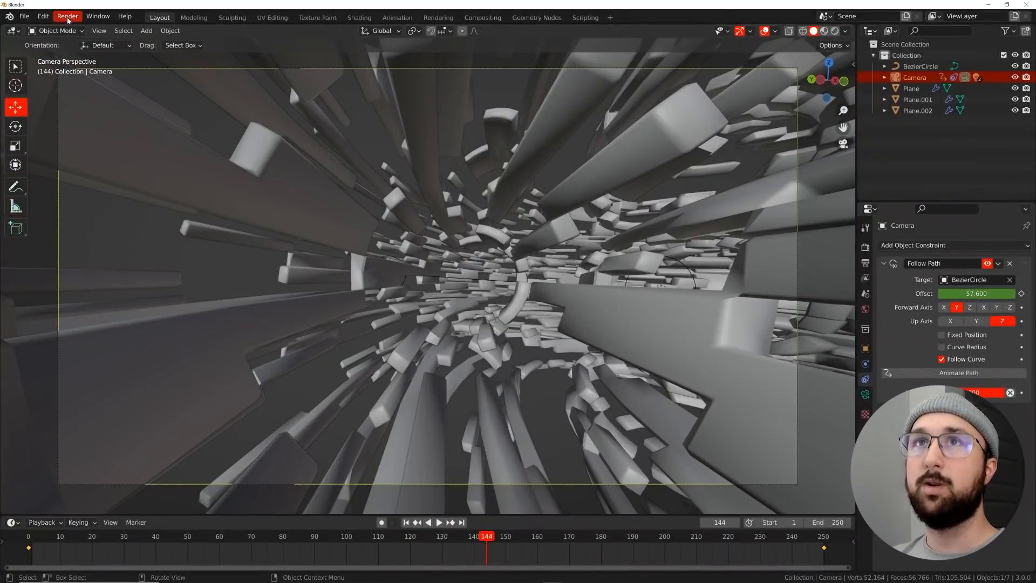
click(67, 16)
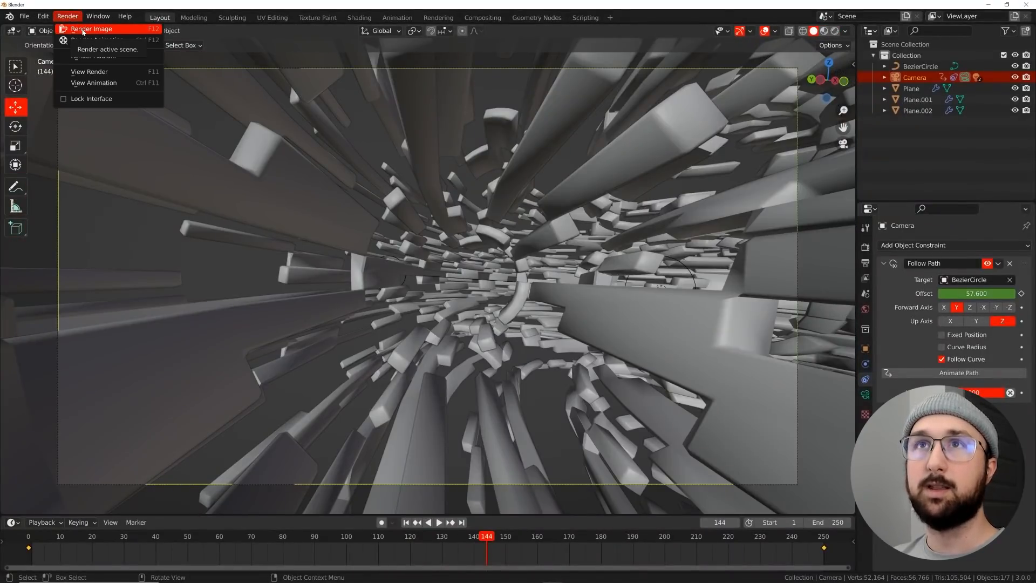
click(91, 28)
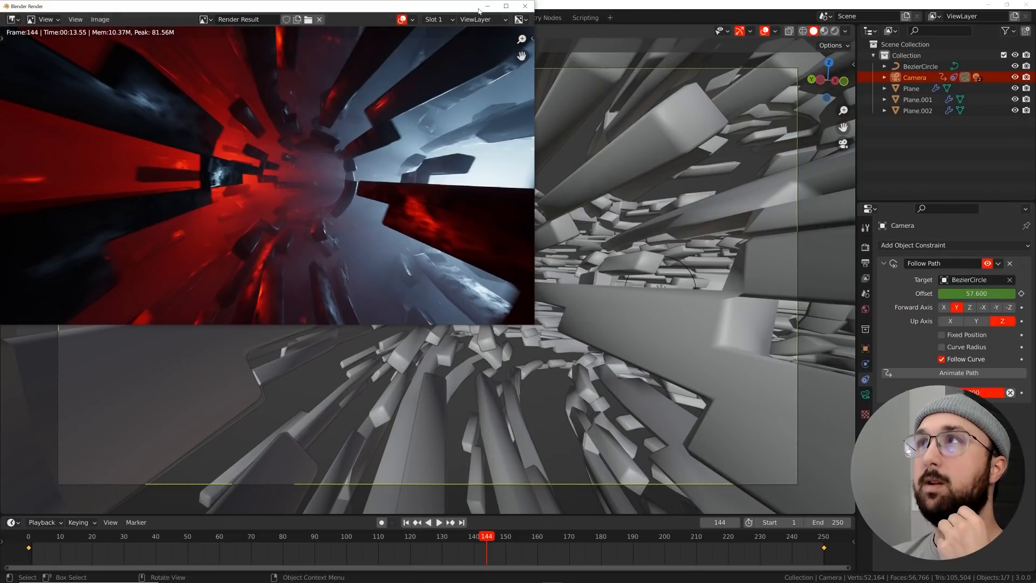
Enable Use Nodes in the Compositing workspace and add a Viewer node fed by Render Layers Image
click(483, 18)
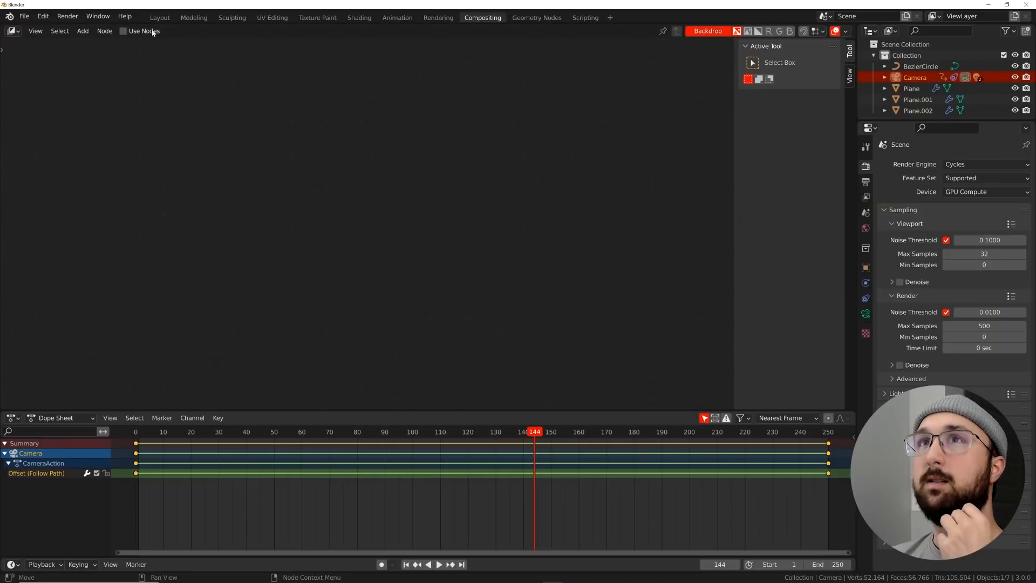
click(123, 31)
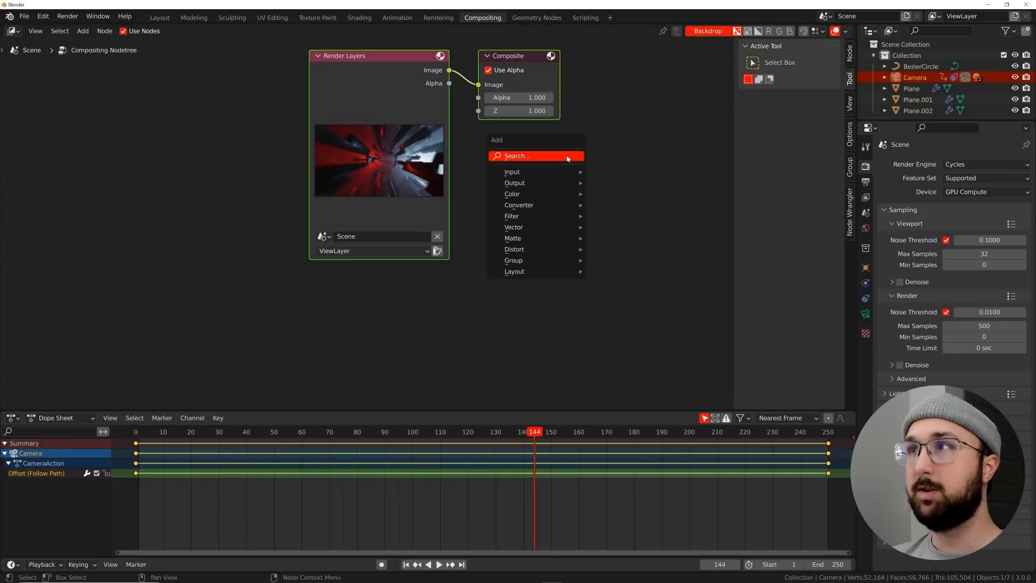
text(vie)
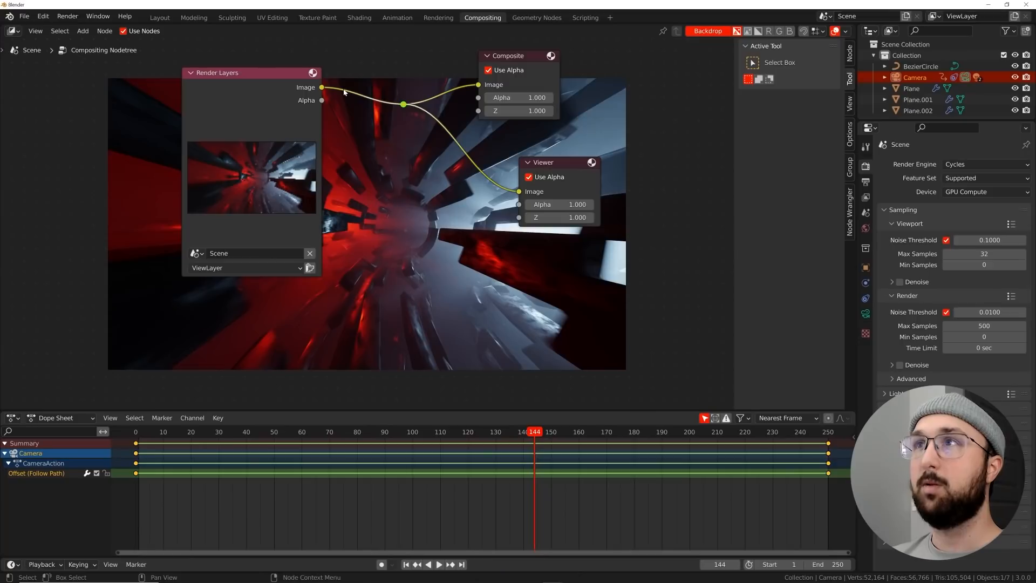
drag(219, 72, 108, 116)
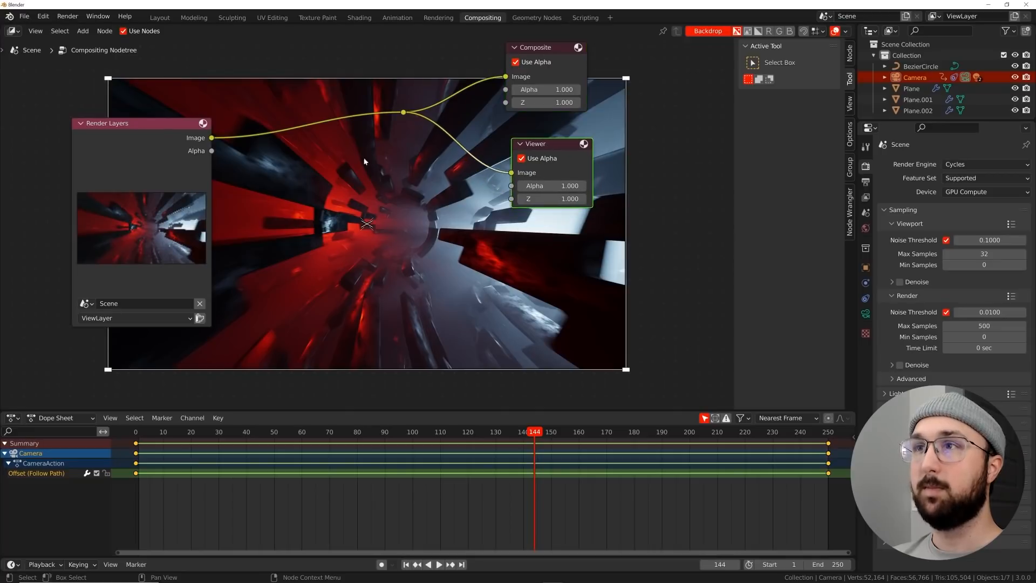
Insert a Glare node on the link with Iterations 5 and Fade about 0.955
text(gl)
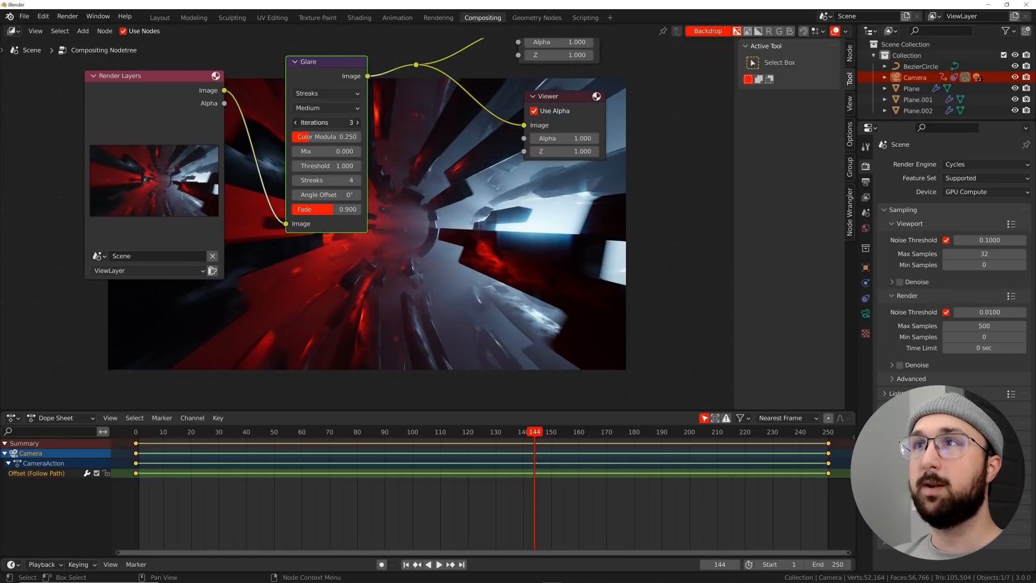
click(357, 122)
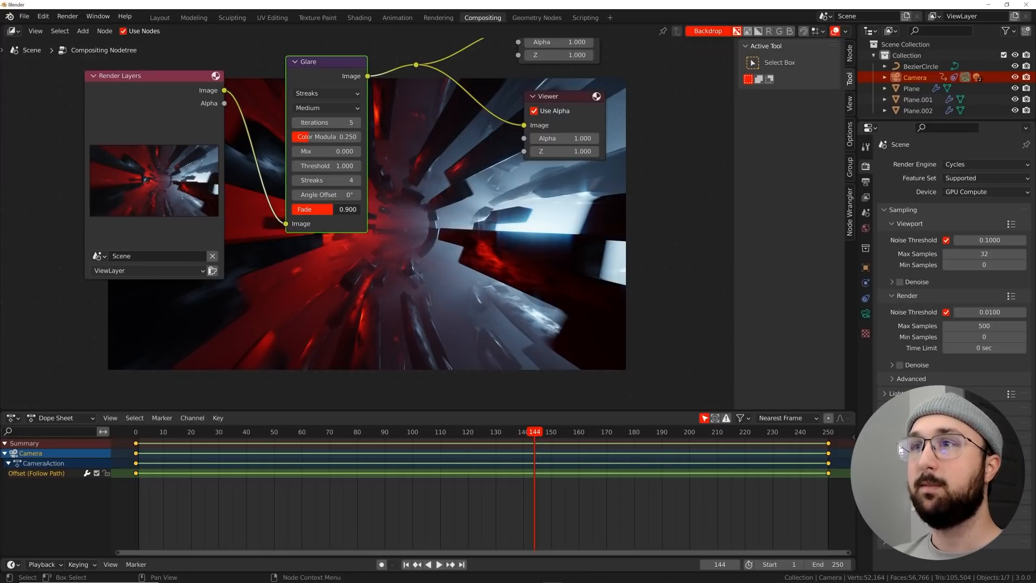
drag(324, 208, 343, 208)
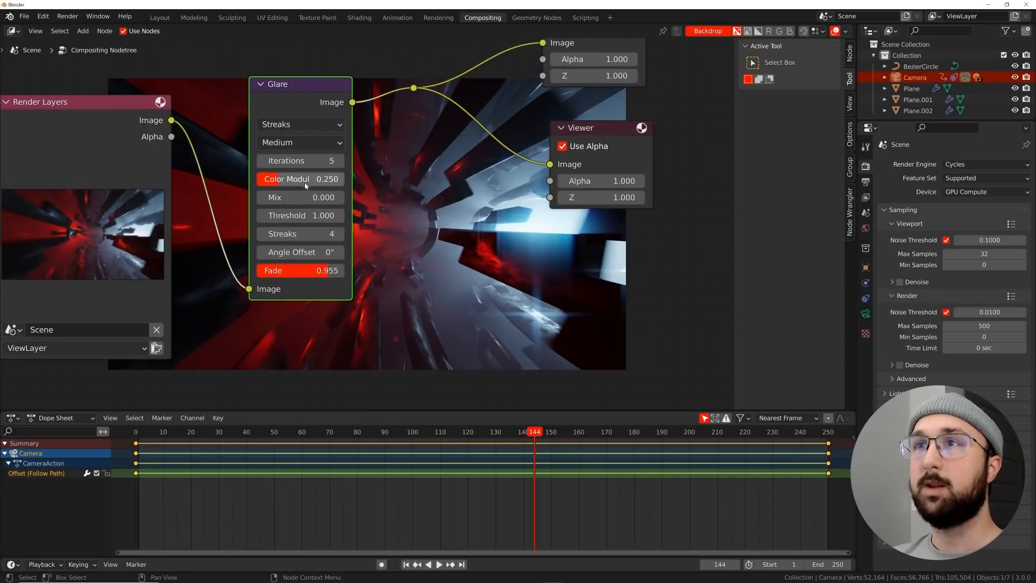
Set the glare Color Modulation to 0.748, Streaks to 2 and Angle Offset to 90°
drag(299, 179, 343, 178)
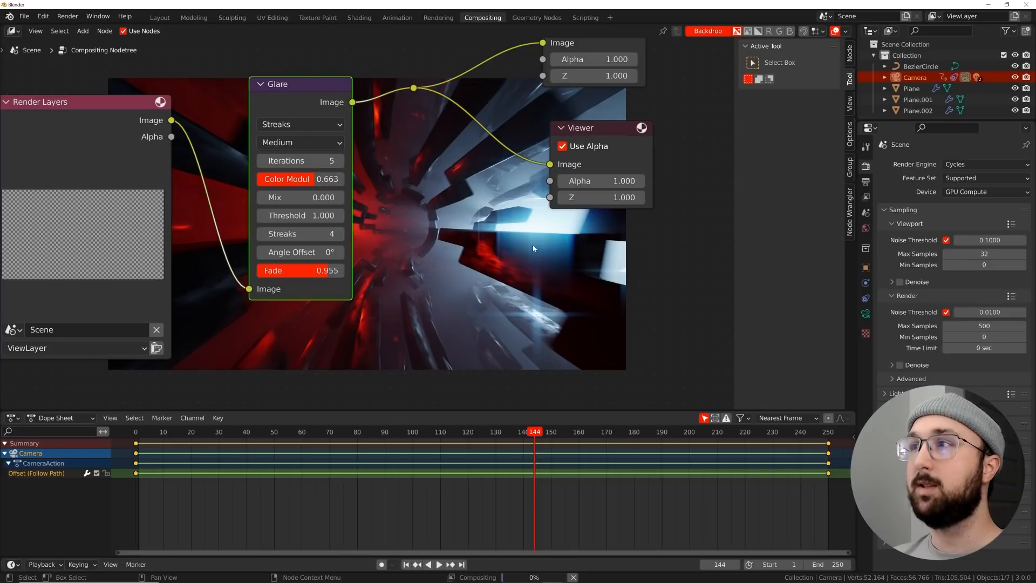
drag(299, 178, 311, 178)
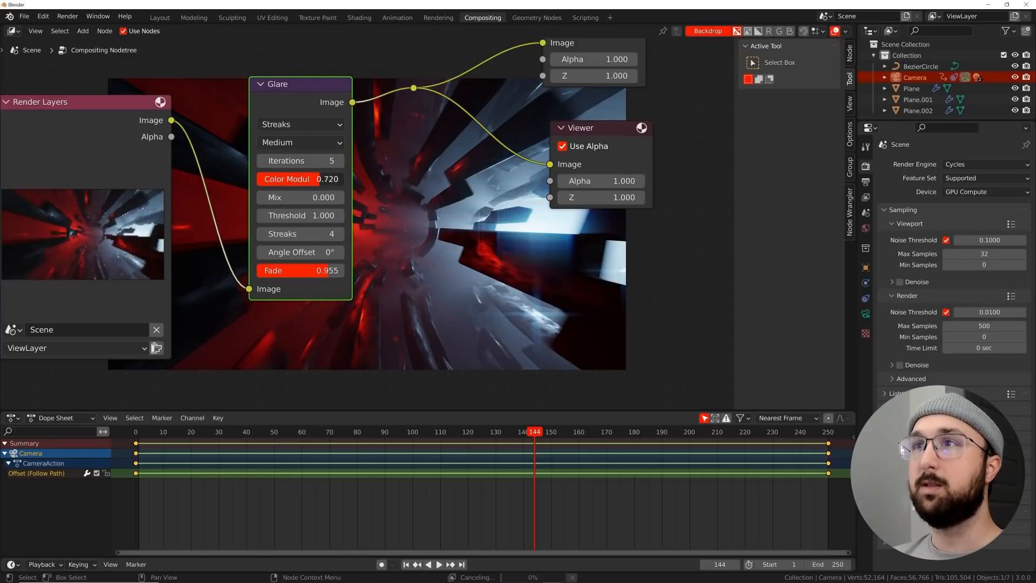
drag(299, 178, 318, 178)
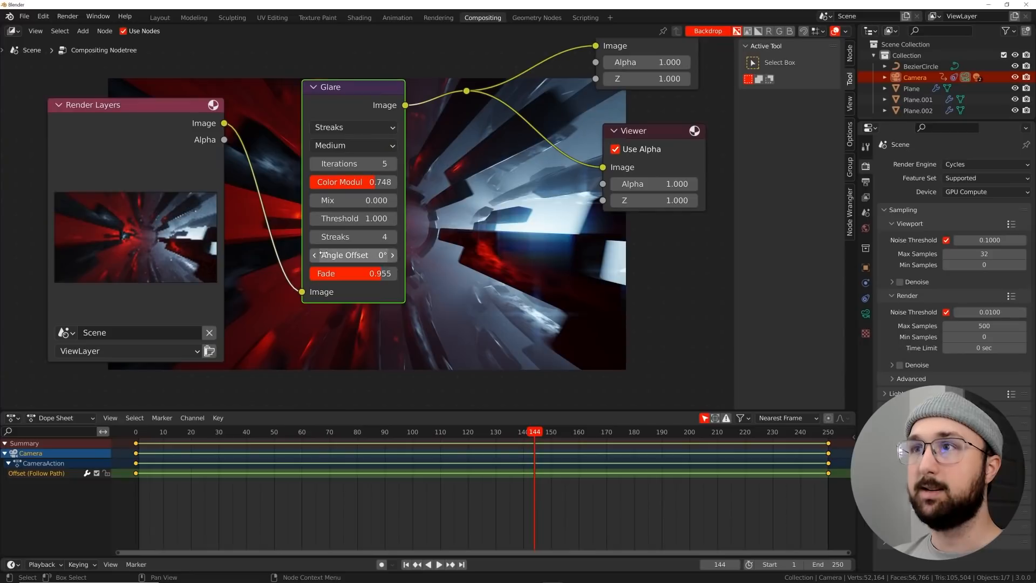
click(317, 237)
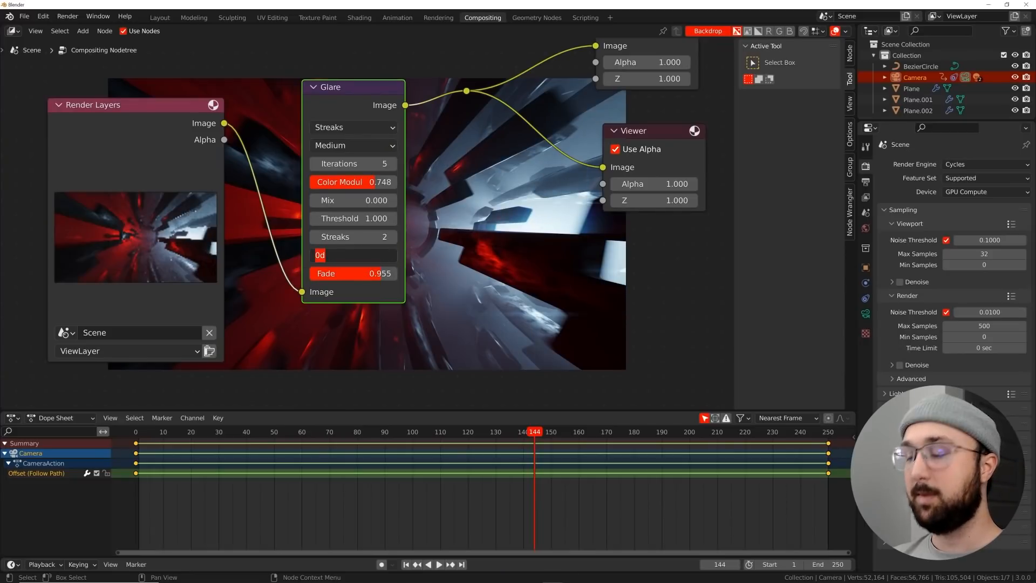
click(353, 254)
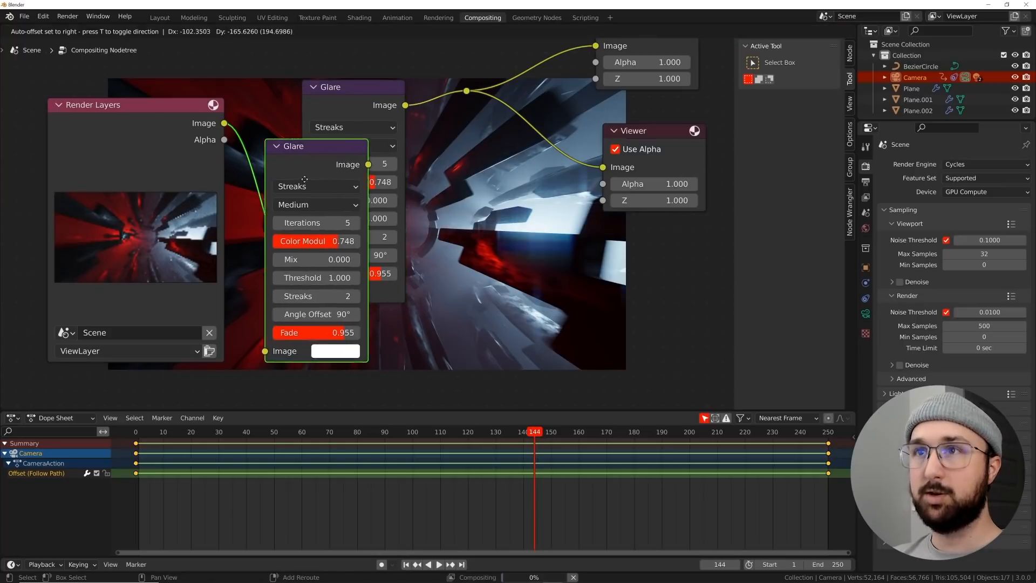
Chain the duplicated Glare node after the first one and return to the Layout workspace
drag(314, 146, 398, 112)
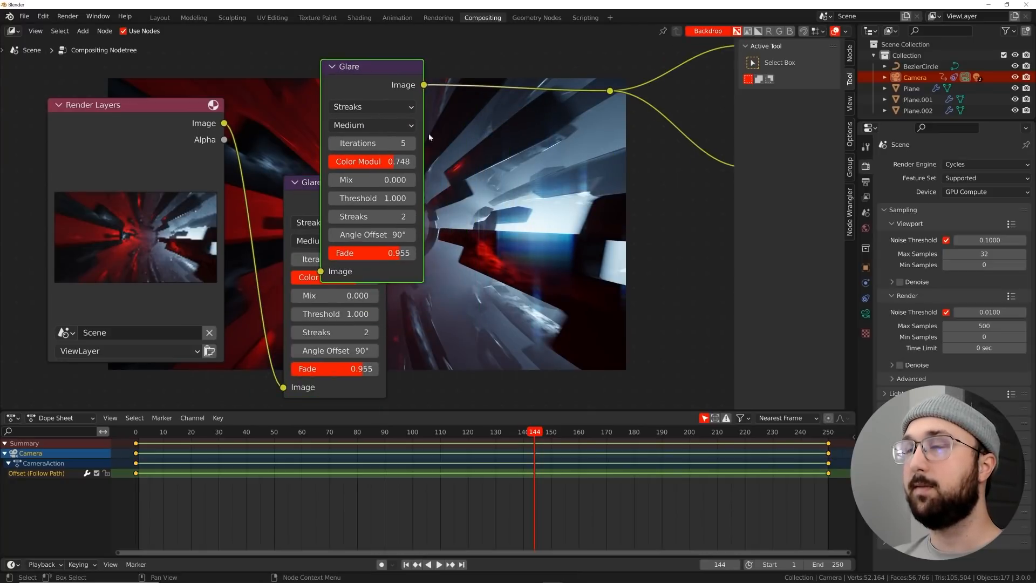
mouse_move(392, 96)
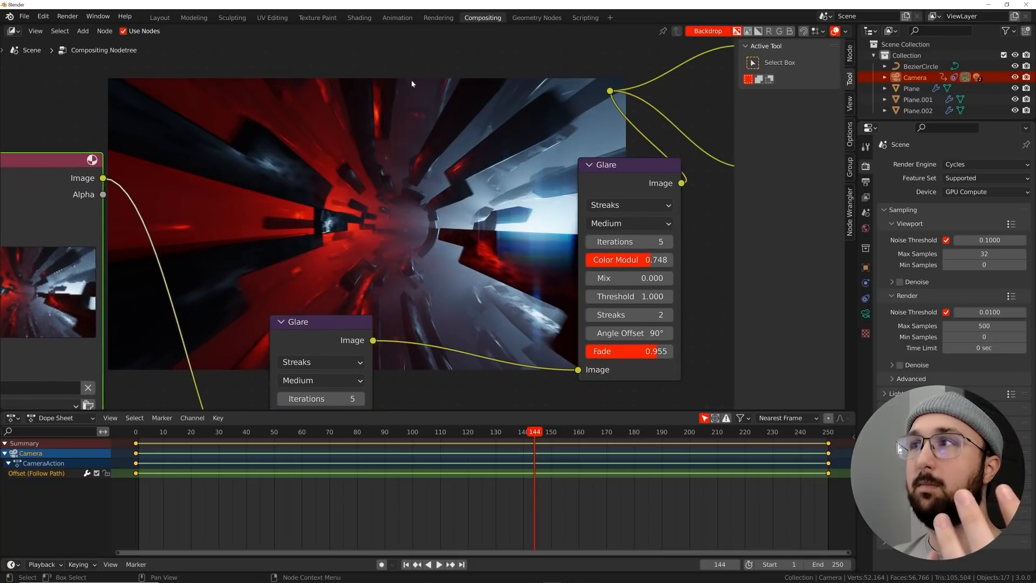
click(159, 17)
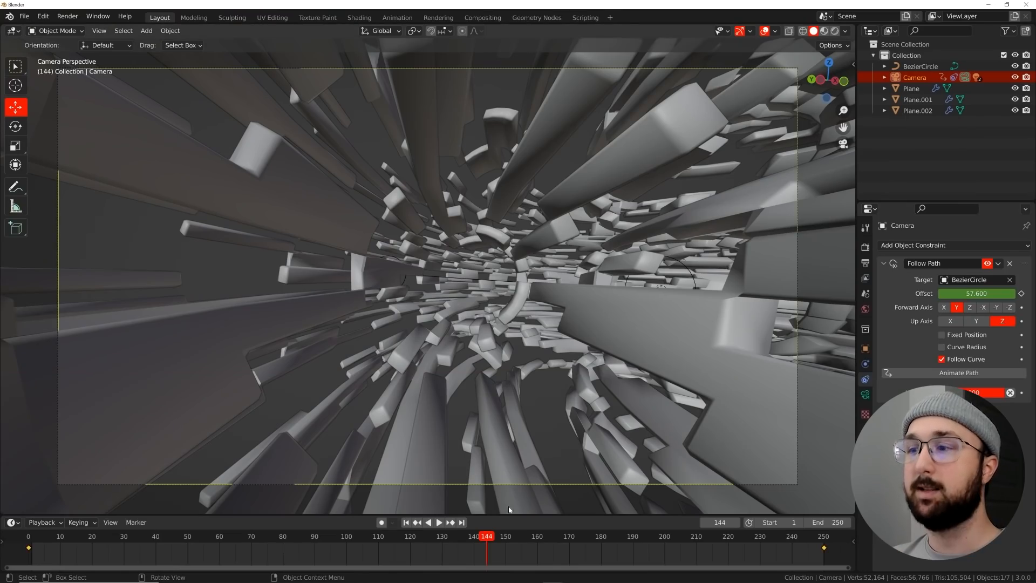
Jump to frame 68 and render it to check the doubled glare look
click(245, 537)
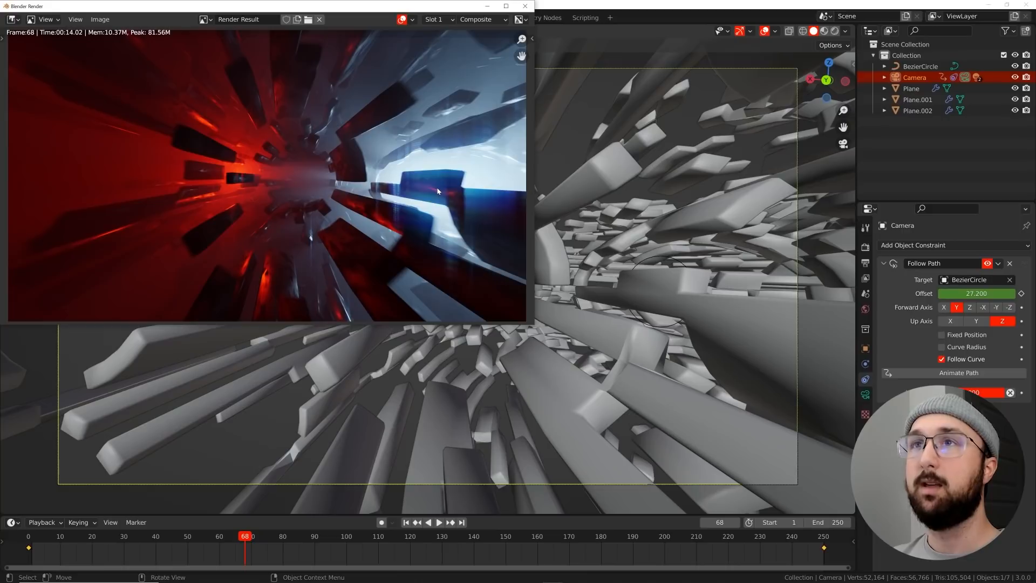
mouse_move(546, 31)
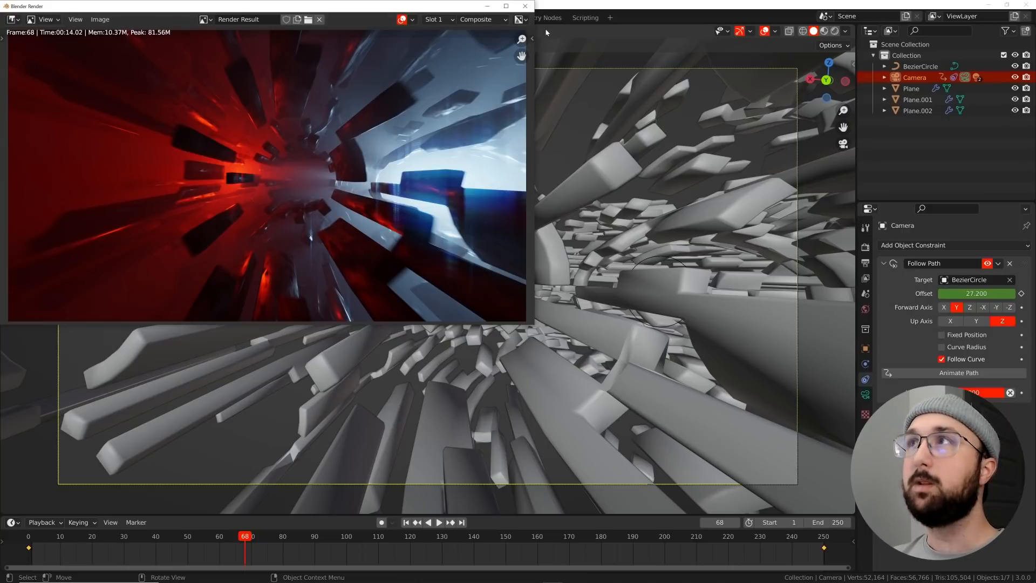
mouse_move(454, 111)
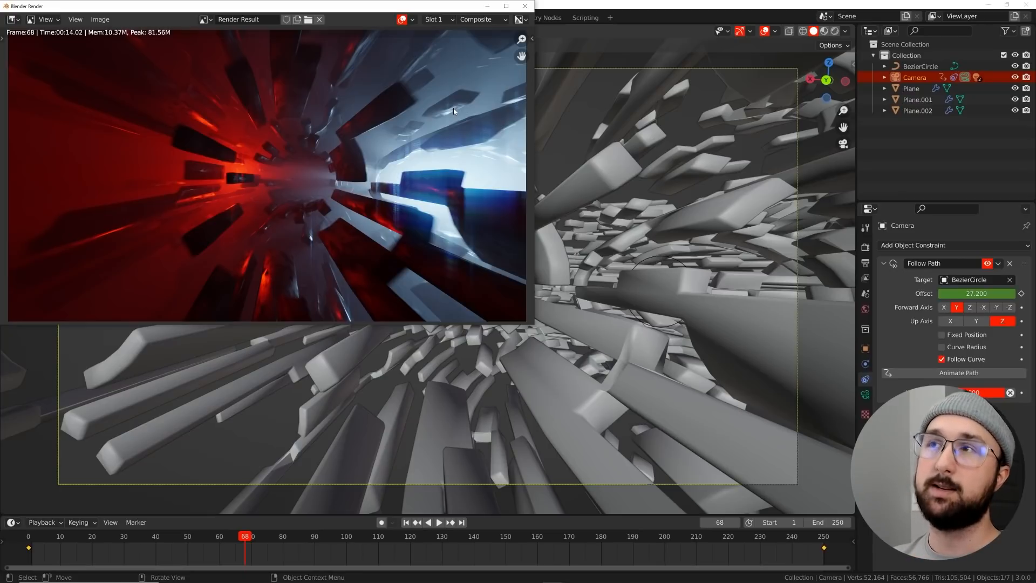
mouse_move(422, 151)
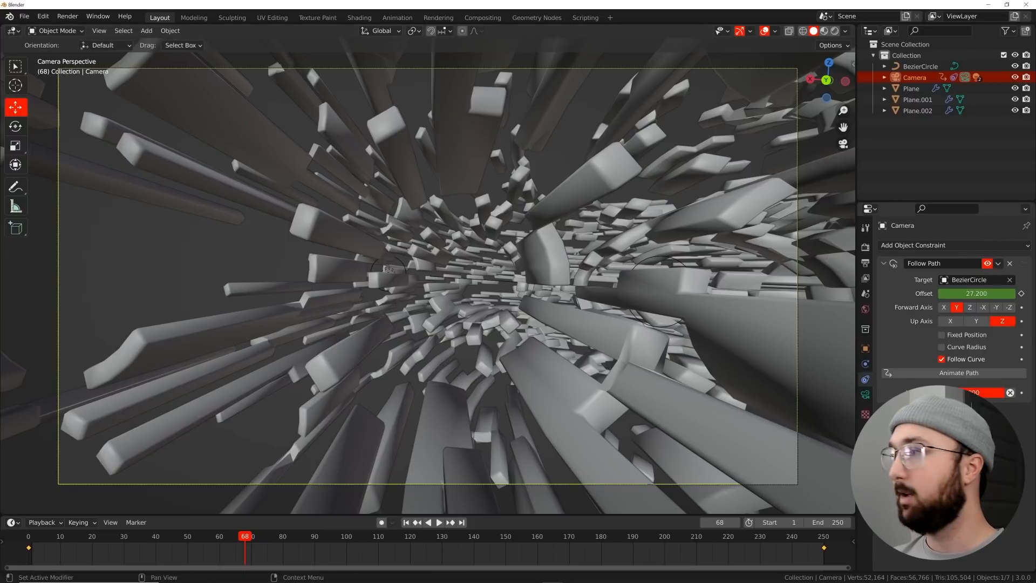
Review the Output Properties file format list without changing it
click(865, 249)
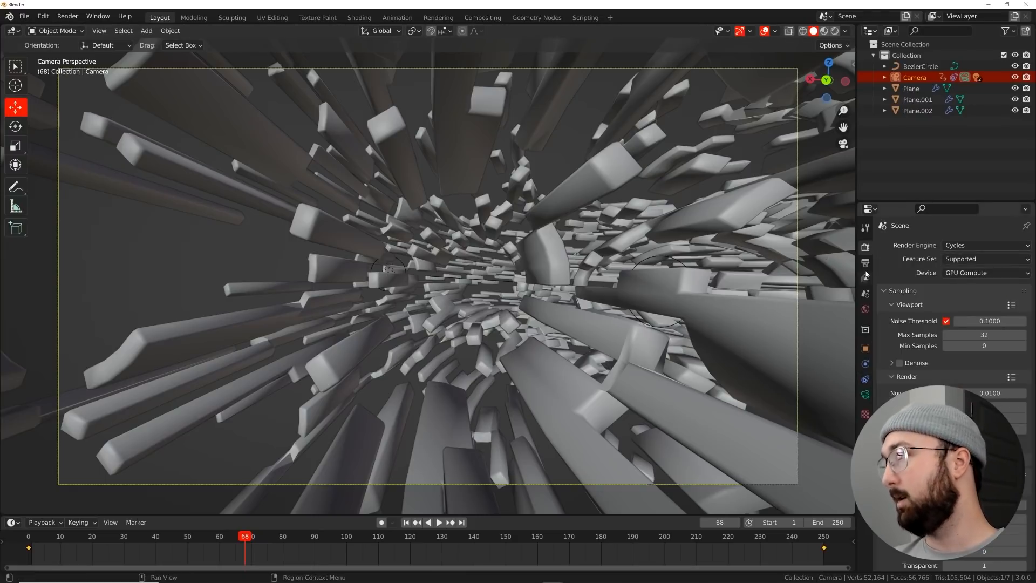
click(866, 263)
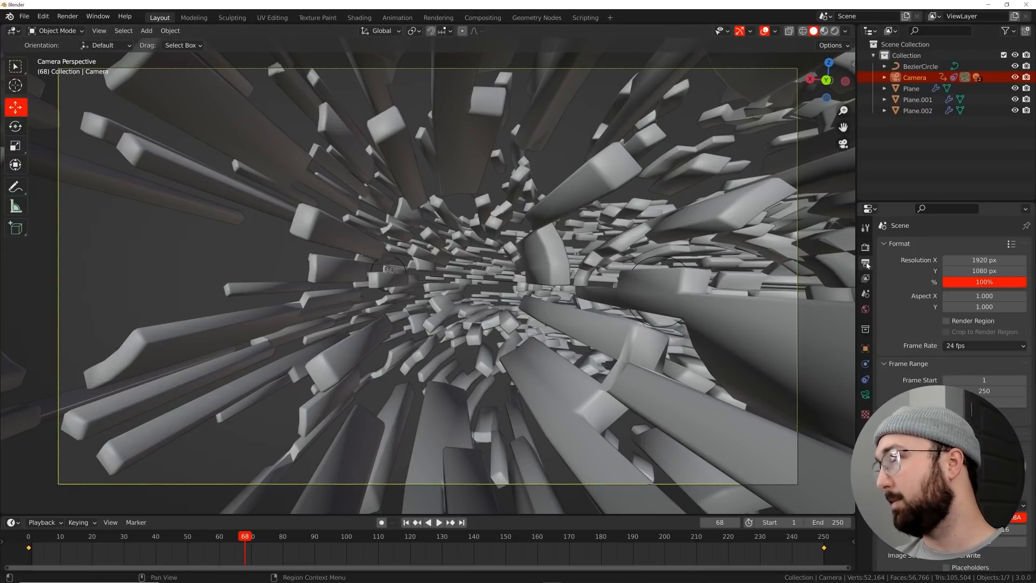
scroll(down, 3)
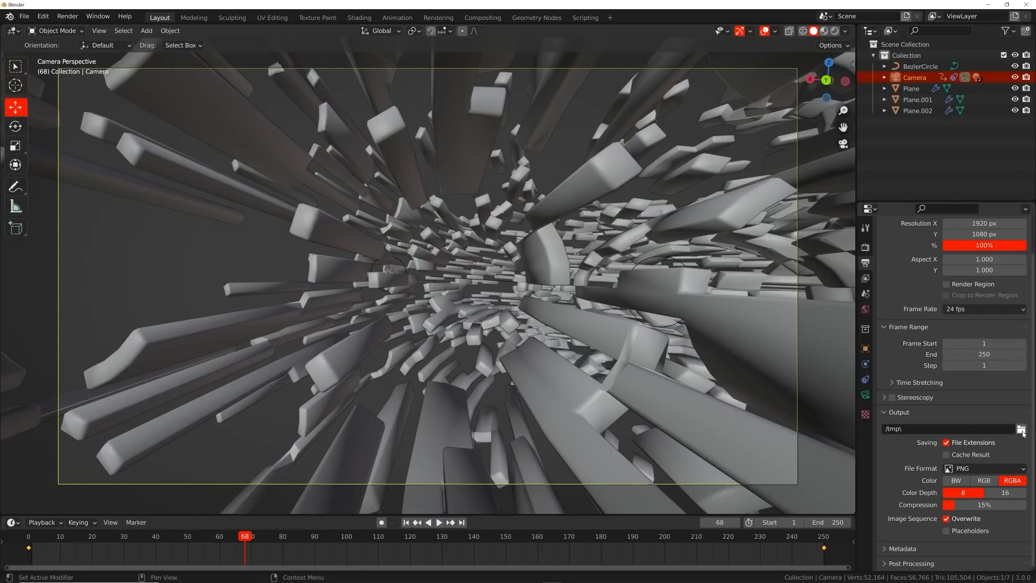
click(1022, 428)
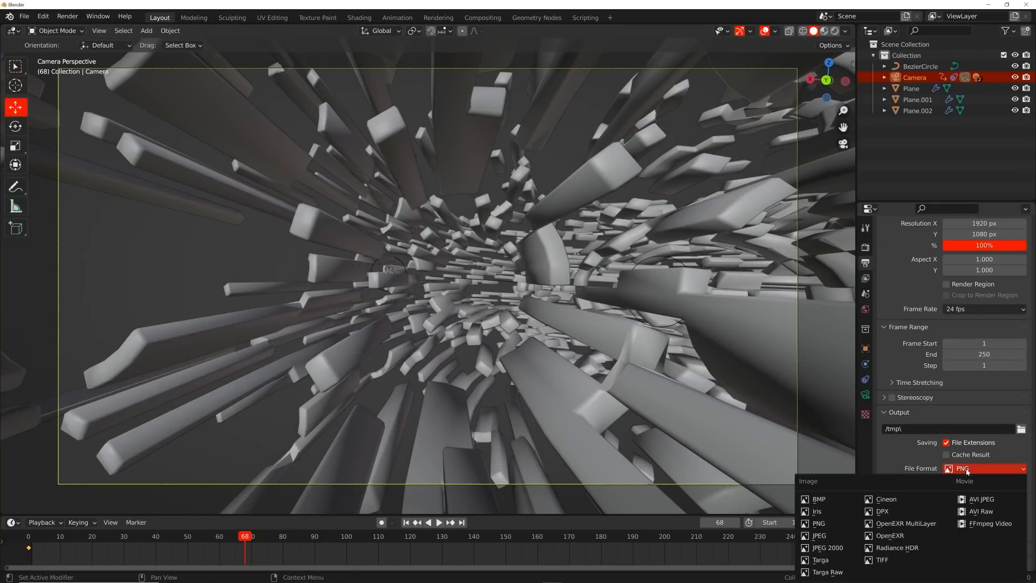
click(820, 523)
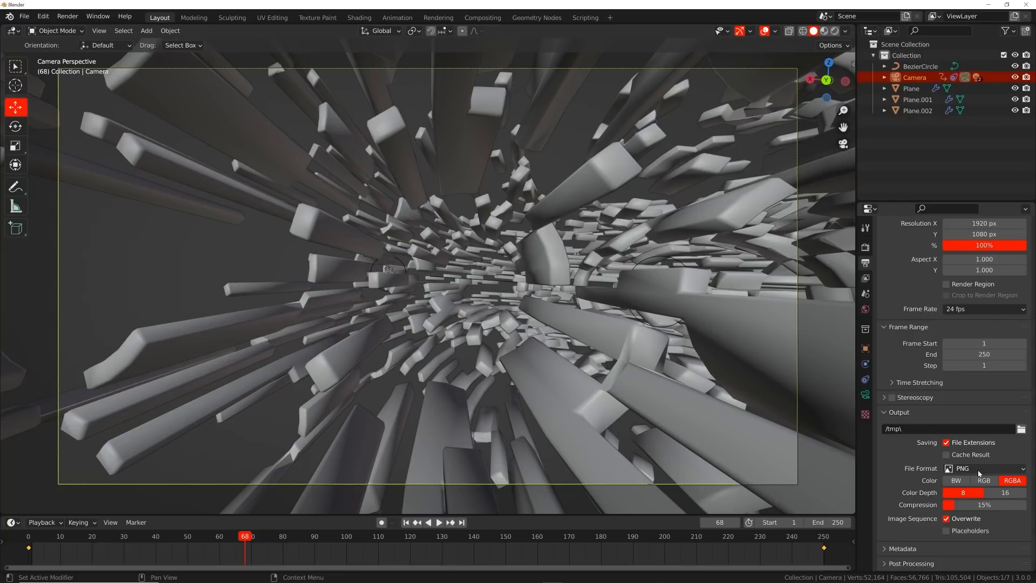
mouse_move(985, 467)
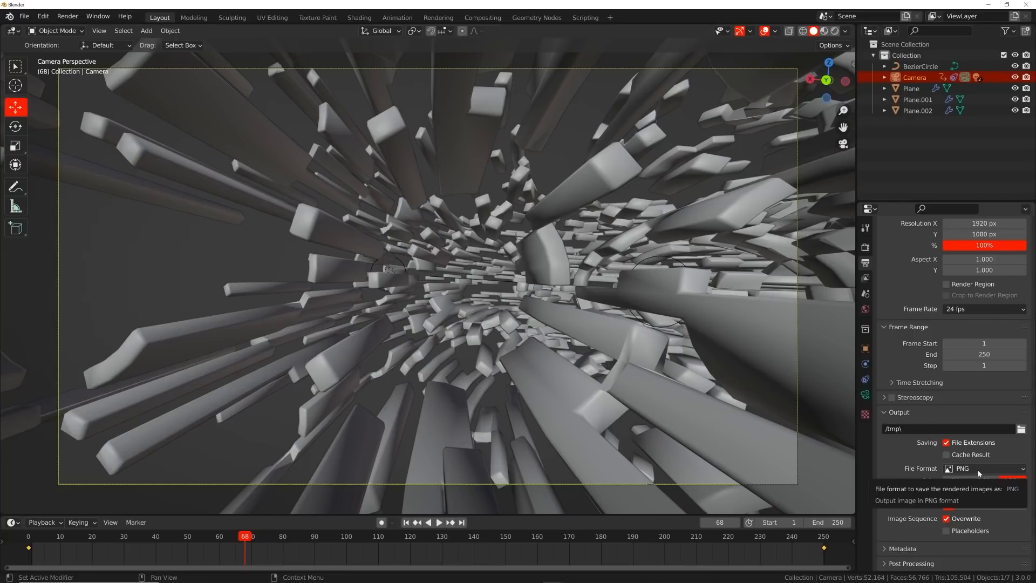
Set the output to FFmpeg Video in an MPEG-4 container at Perceptually Lossless quality
click(984, 467)
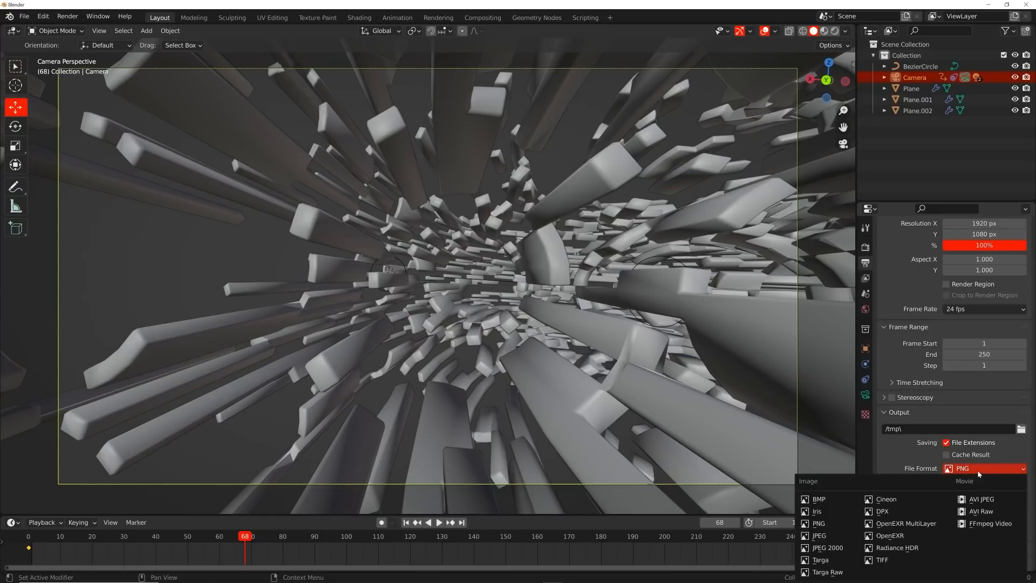
click(988, 524)
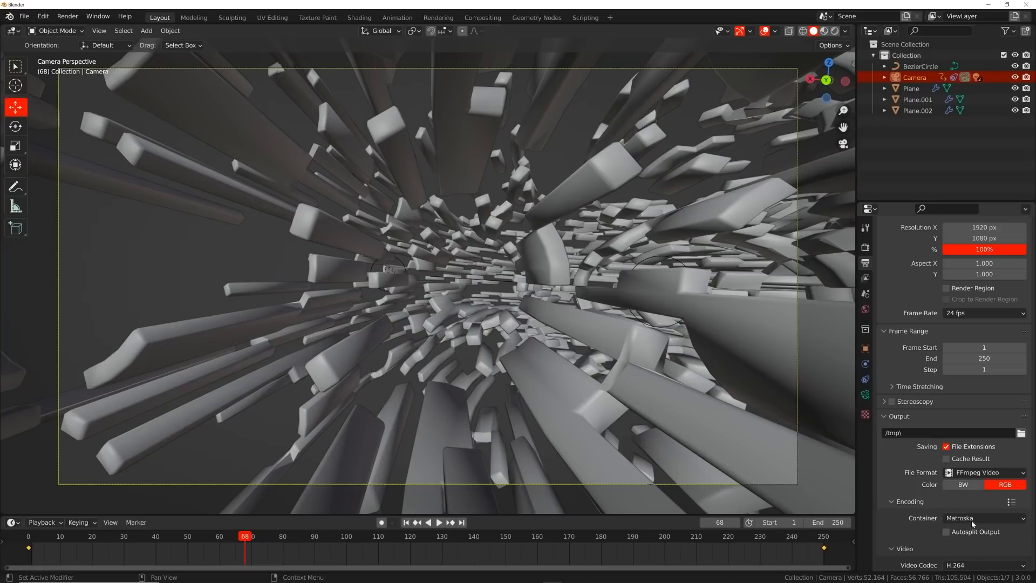
click(984, 517)
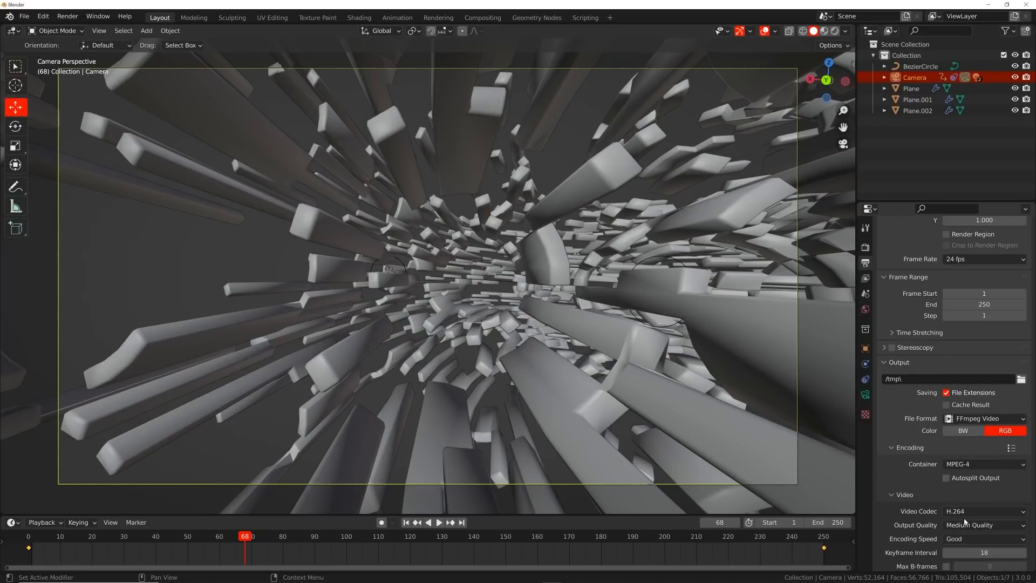
click(984, 525)
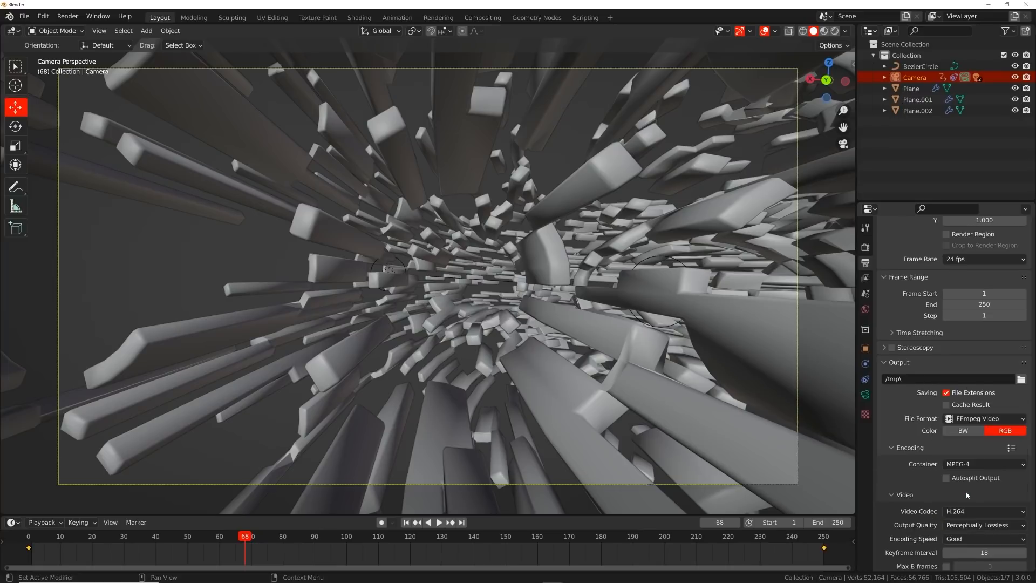
mouse_move(486, 331)
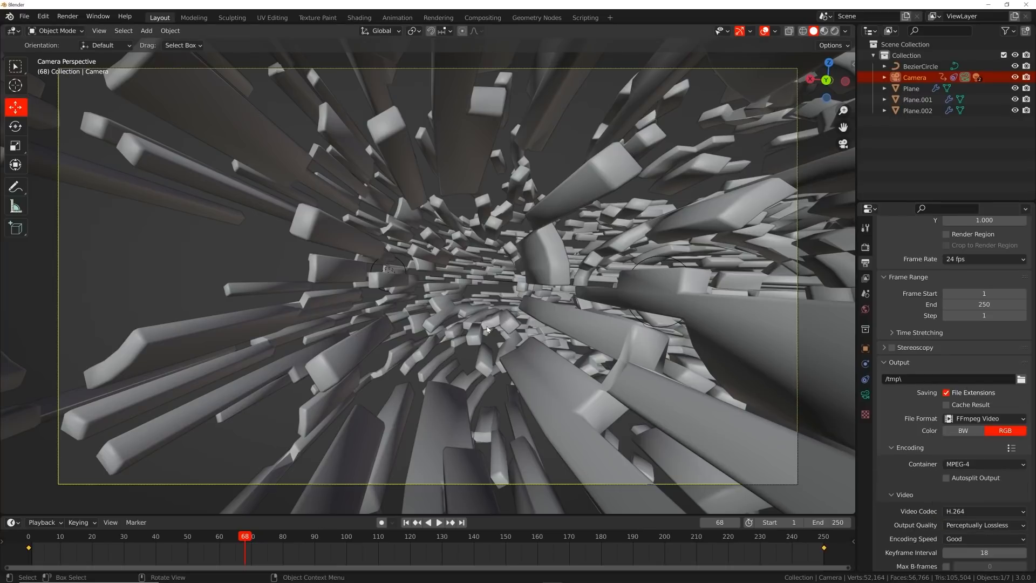